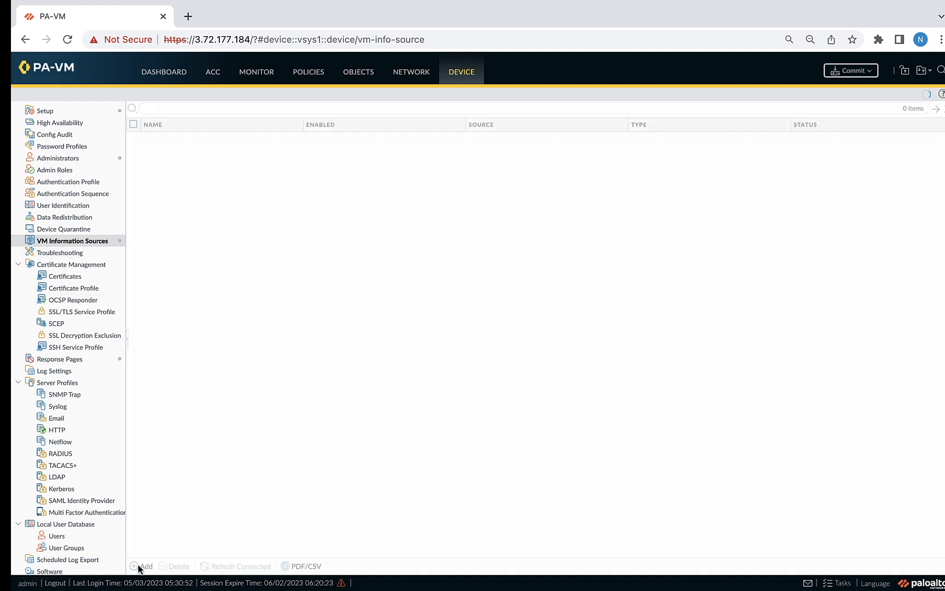
Step: Start a new VM information source named monitoring-def of type AWS VPC
click(144, 566)
text(VM-Monitoring)
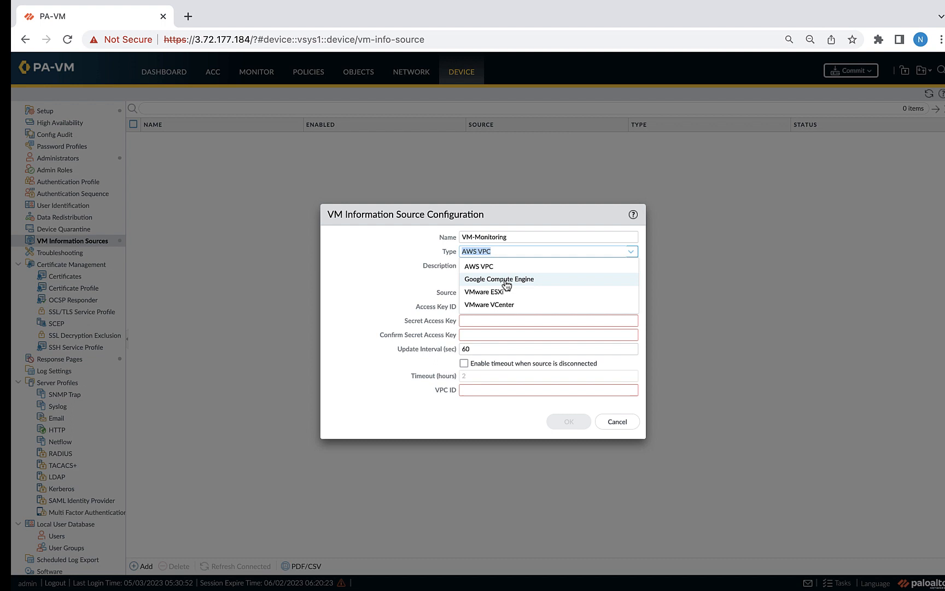
mouse_move(498, 269)
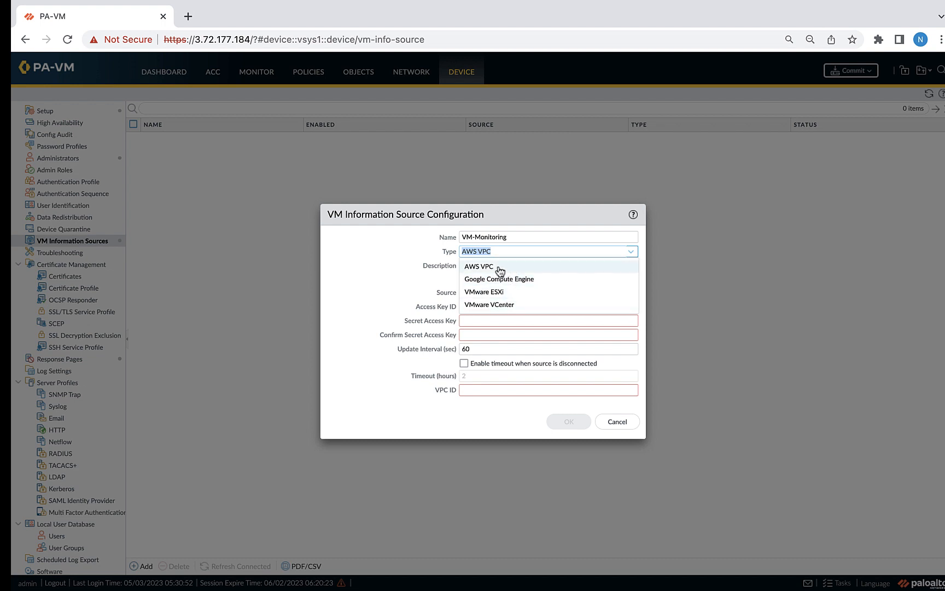
mouse_move(458, 270)
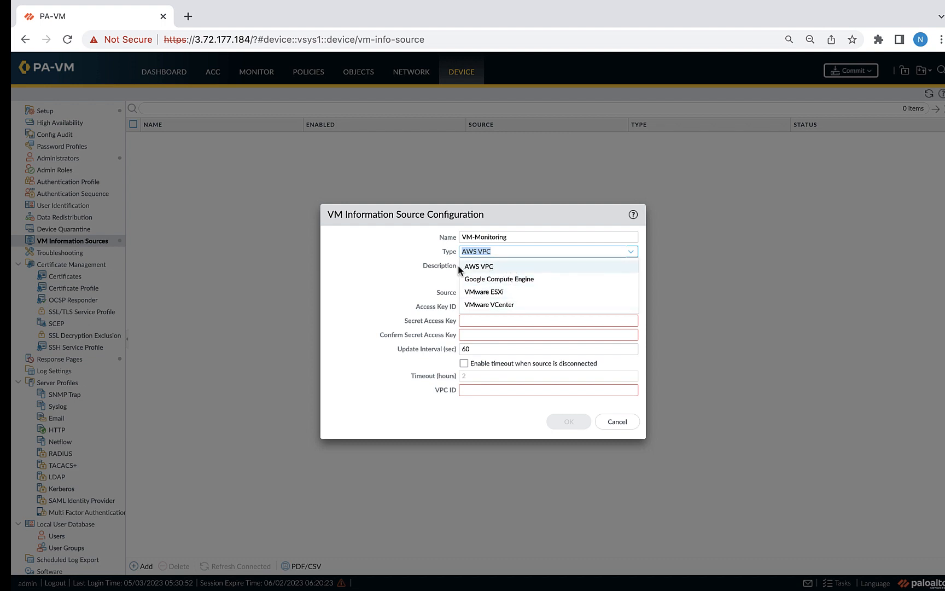
mouse_move(483, 276)
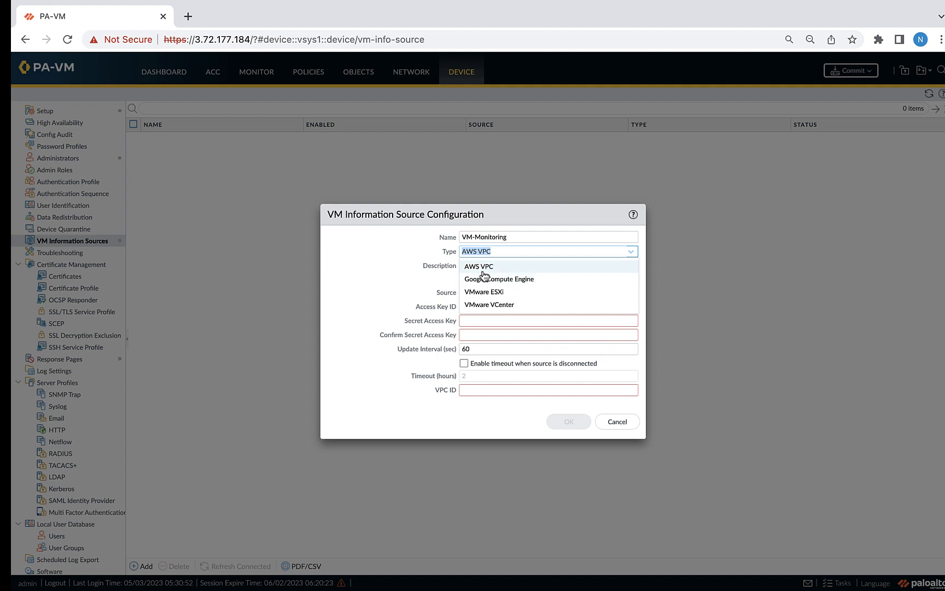
mouse_move(482, 272)
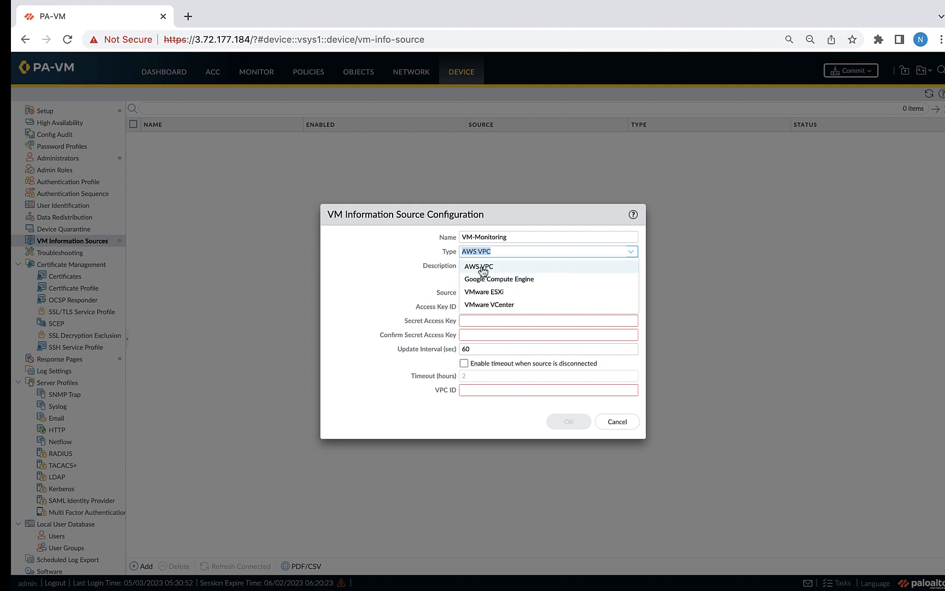
click(478, 266)
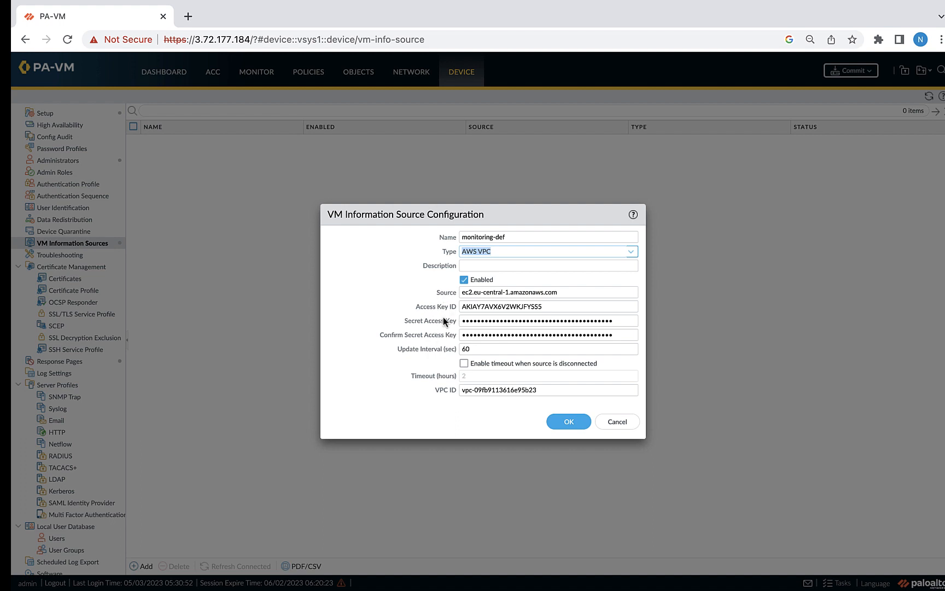
mouse_move(507, 343)
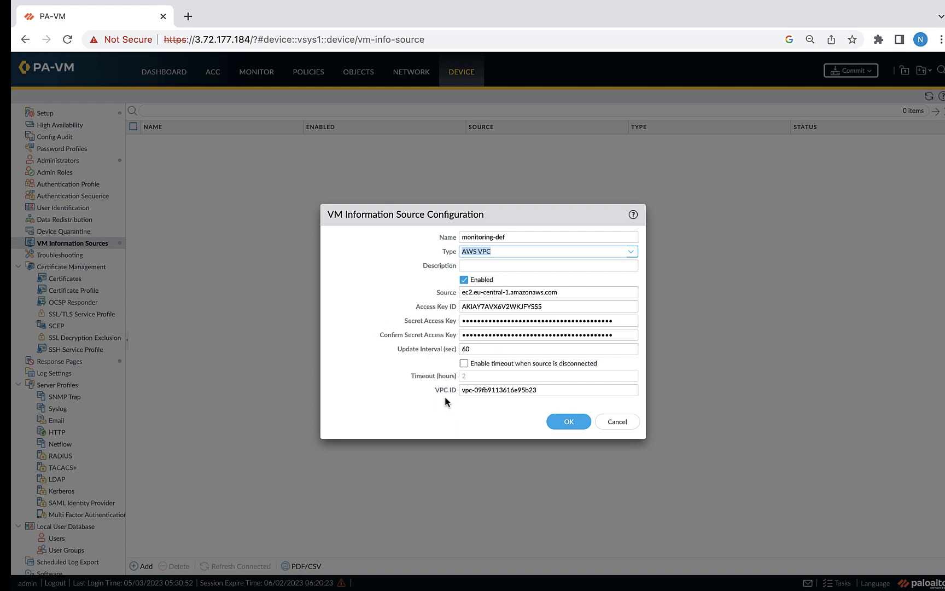
mouse_move(514, 420)
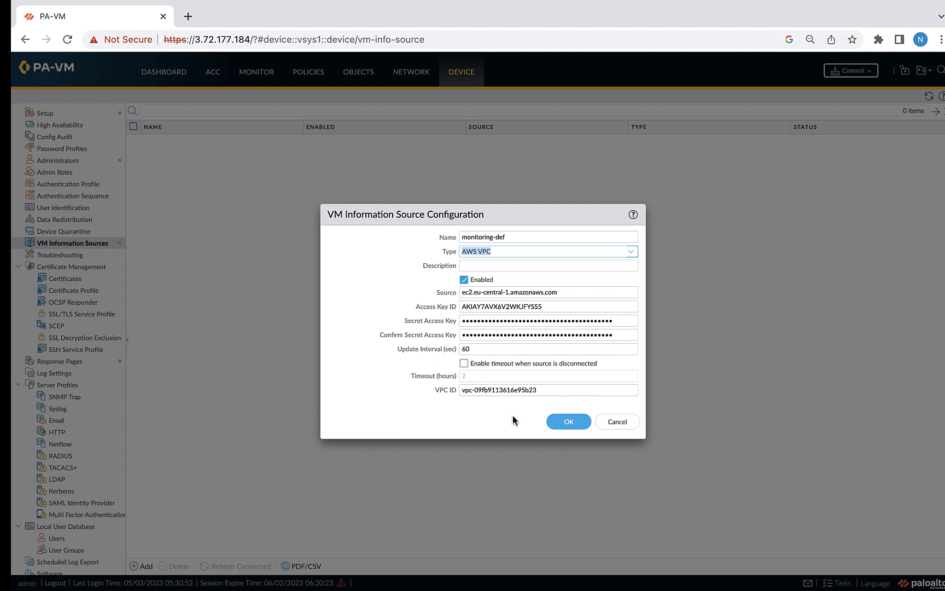
mouse_move(552, 411)
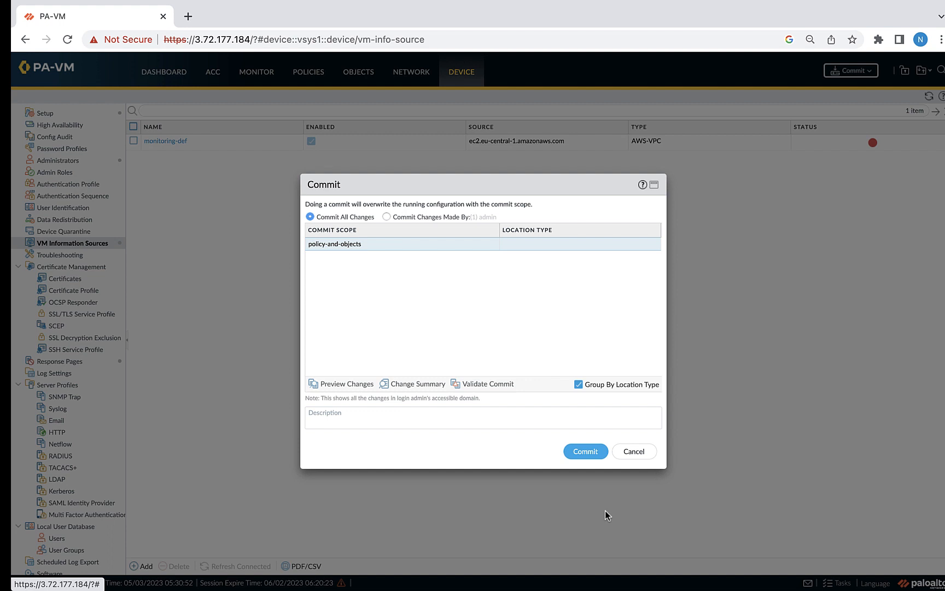
Step: Commit the monitoring-def source so it shows a connected status
click(584, 451)
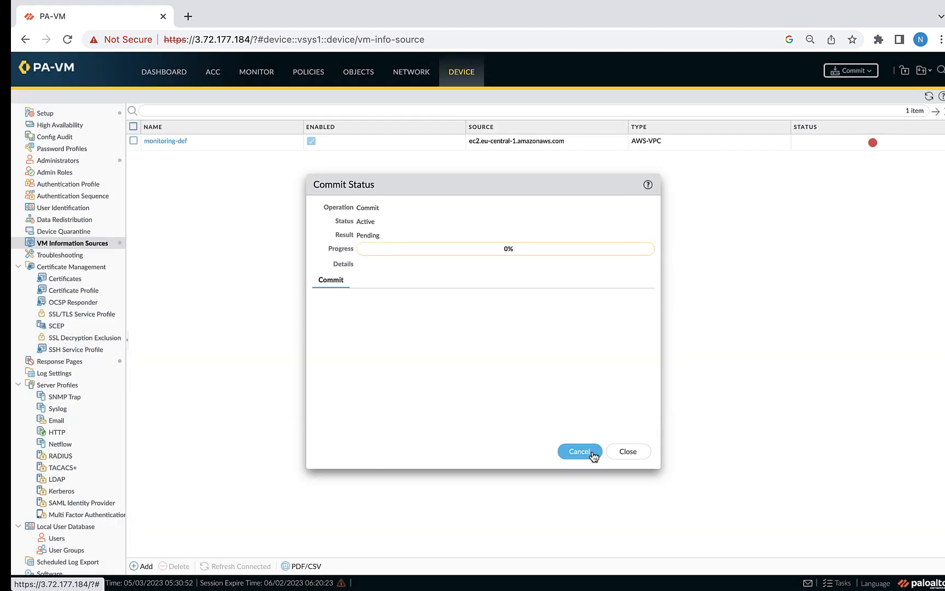
click(627, 451)
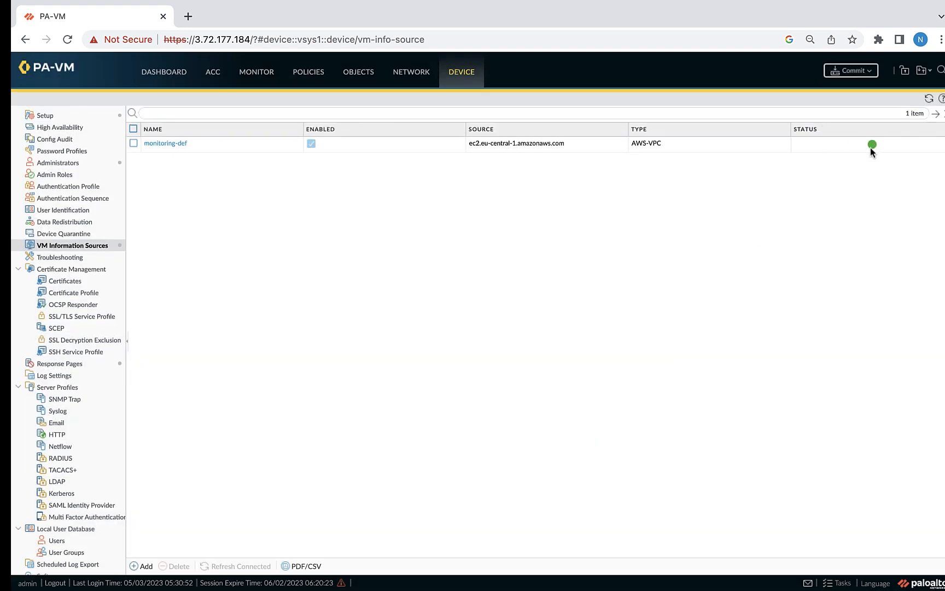
mouse_move(125, 256)
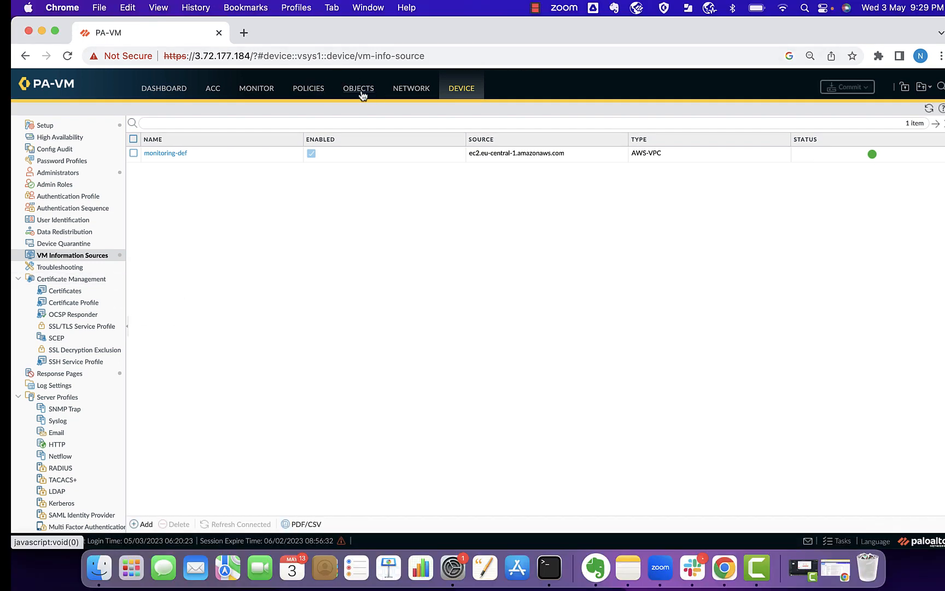
Step: Create a new address group in Objects > Address Groups named FTP-server
click(358, 87)
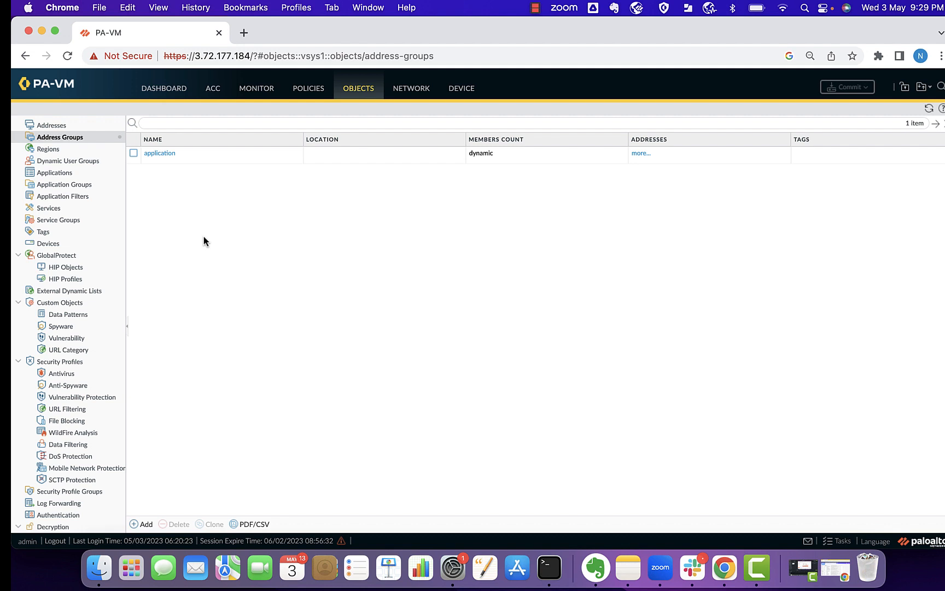
click(141, 524)
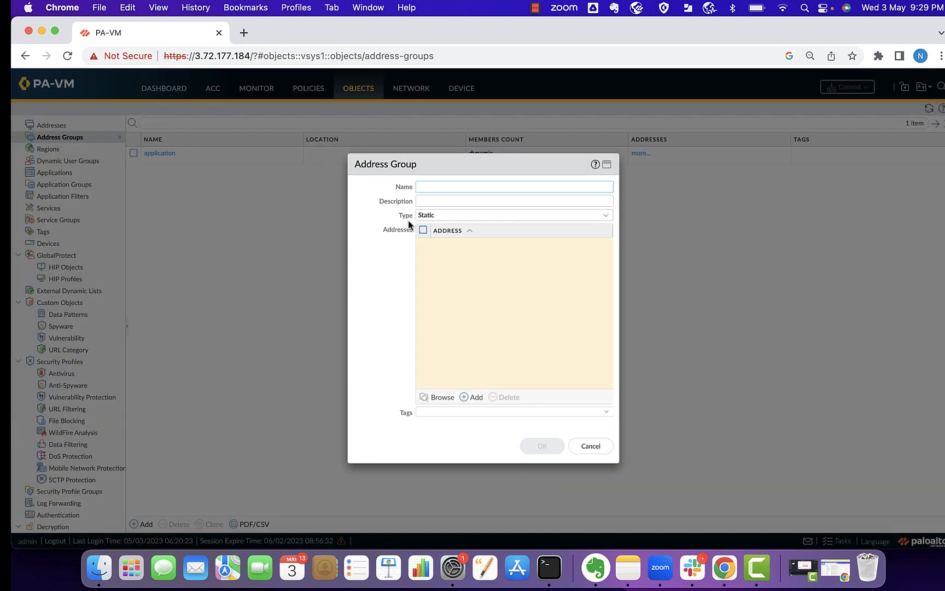
click(513, 186)
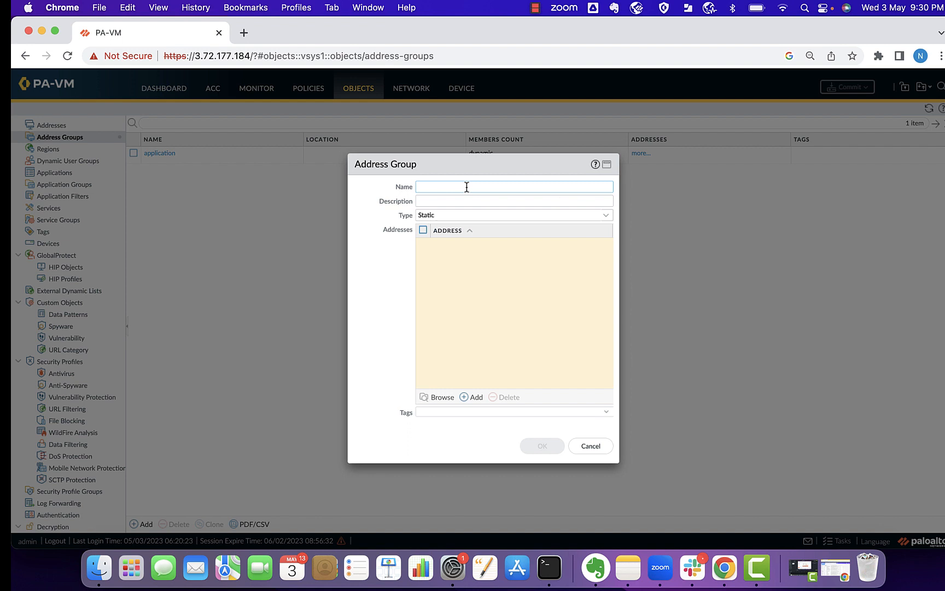
text(FTP)
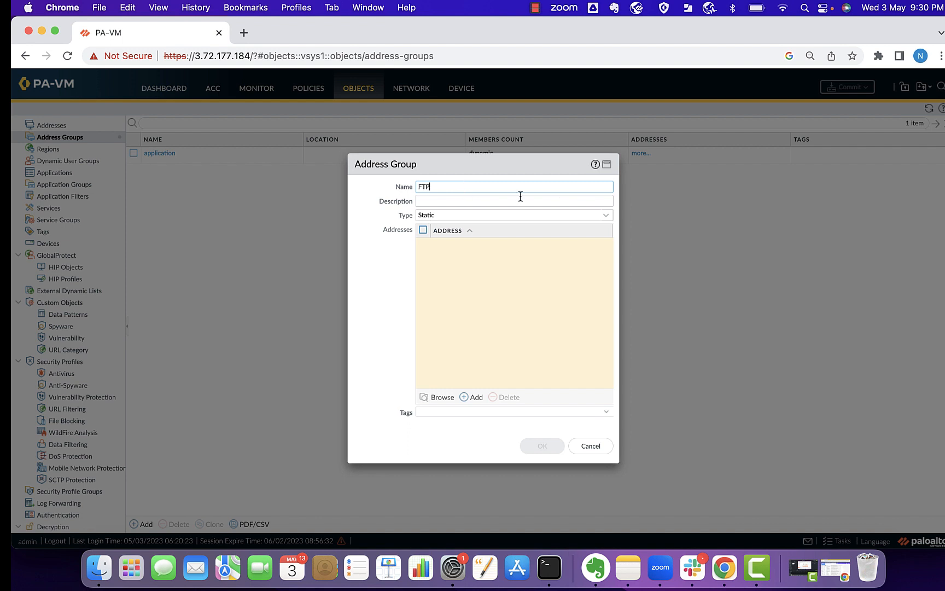
text(-server)
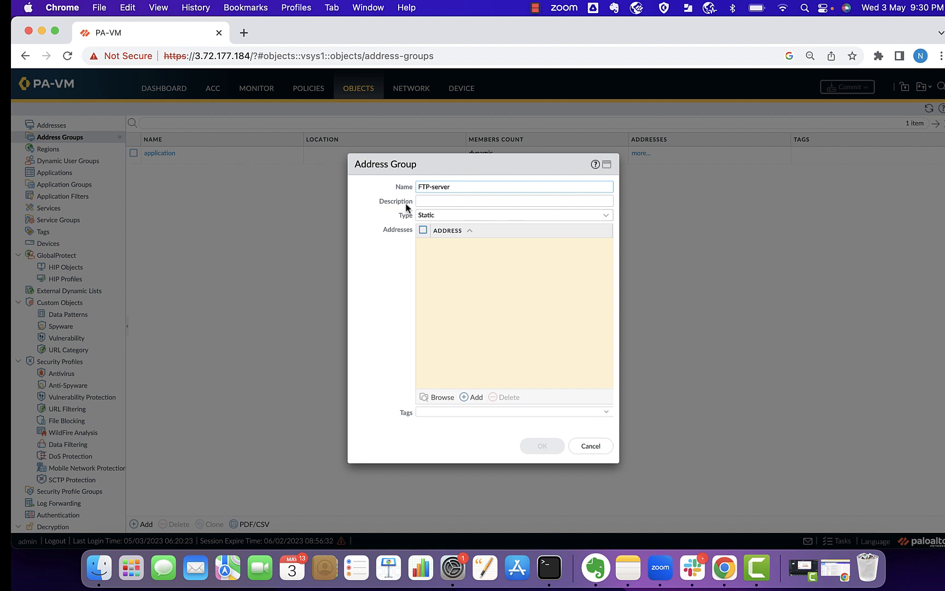
Step: Keep the group type Static and start an address entry row
click(513, 214)
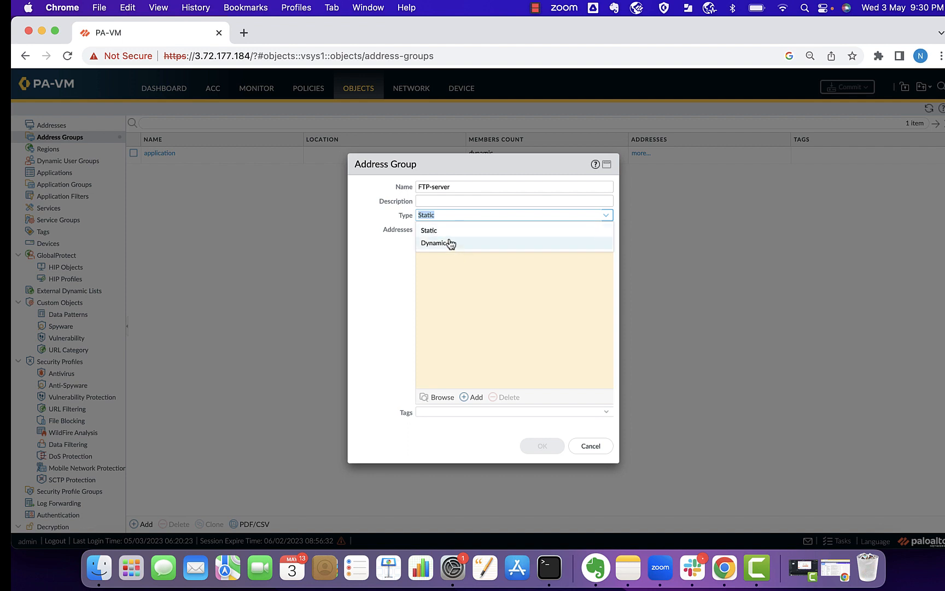
click(429, 230)
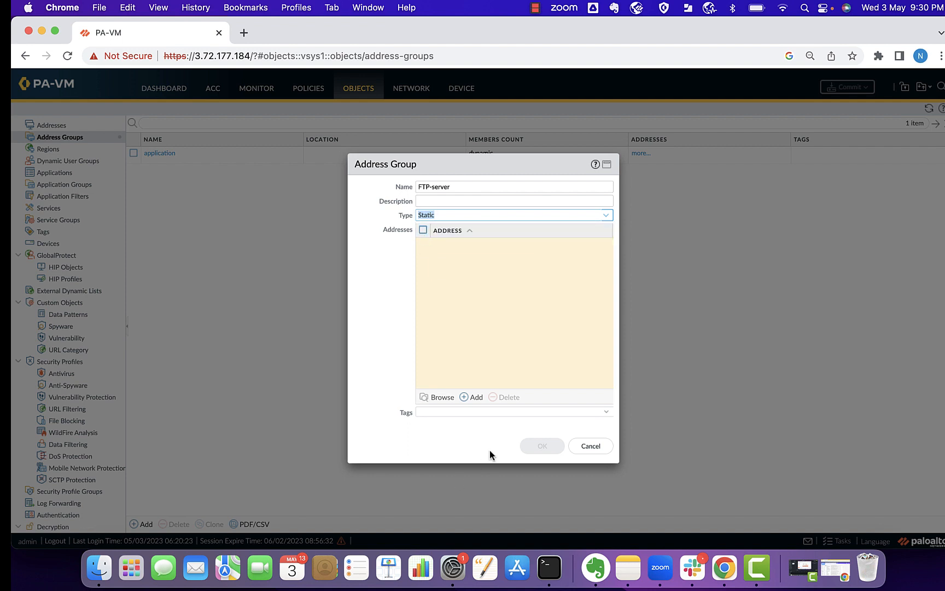
click(472, 397)
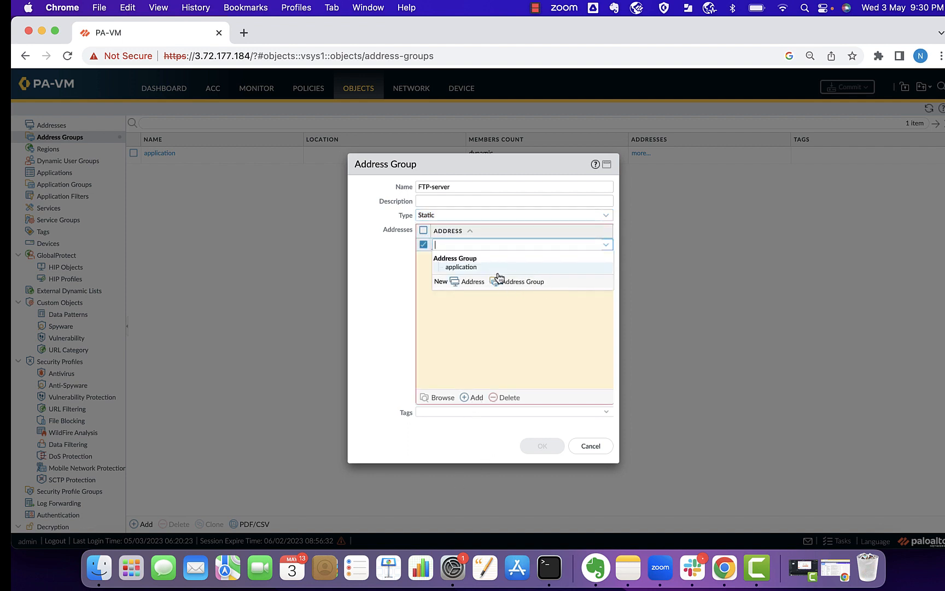
mouse_move(412, 223)
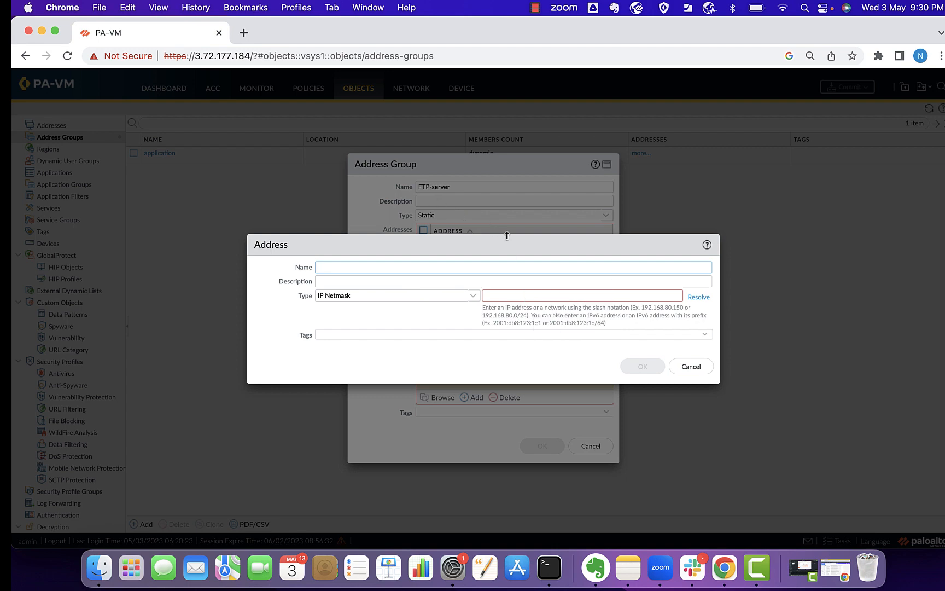
mouse_move(755, 393)
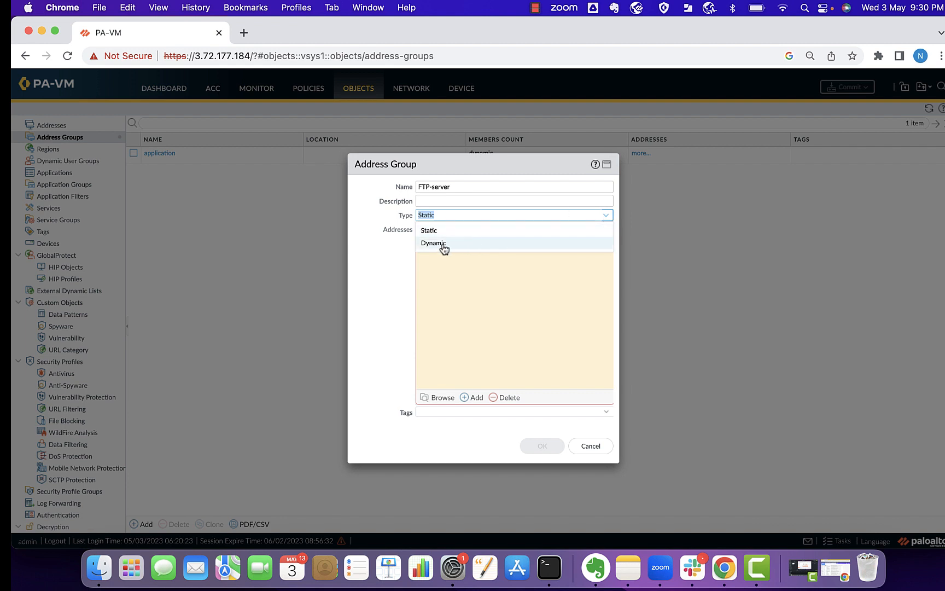
Step: Make FTP-server dynamic matching aws-tag.Name.instance1-VPC1 or x86_64 architecture and confirm it
click(433, 242)
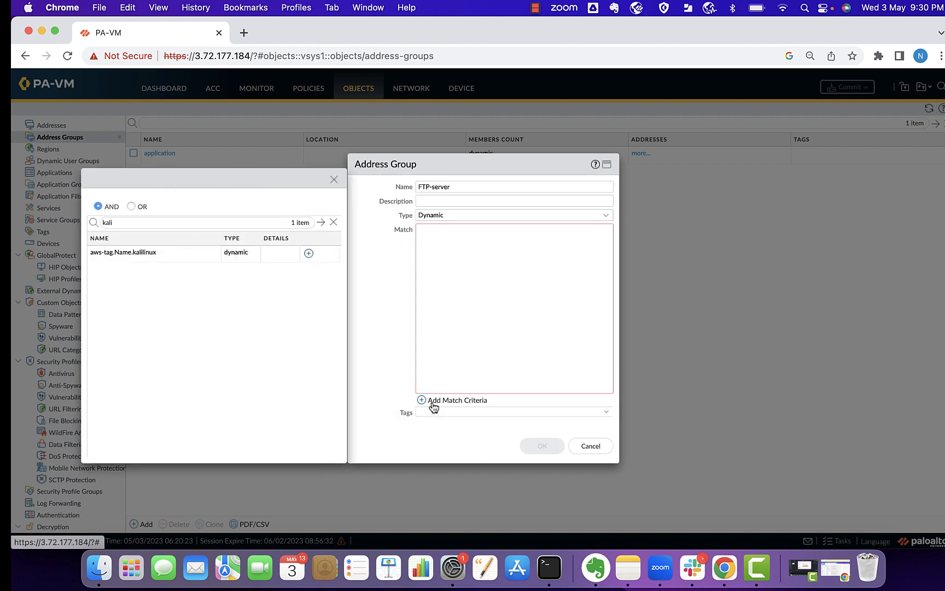
click(334, 222)
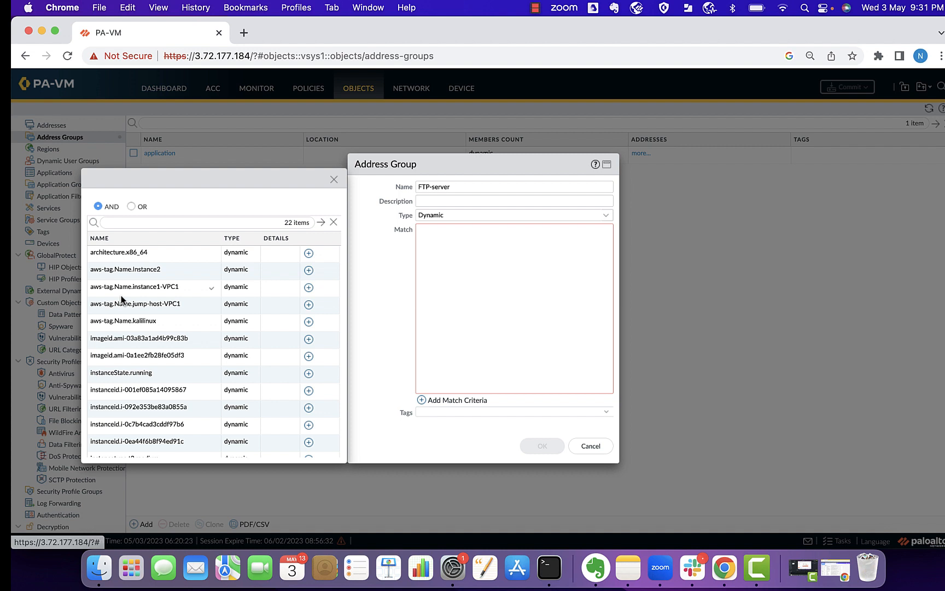
mouse_move(174, 292)
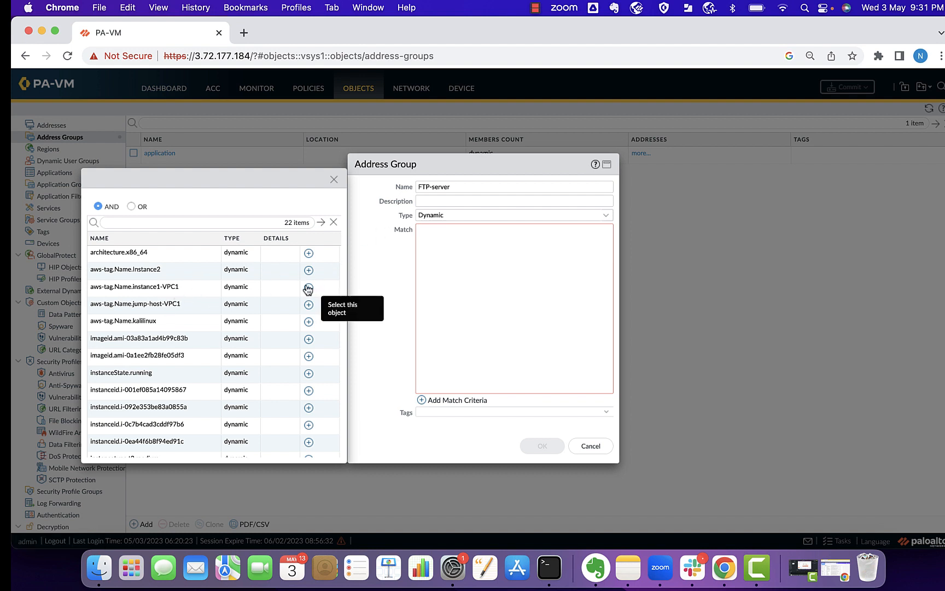
click(309, 288)
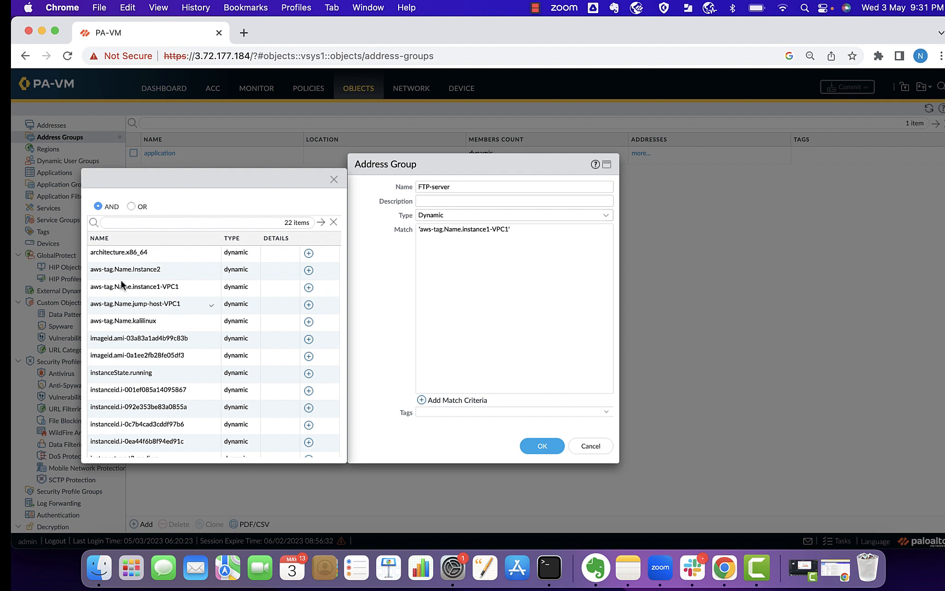
click(512, 228)
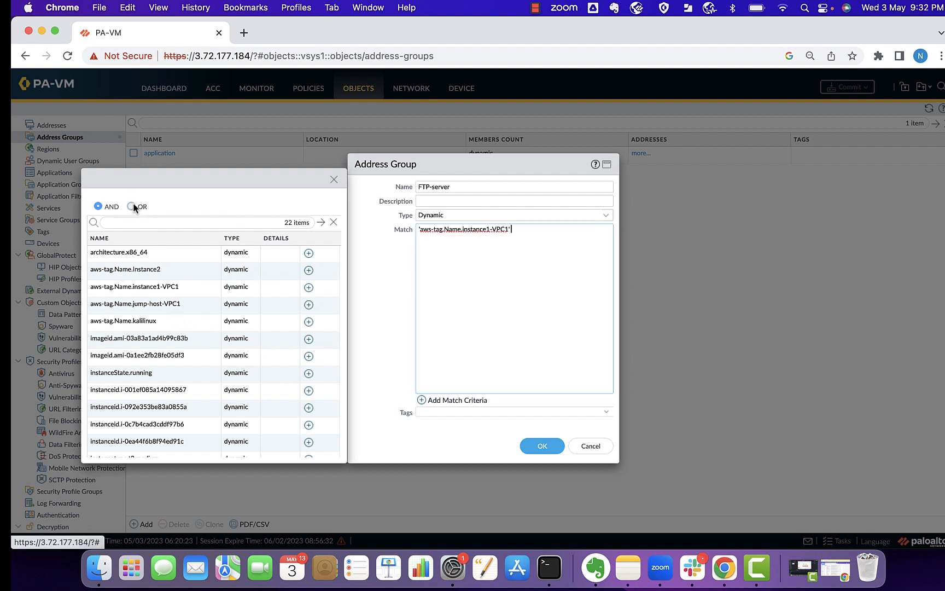
click(131, 205)
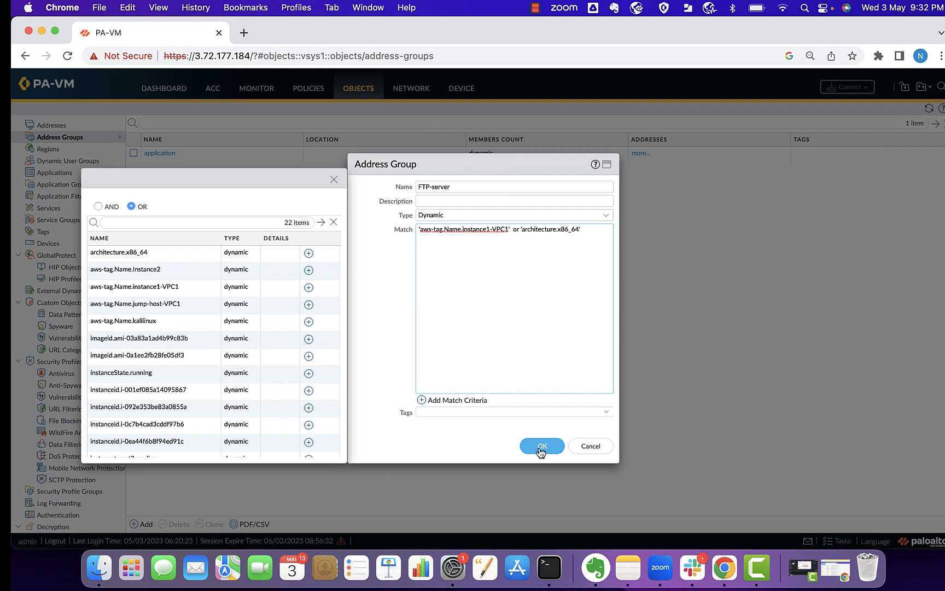
click(541, 447)
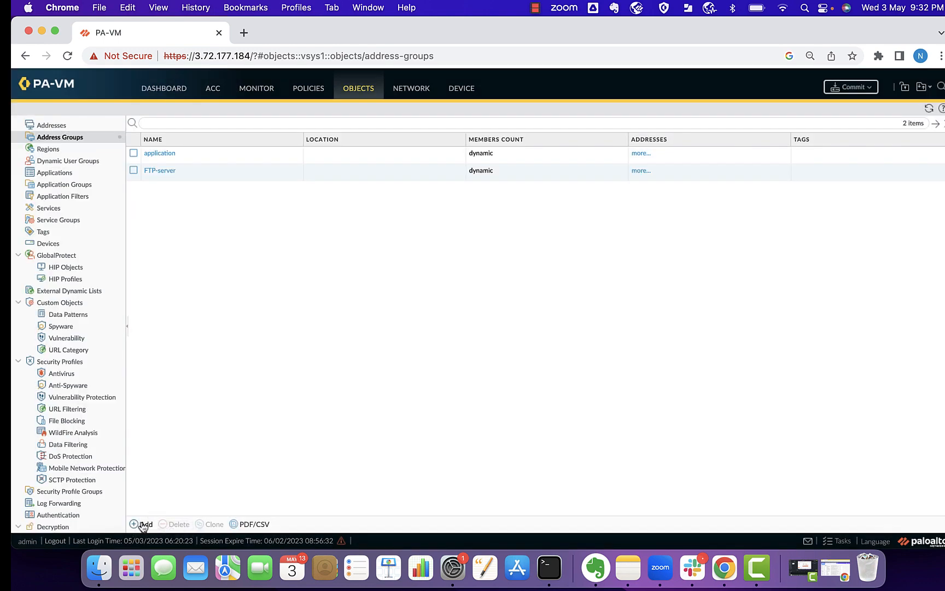
Step: Add dynamic address group FTP-Client matching the aws-tag.Name.kalilinux tag
click(141, 524)
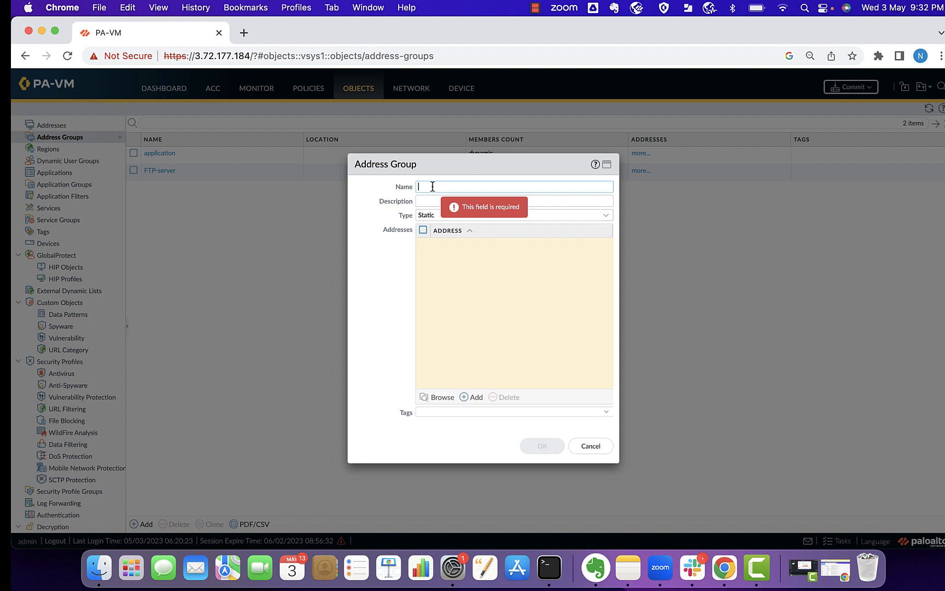
text(FTP-Client)
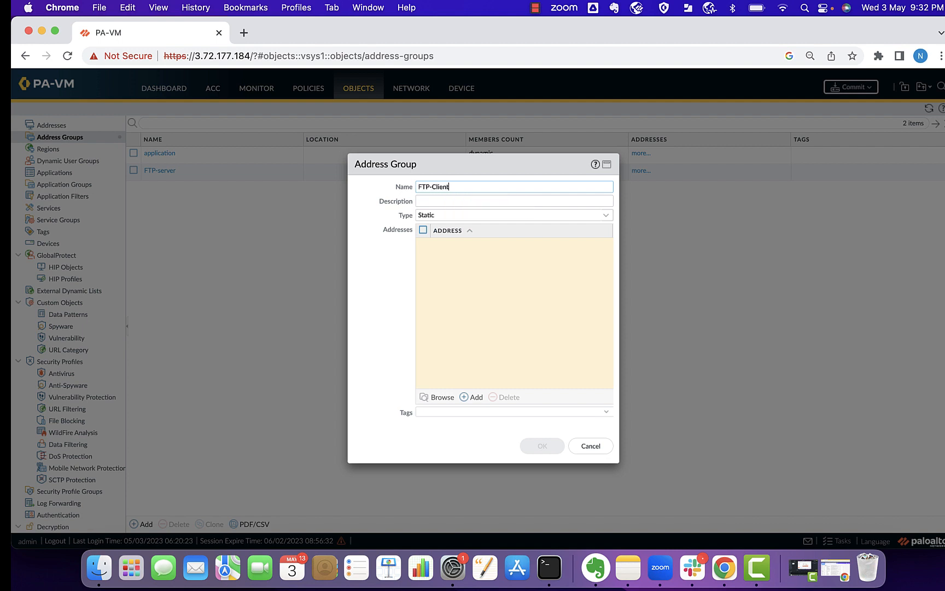
click(512, 214)
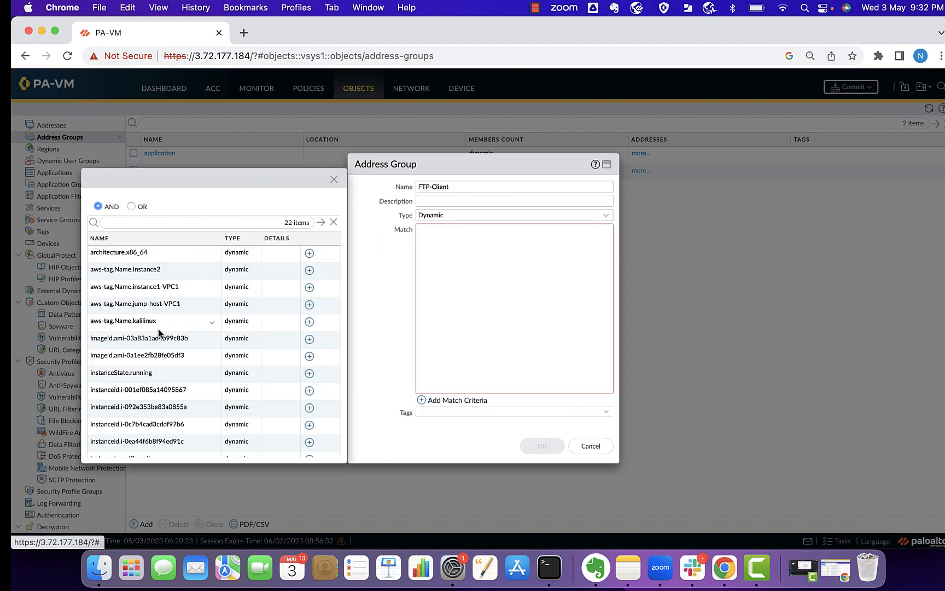
text(kali)
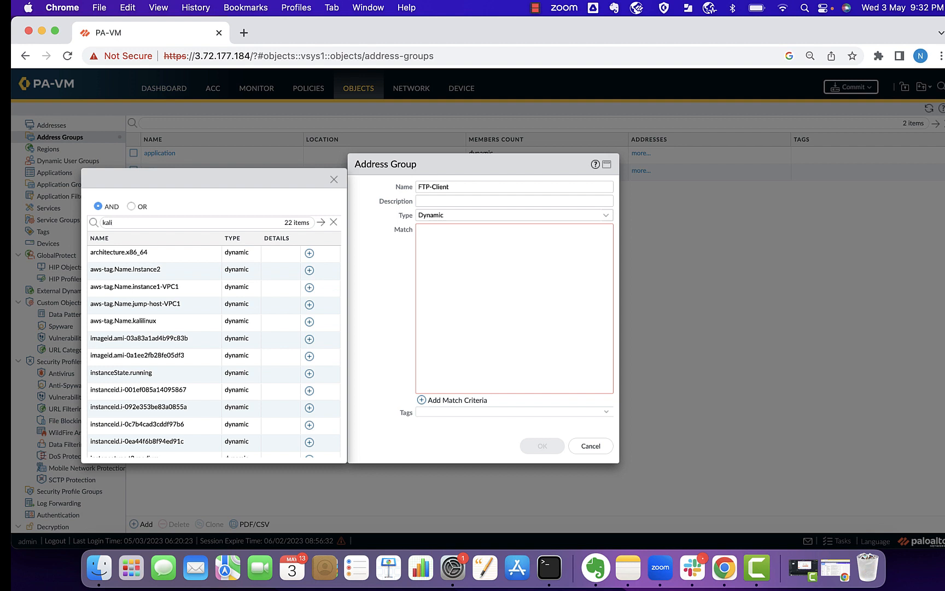
click(120, 222)
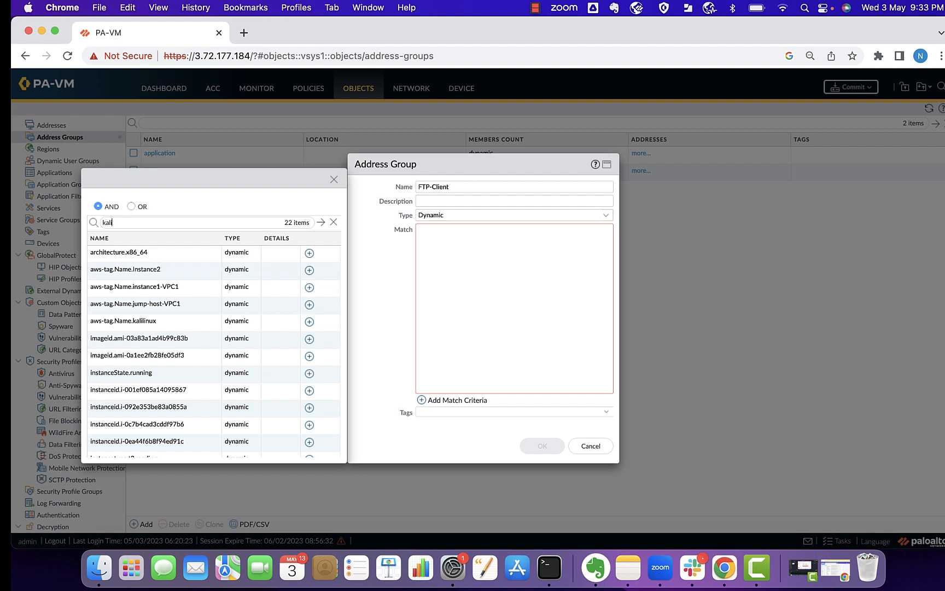
text(i)
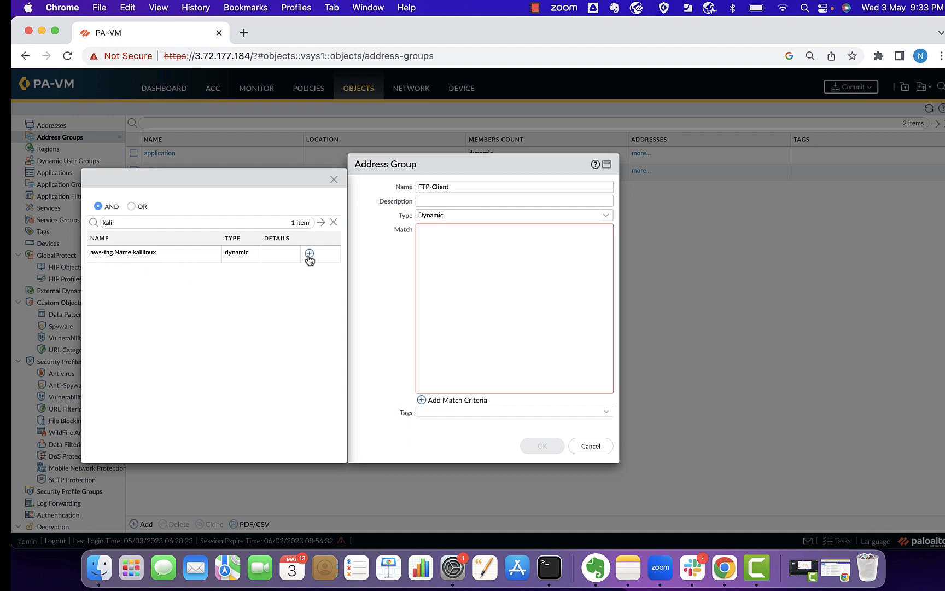
click(310, 253)
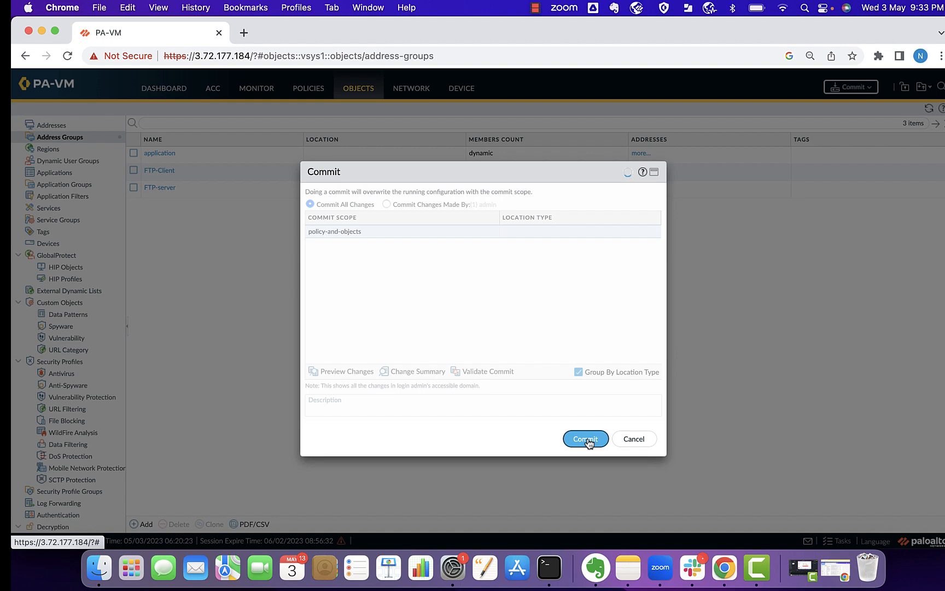
Step: Commit the new address groups and dismiss the commit result
click(584, 439)
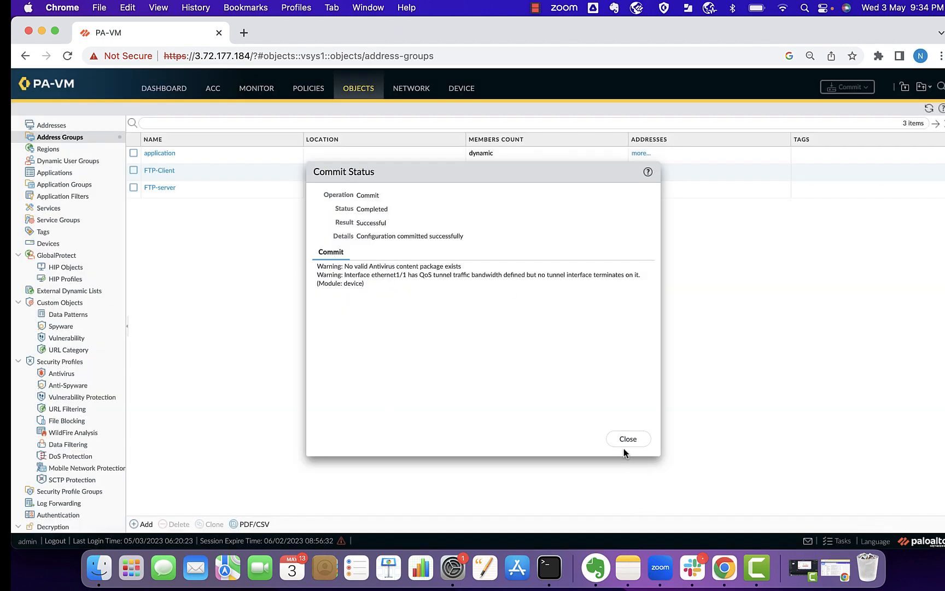
click(628, 439)
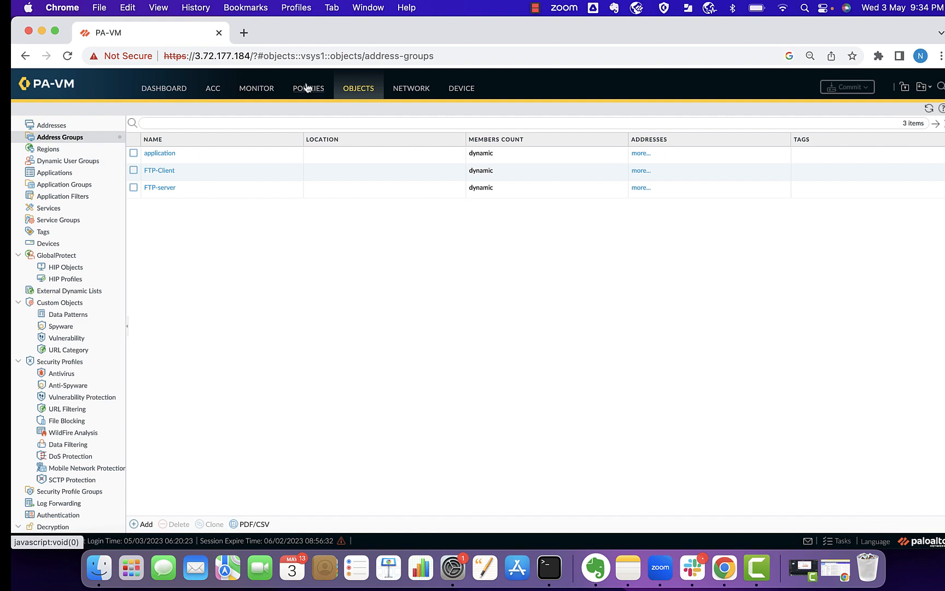
Step: Add a security rule with any source zone and FTP-Client as the source address
click(309, 88)
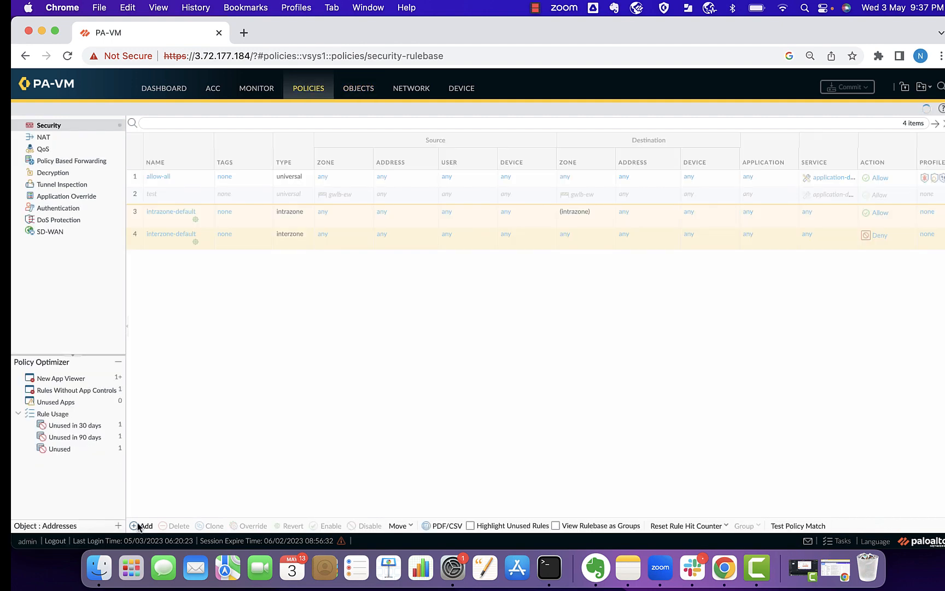
click(145, 525)
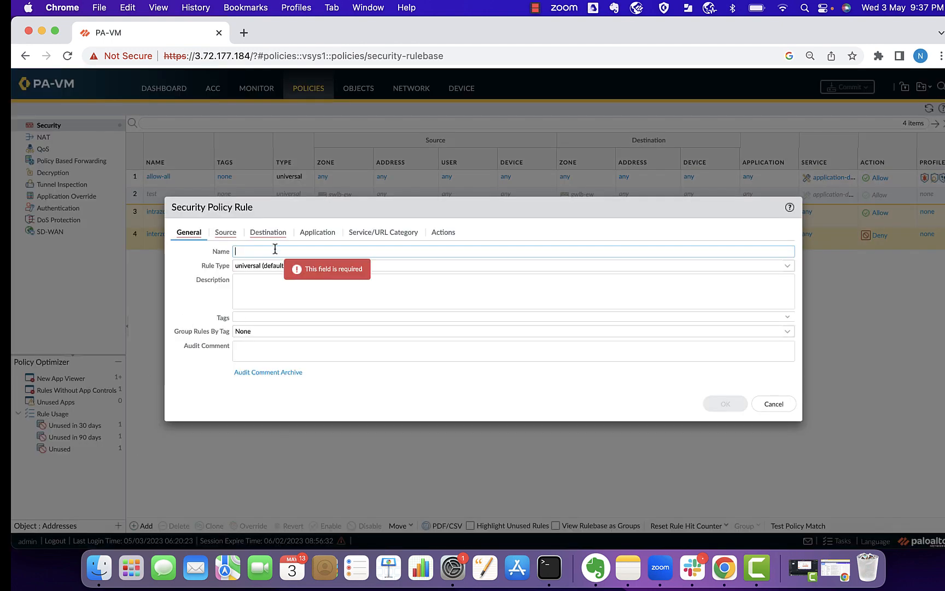
click(226, 232)
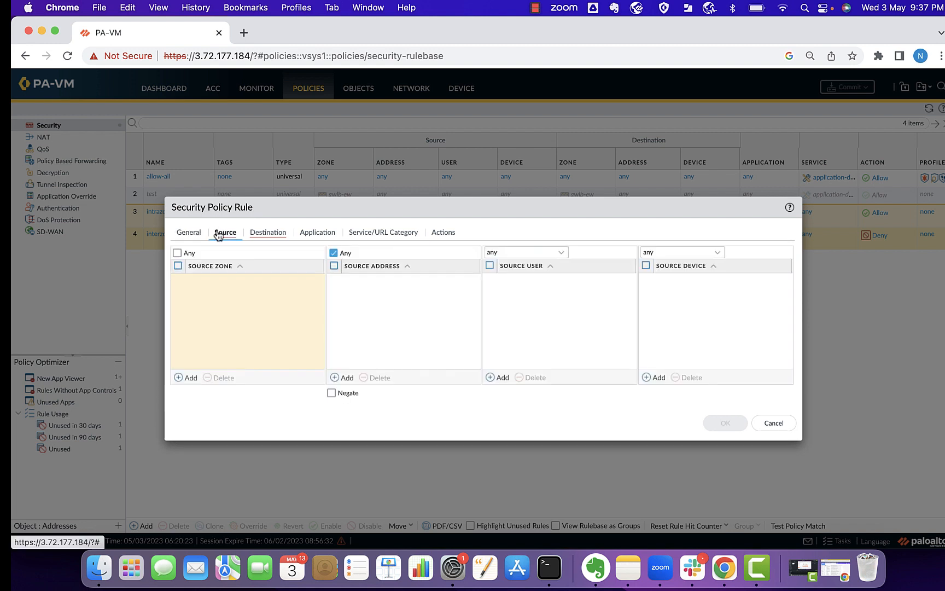
click(178, 252)
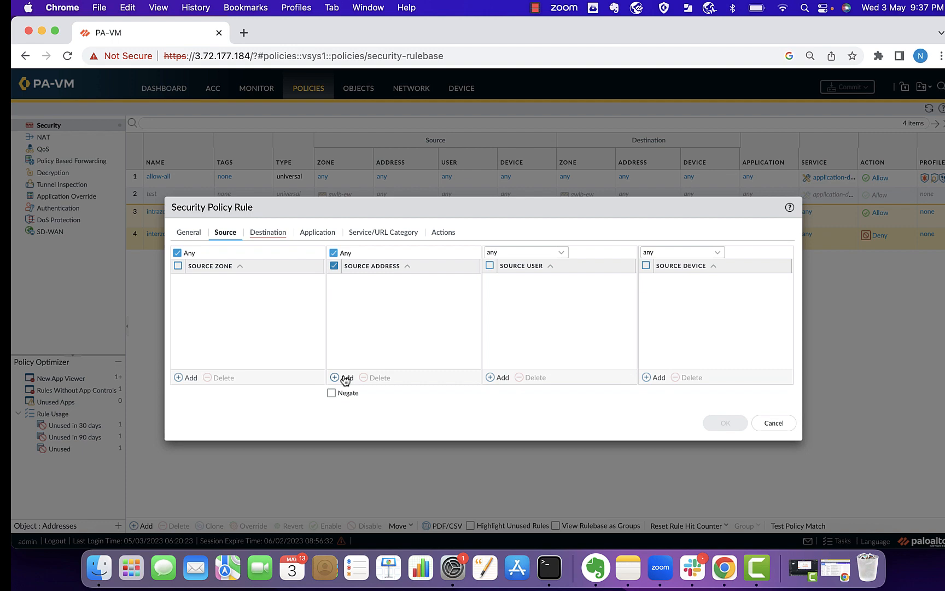
click(341, 377)
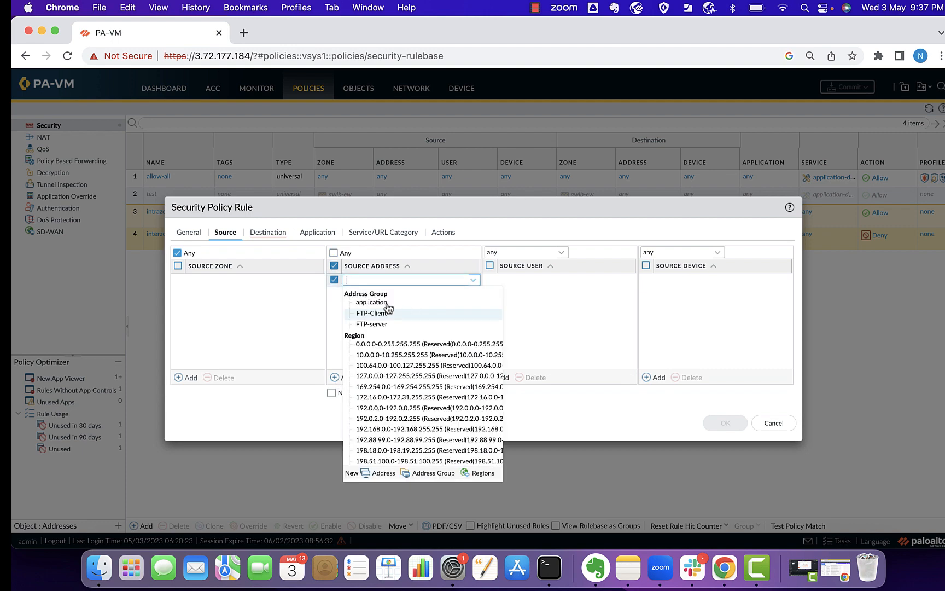
mouse_move(383, 302)
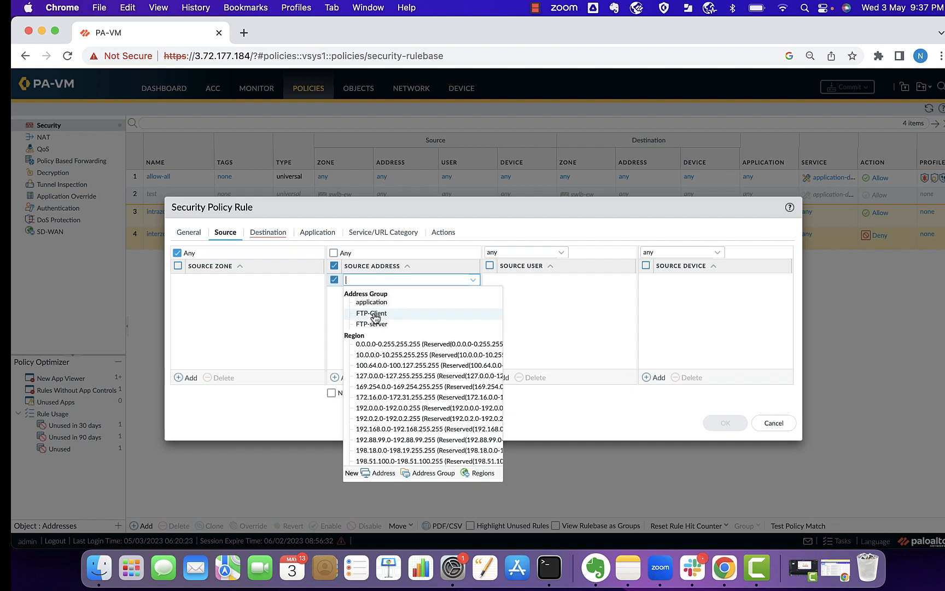
click(268, 232)
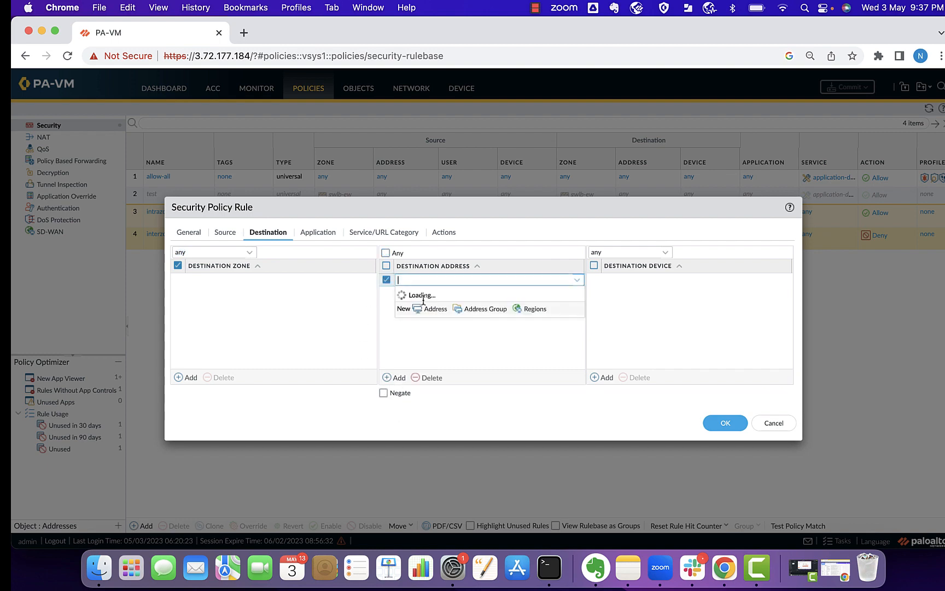
Step: Set destination FTP-server and application ftp, then commit the FTP-Traffic rule
click(317, 232)
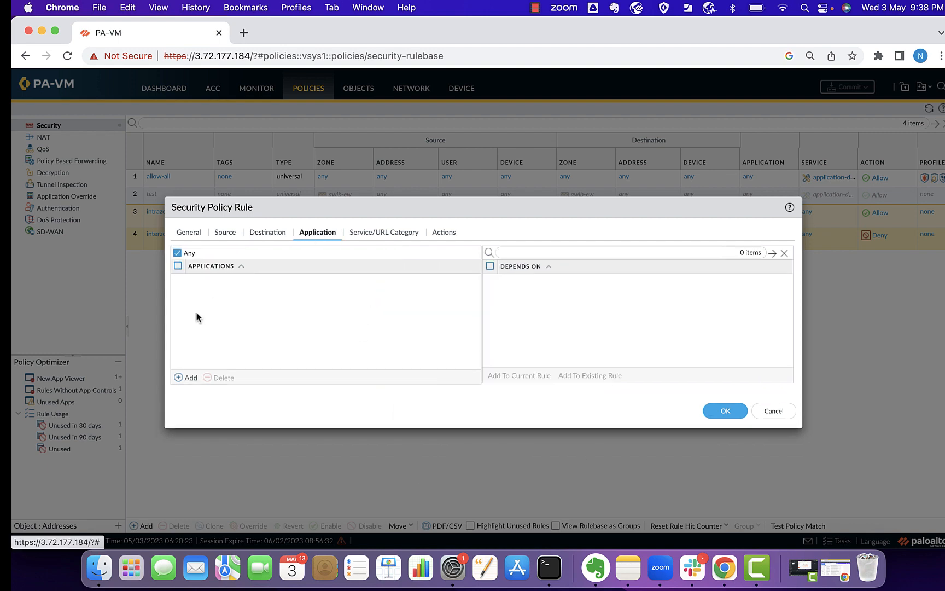
click(189, 376)
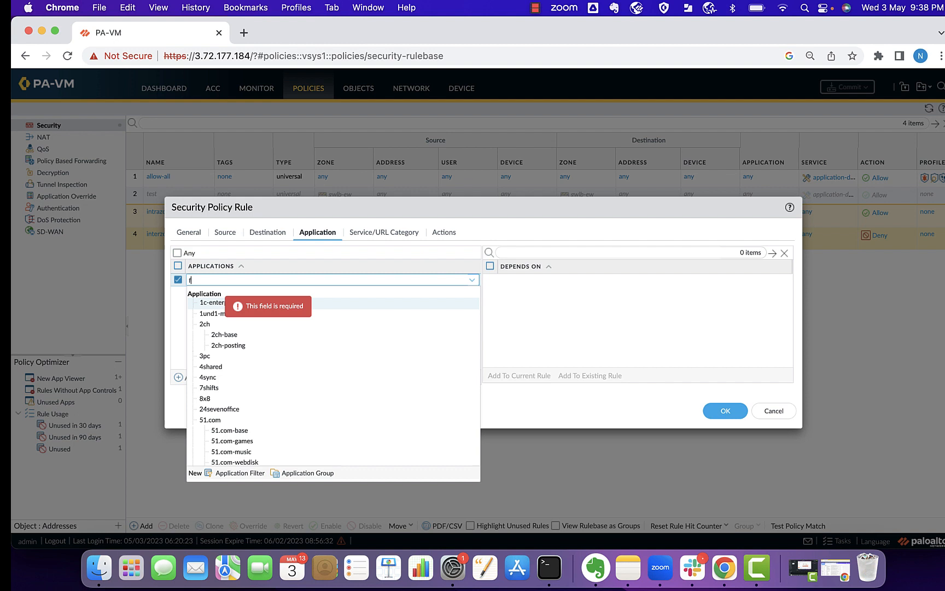
click(443, 232)
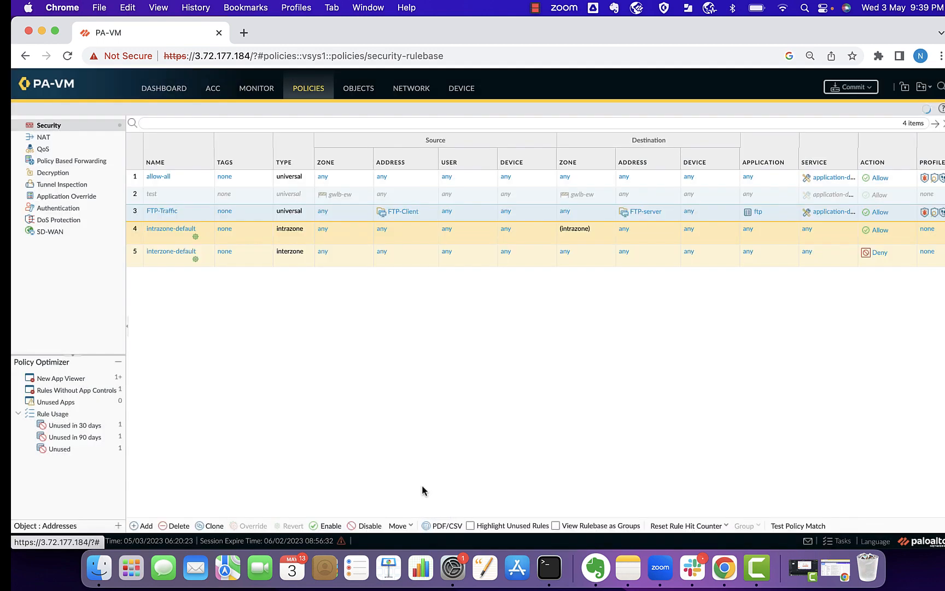
click(850, 87)
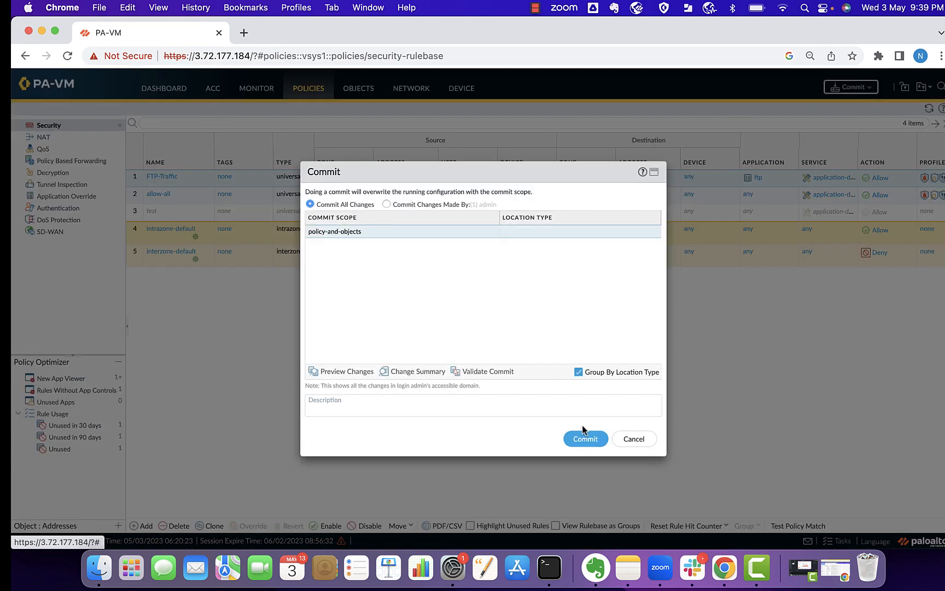
click(584, 438)
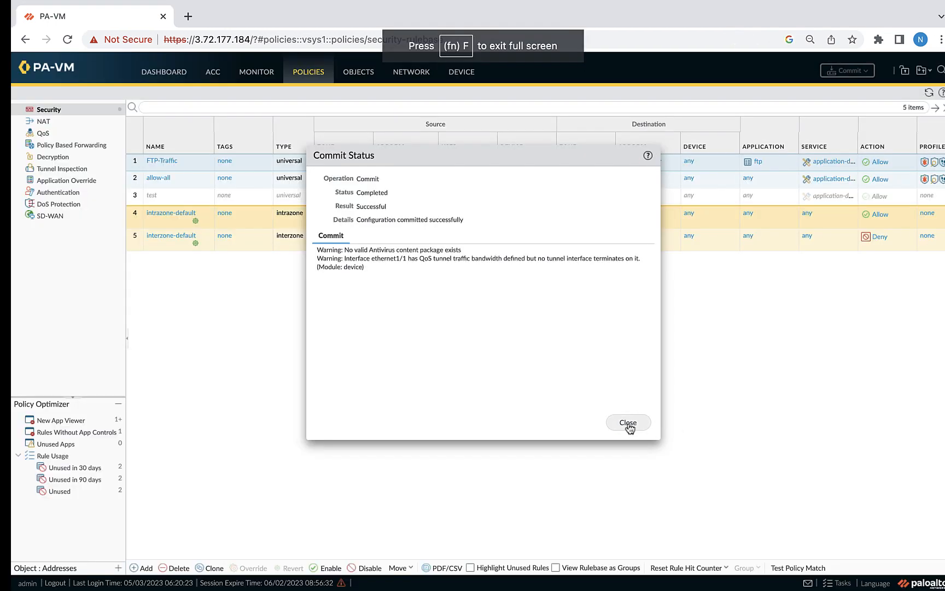
click(627, 422)
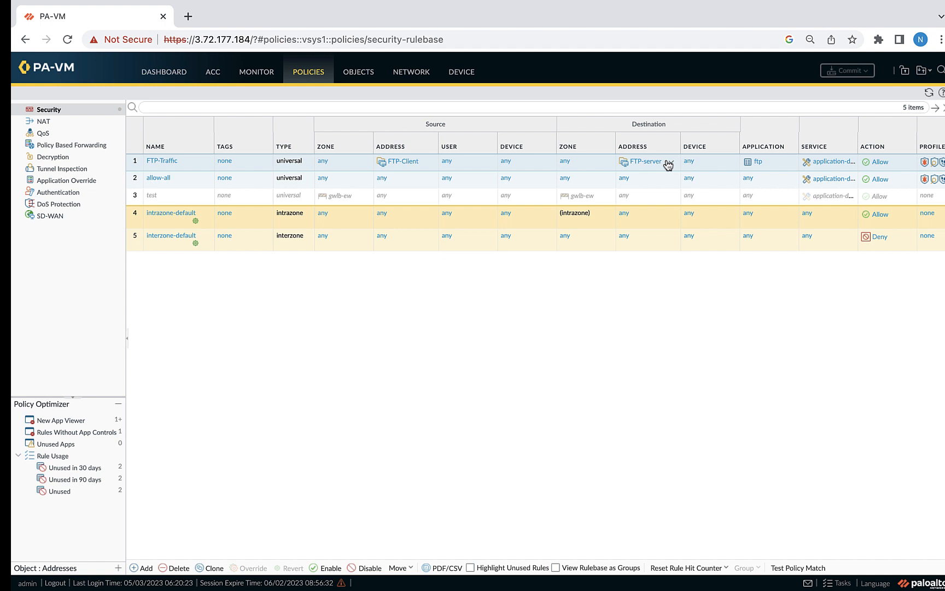
Step: List the IP addresses currently registered to the FTP-server and FTP-Client dynamic groups
right_click(648, 161)
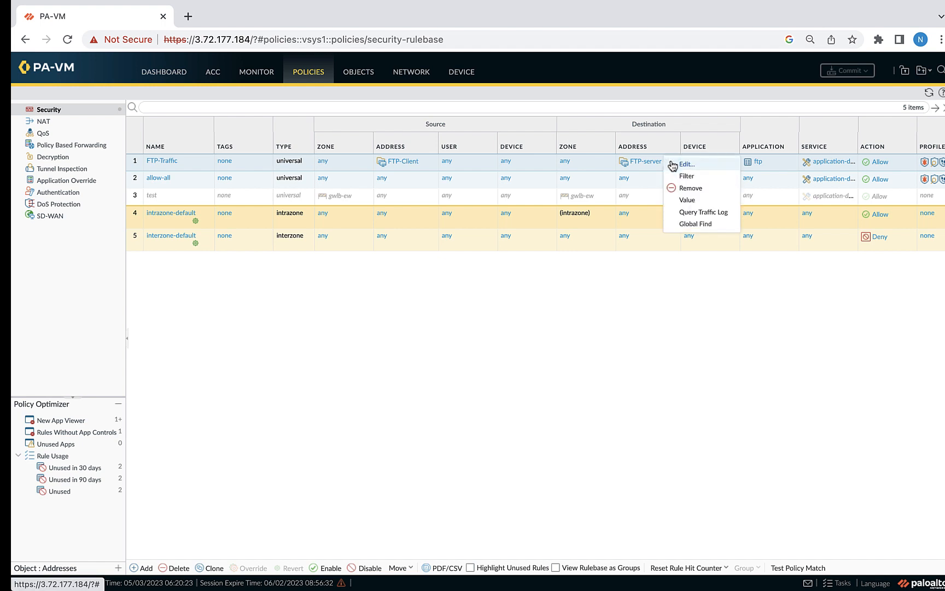
mouse_move(687, 199)
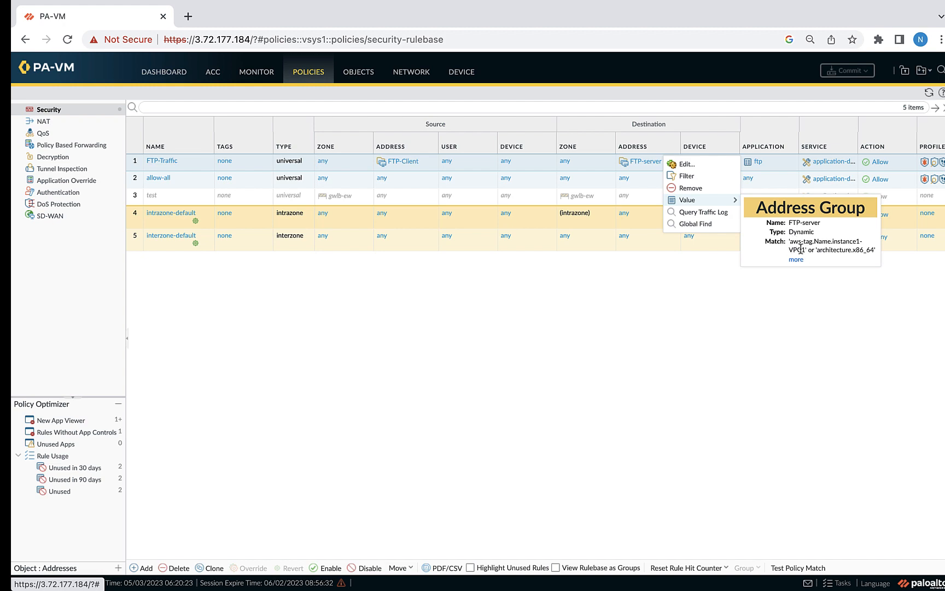
mouse_move(820, 262)
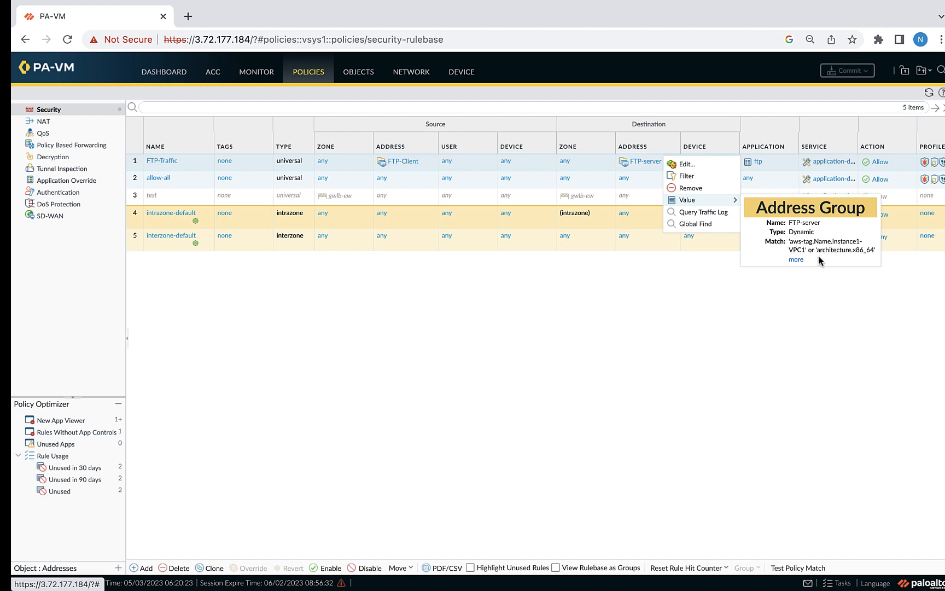
click(795, 259)
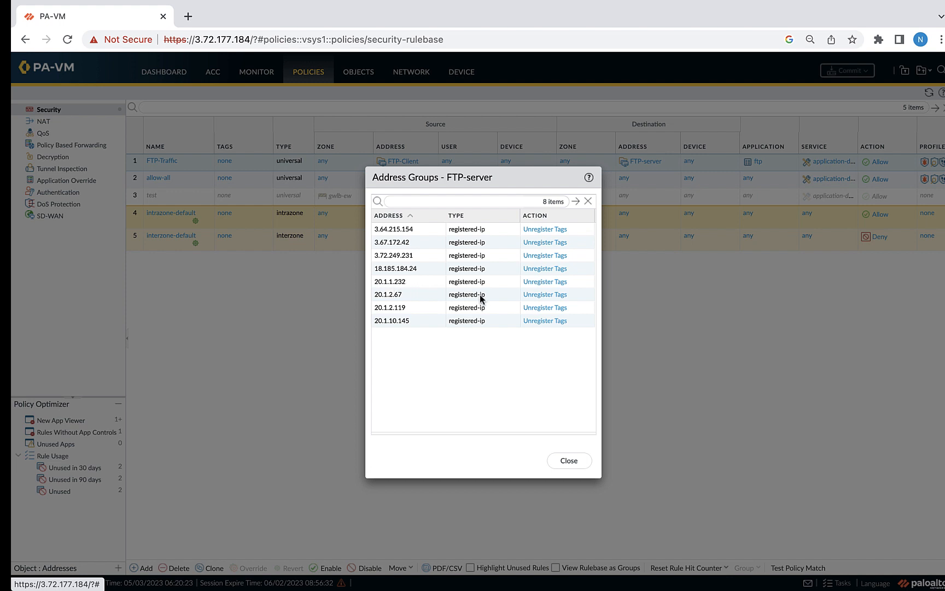
click(568, 460)
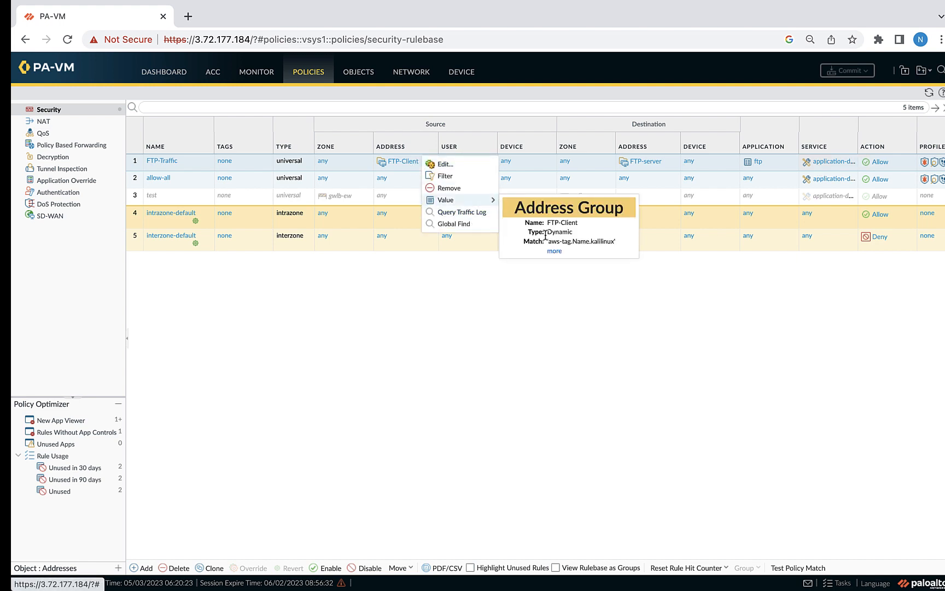
click(552, 250)
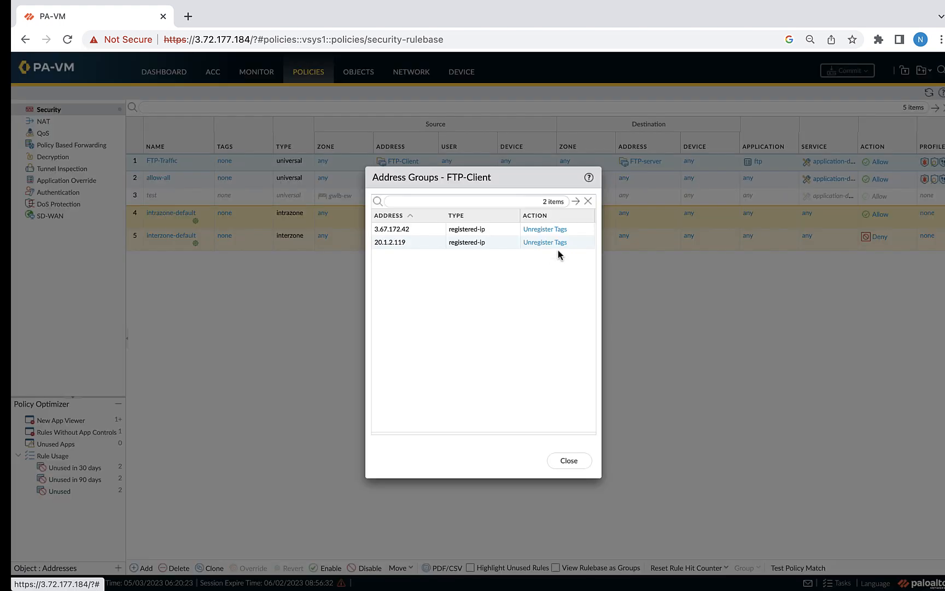
mouse_move(446, 264)
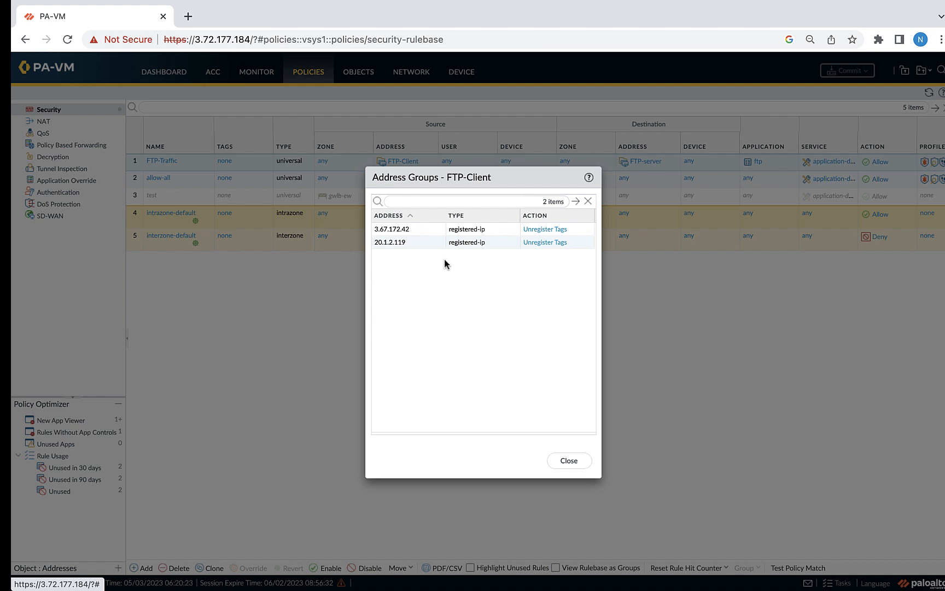
mouse_move(410, 257)
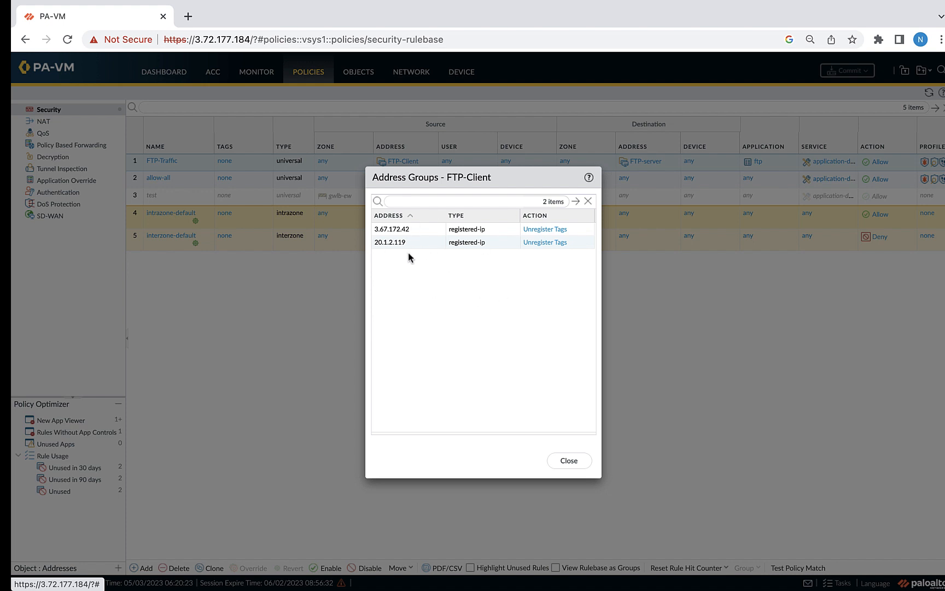
mouse_move(414, 248)
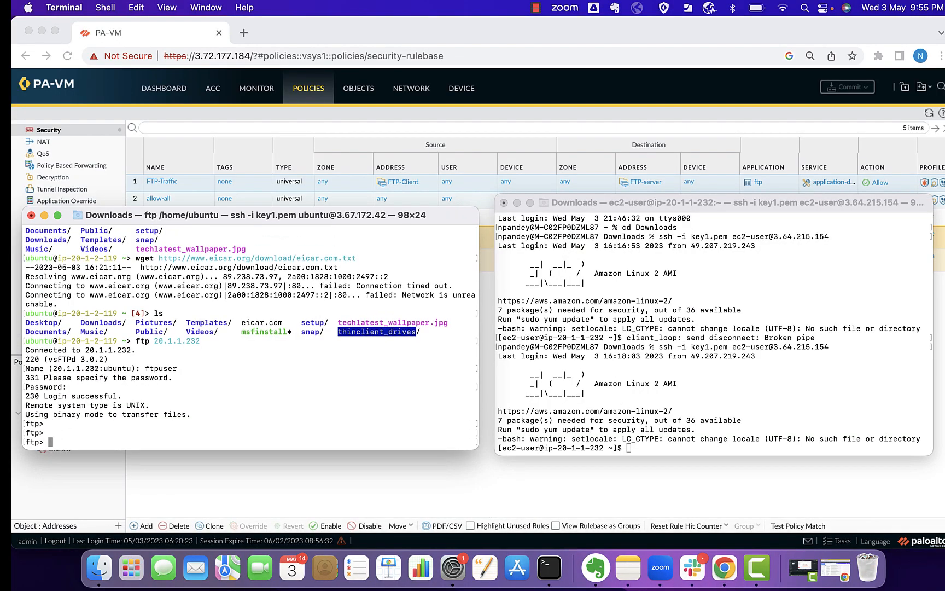
Step: Upload eicar.com to 20.1.1.232 with 'put eicar.com' in the FTP session
text(put)
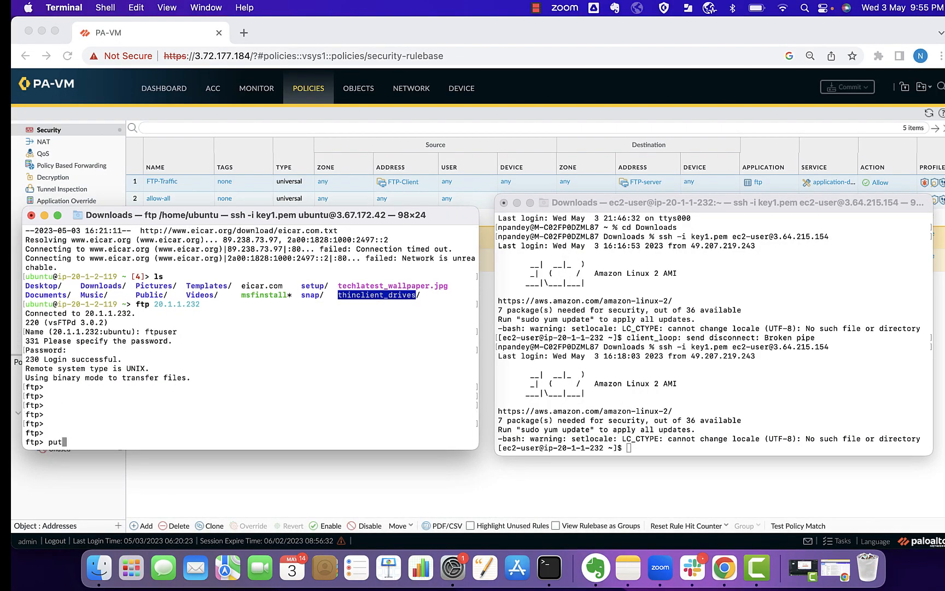
text(eic)
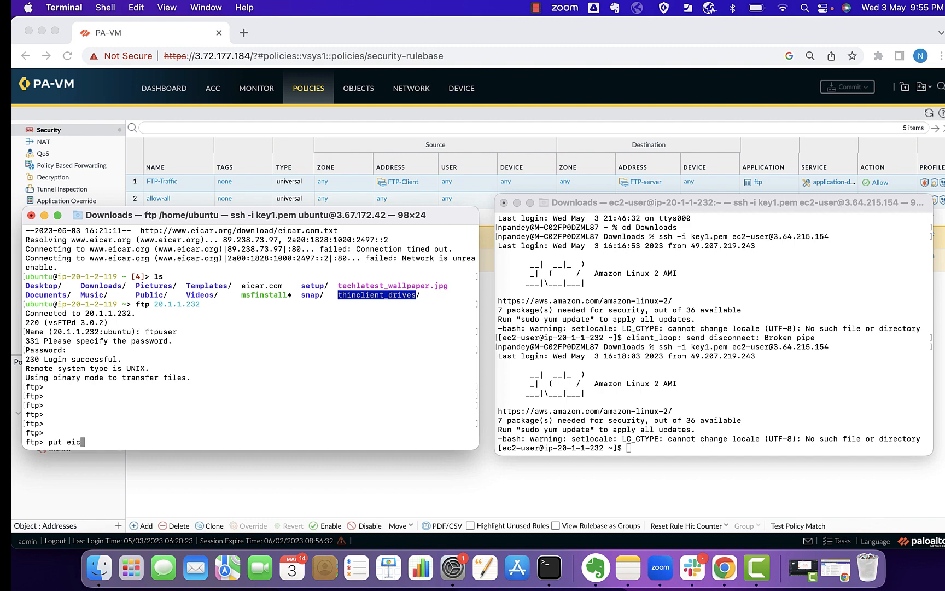
text(ar.com)
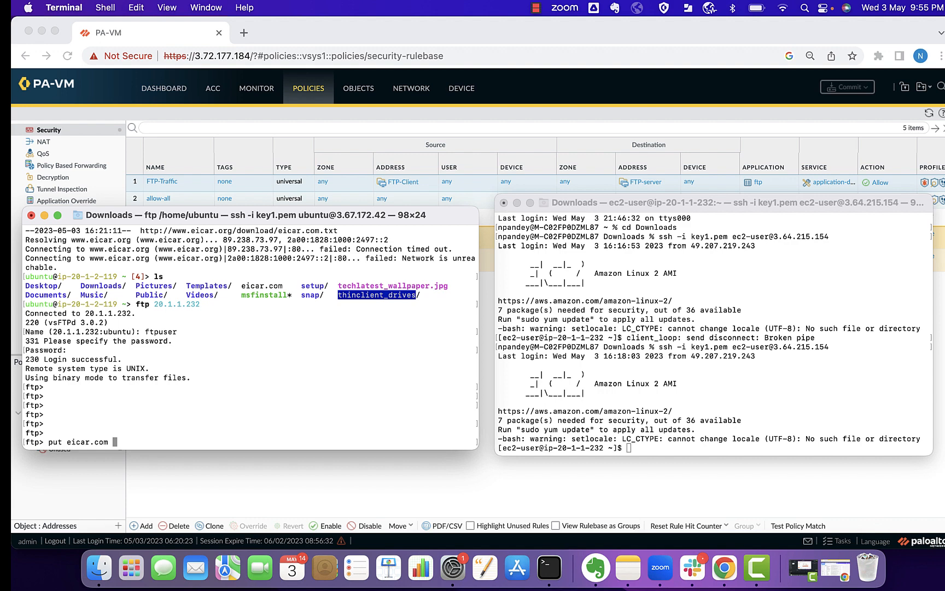
key(Return)
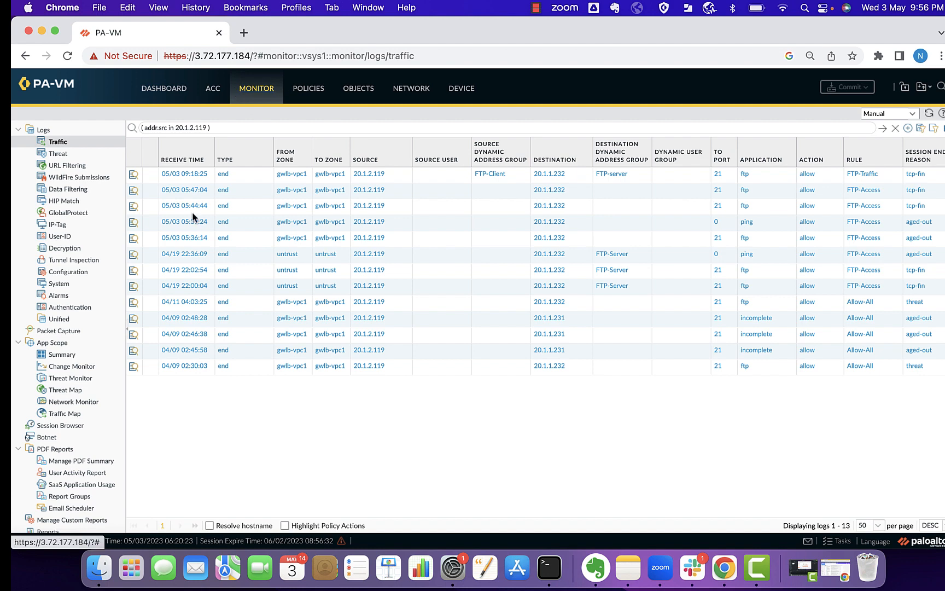
mouse_move(295, 181)
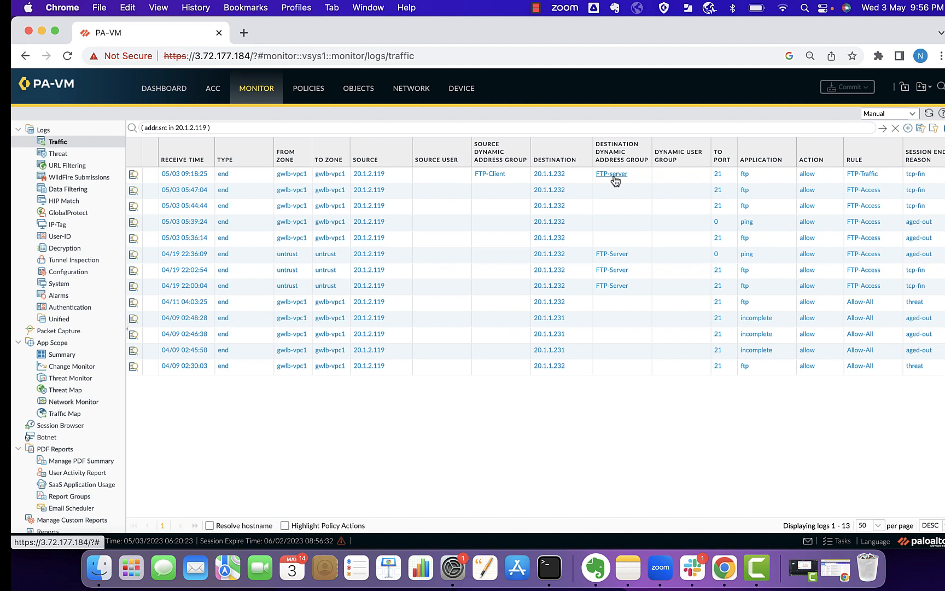
mouse_move(831, 178)
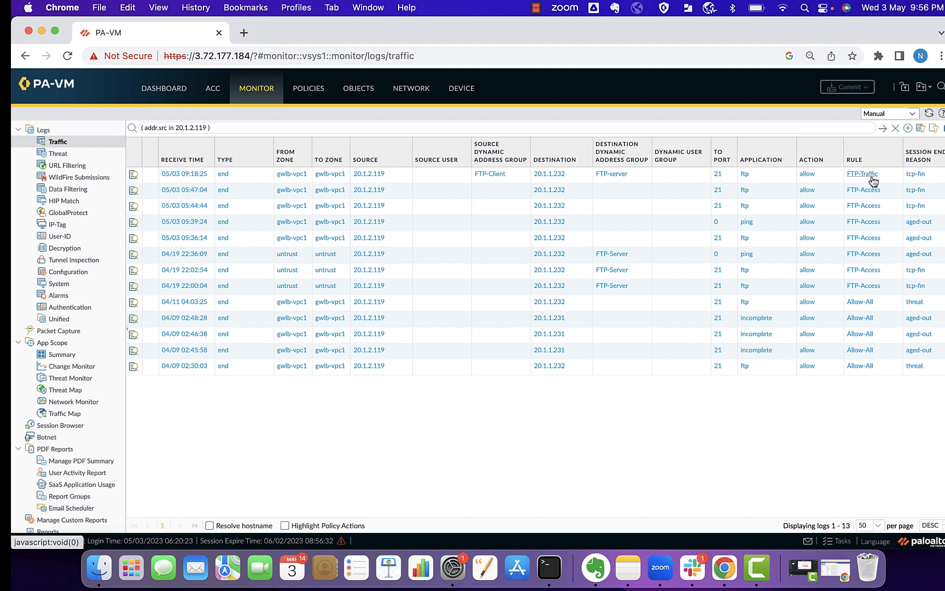
mouse_move(58, 154)
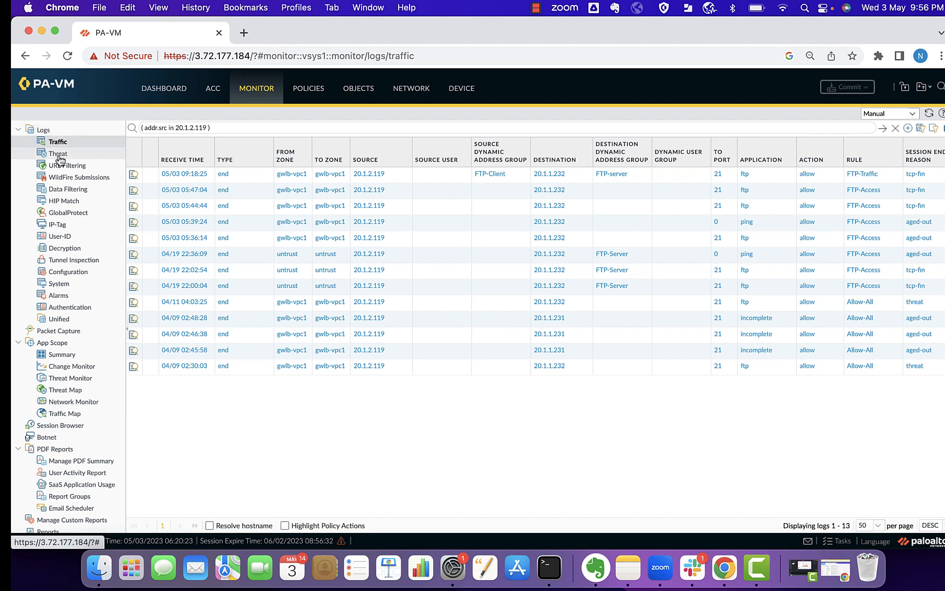
Step: Switch from the traffic logs to the threat logs to see the Eicar detection
click(58, 153)
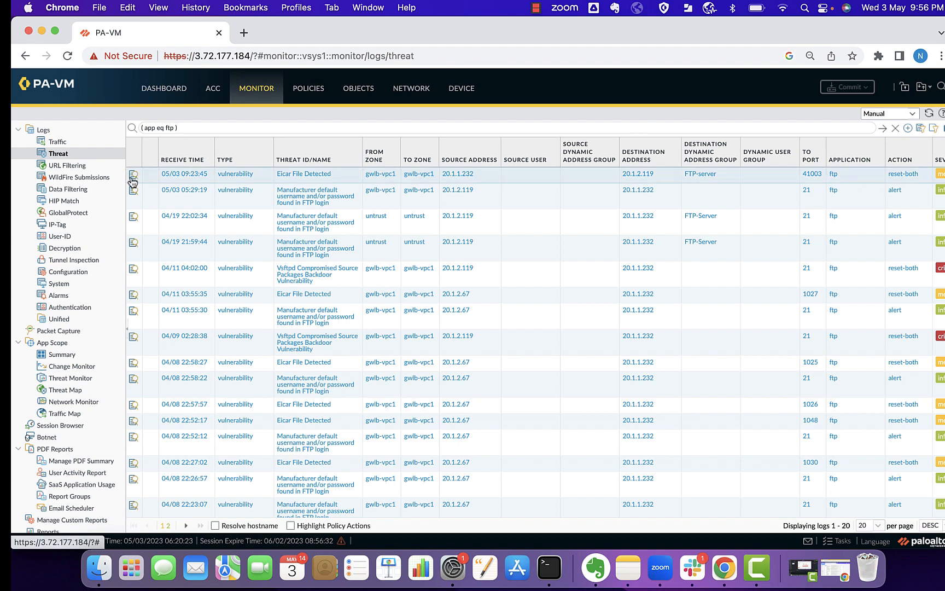
Step: Review the Eicar File Detected detailed log view and look up its signature in Threat Vault
click(132, 174)
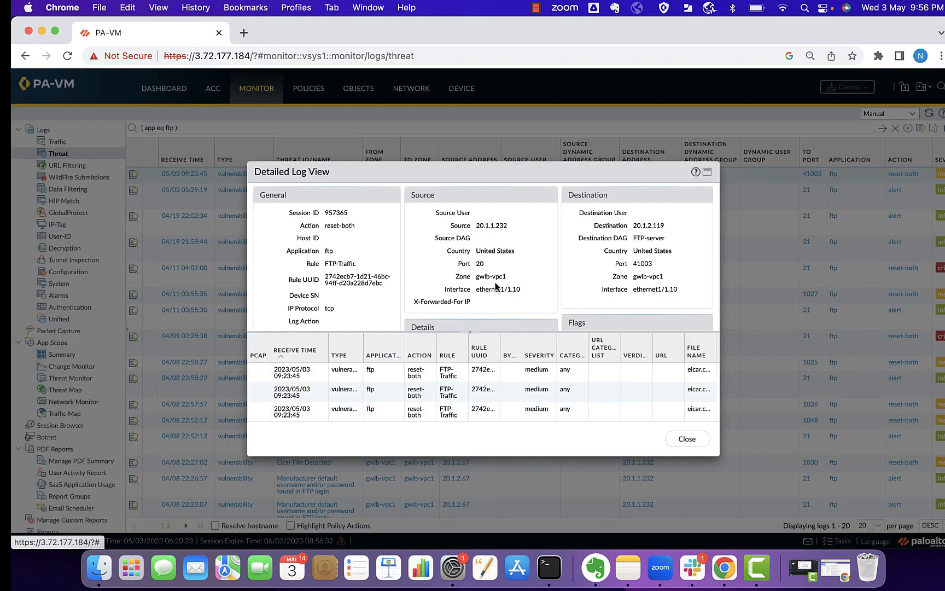
scroll(down, 3)
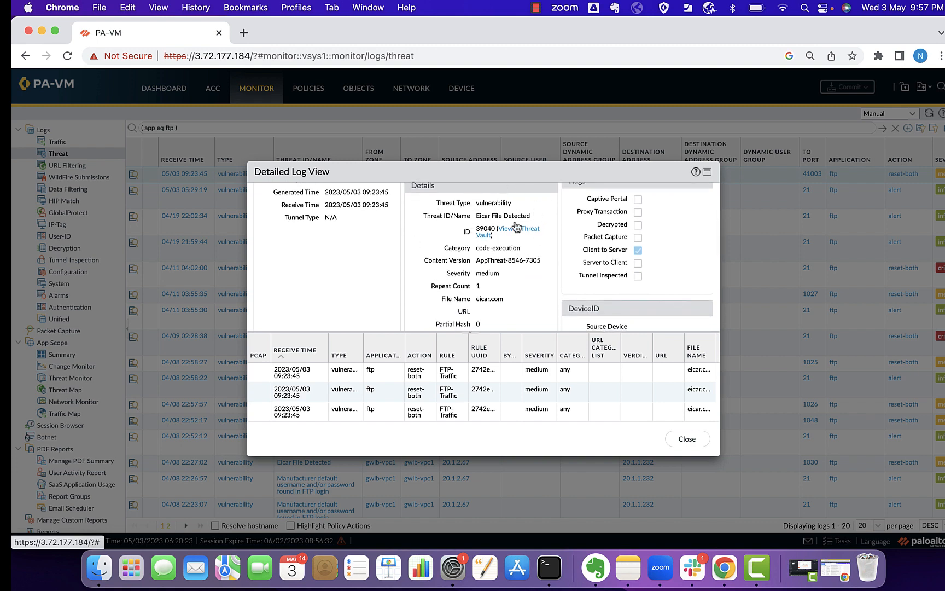
click(686, 439)
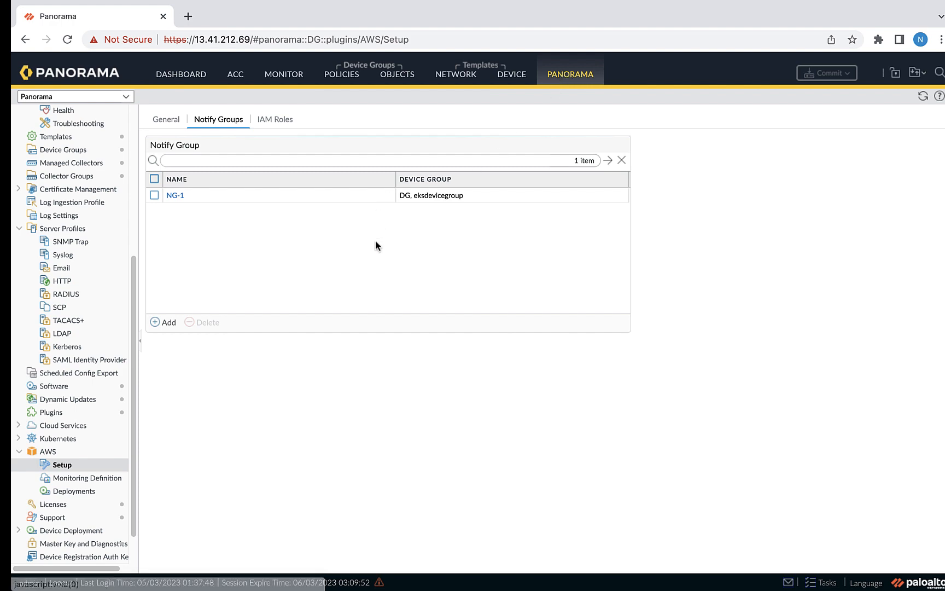
Step: Check the General Information widget on the Dashboard for Plugin AWS aws-4.1.0
click(181, 75)
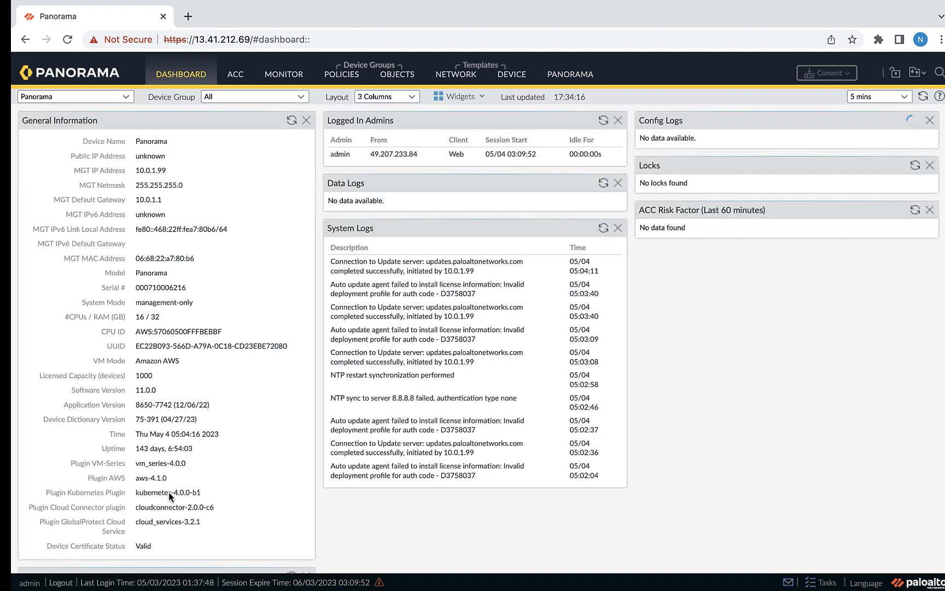
mouse_move(144, 481)
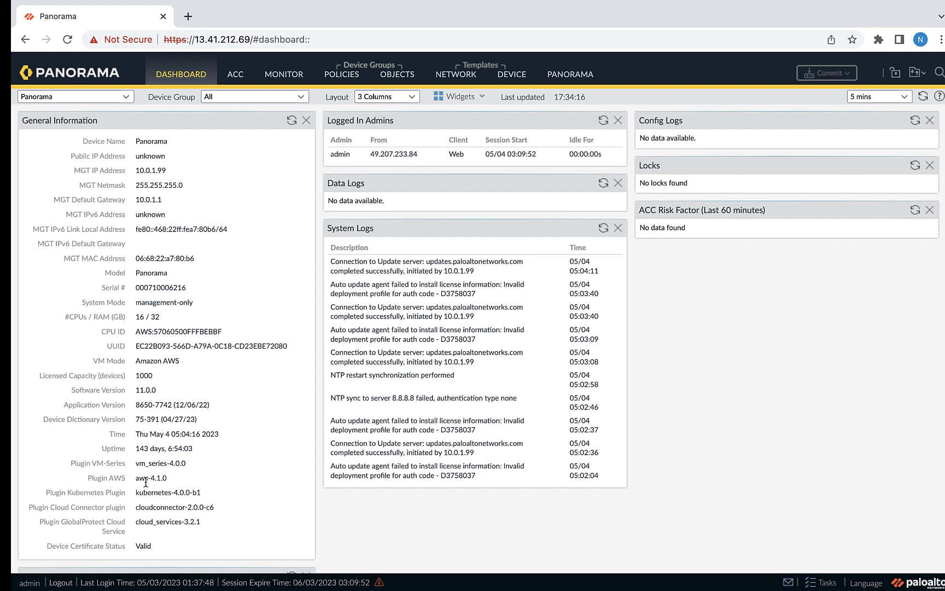
mouse_move(176, 482)
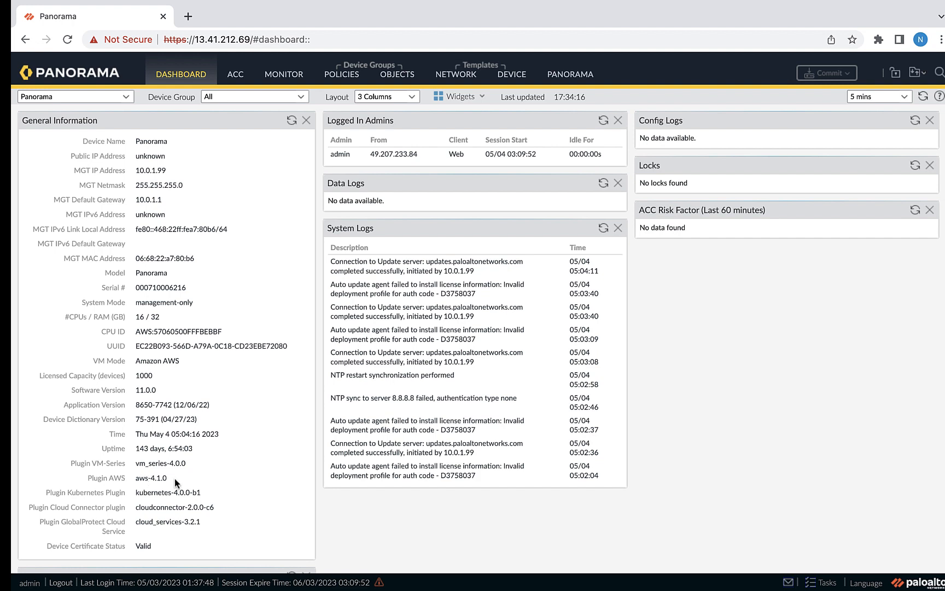
double_click(151, 477)
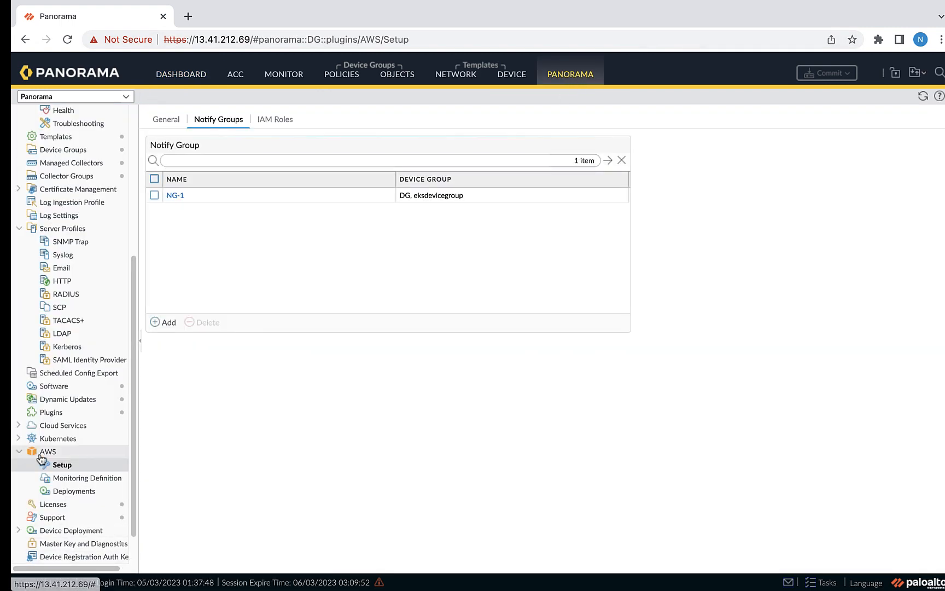
mouse_move(103, 460)
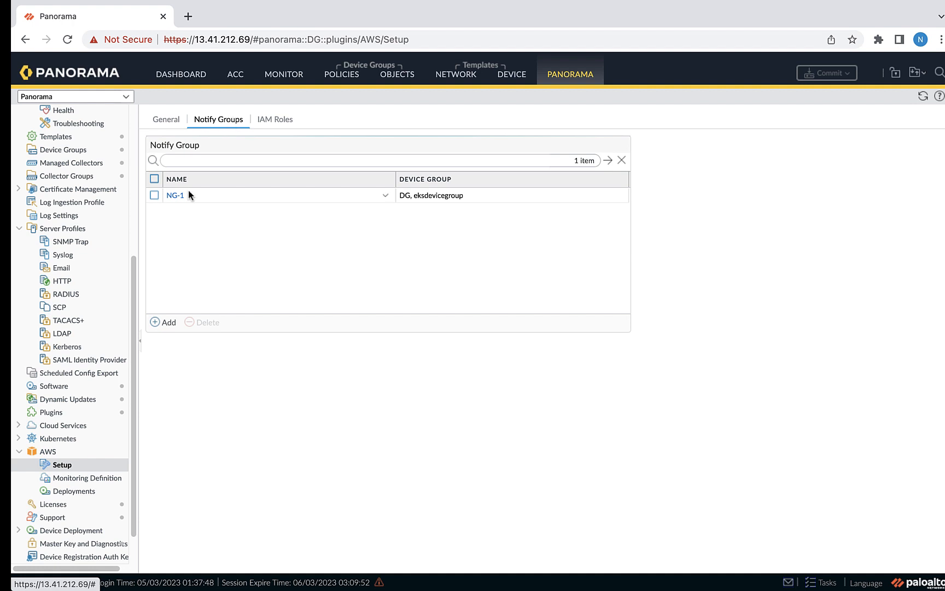
Step: Save notify group NG-1 with device groups DG and eksdevicegroup and all 32 tags selected
click(175, 194)
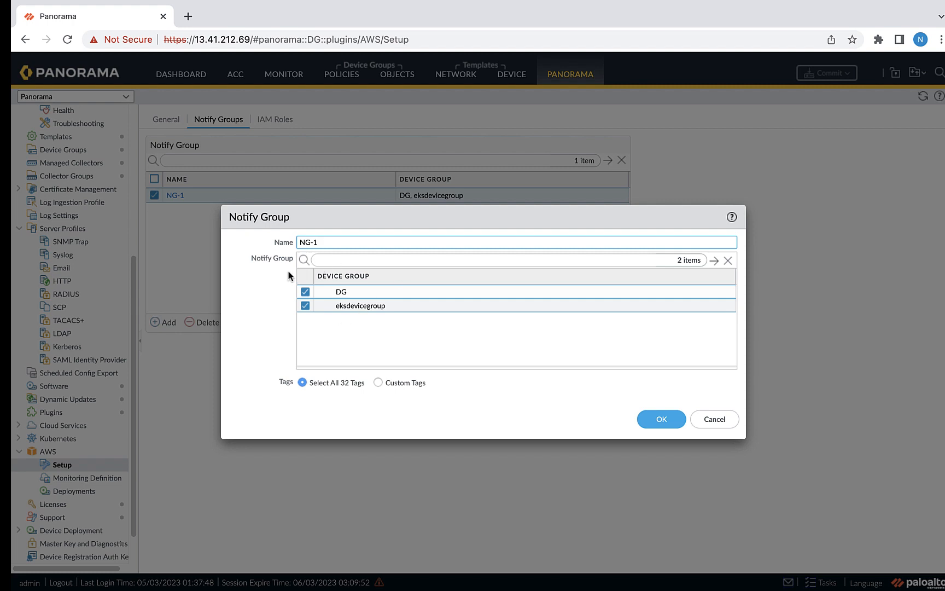
mouse_move(376, 336)
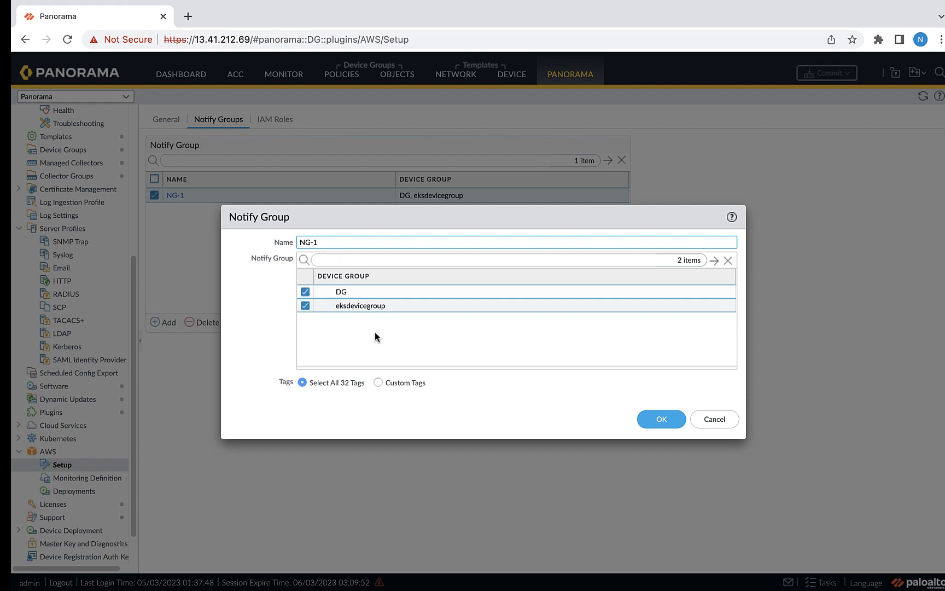
click(332, 242)
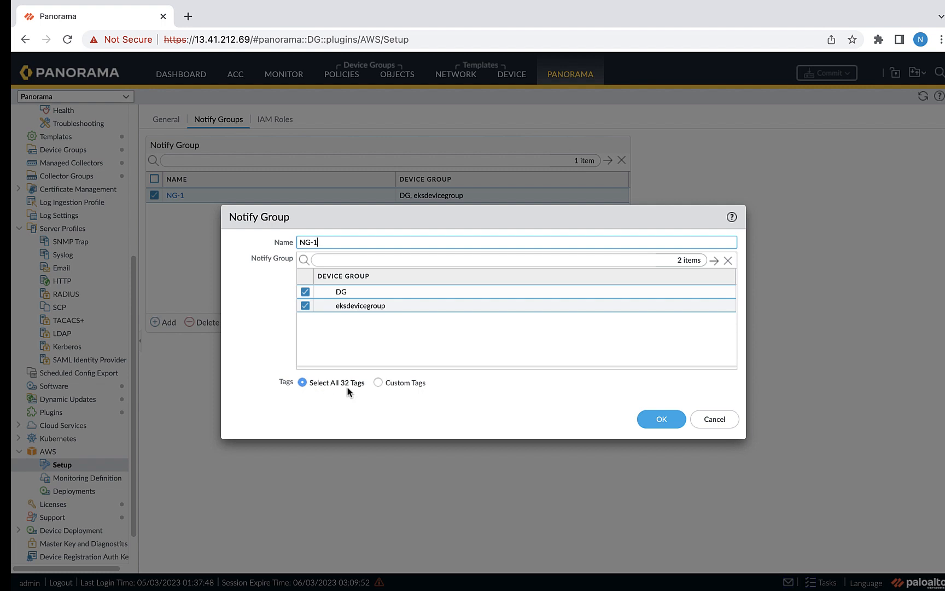
click(379, 382)
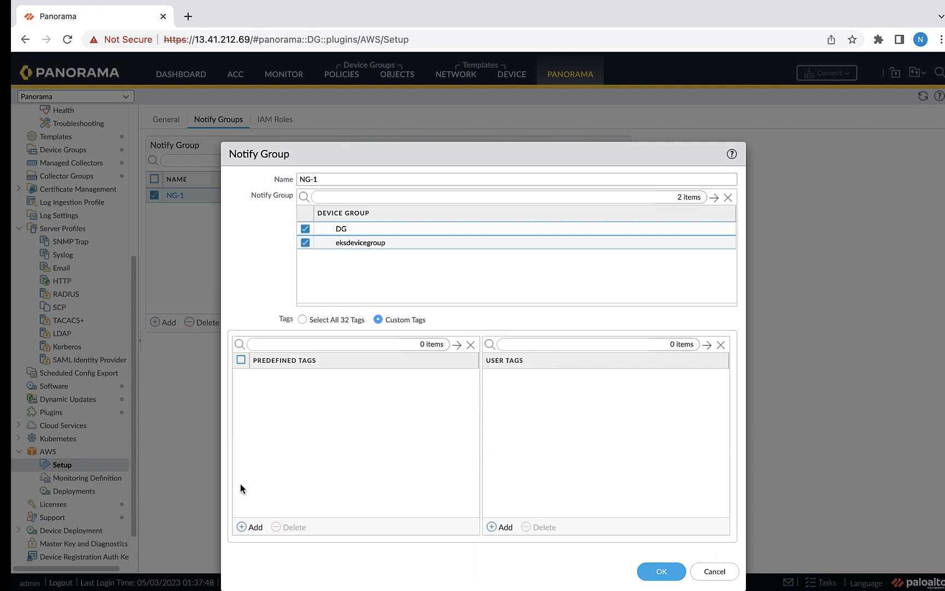
click(250, 526)
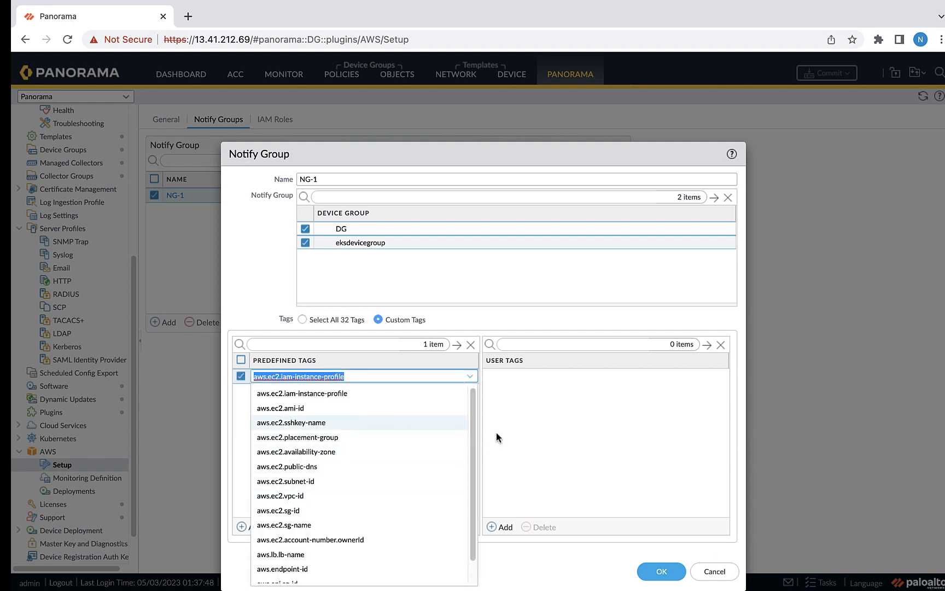
click(500, 527)
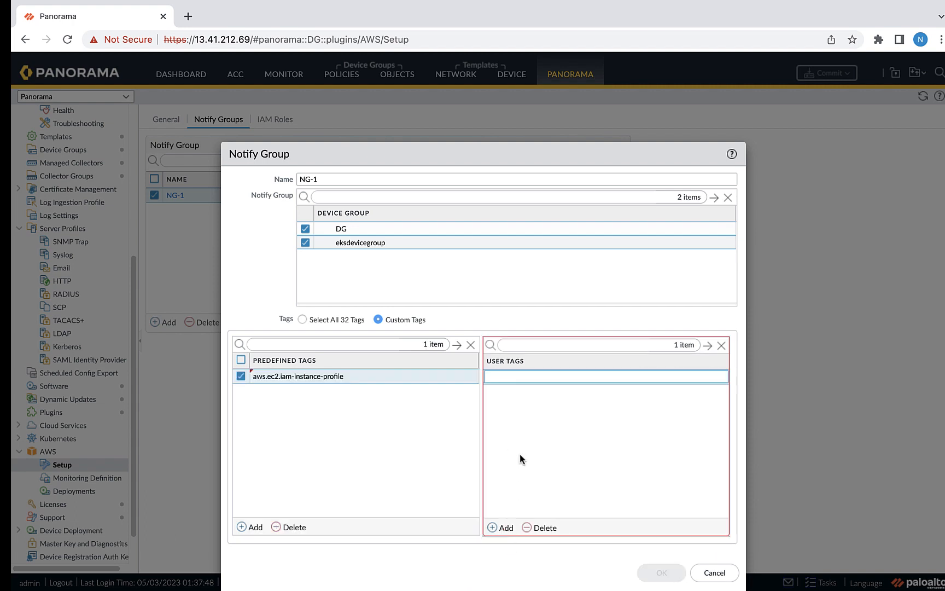
click(603, 377)
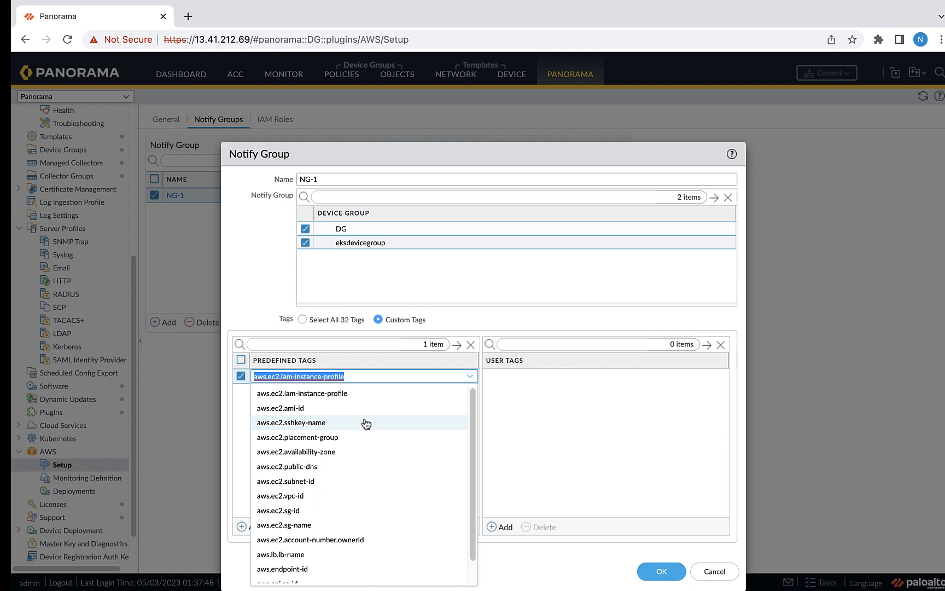
mouse_move(369, 429)
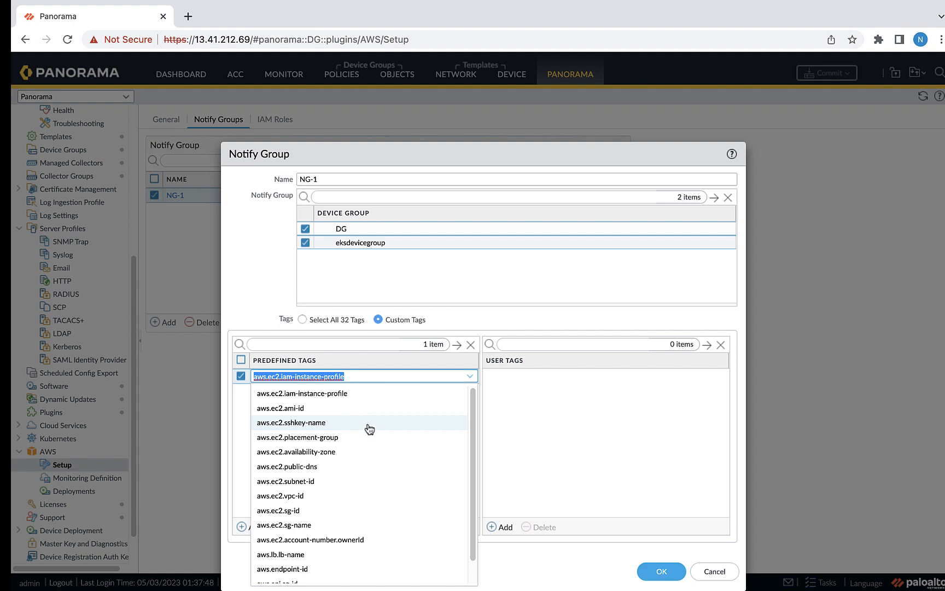
mouse_move(605, 501)
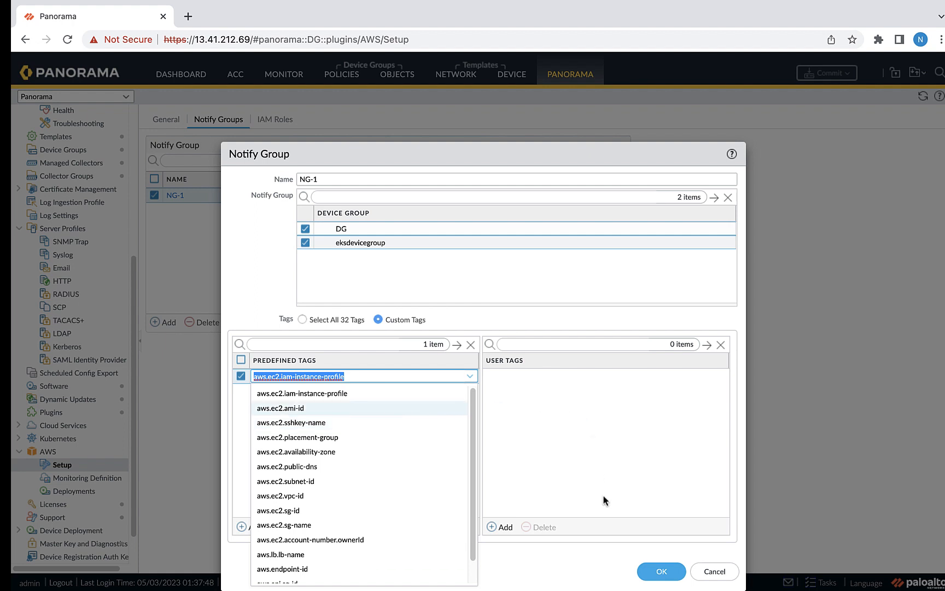
mouse_move(287, 317)
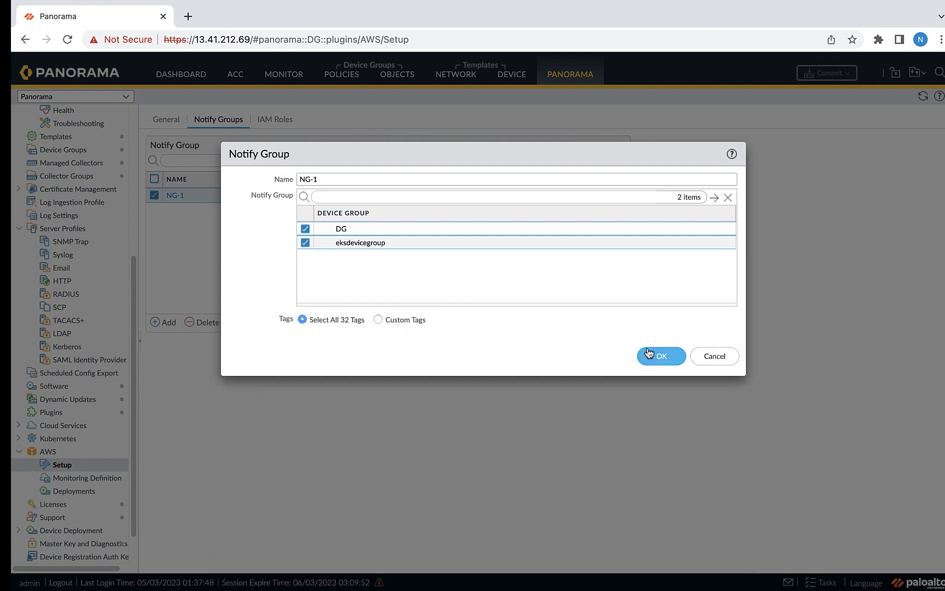
click(661, 355)
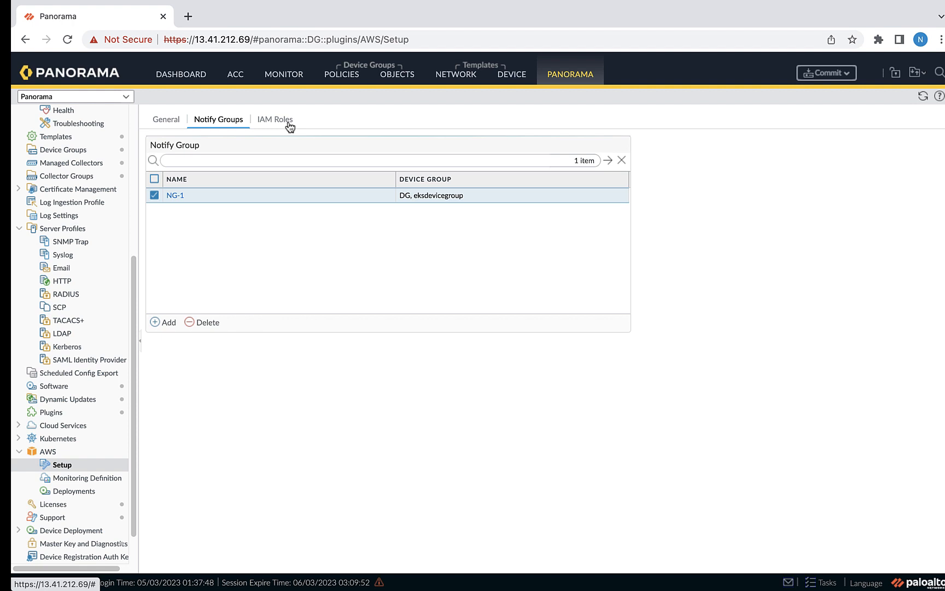
Step: Review the VM-Monitor IAM role's account type and credentials, then close its dialog
click(275, 119)
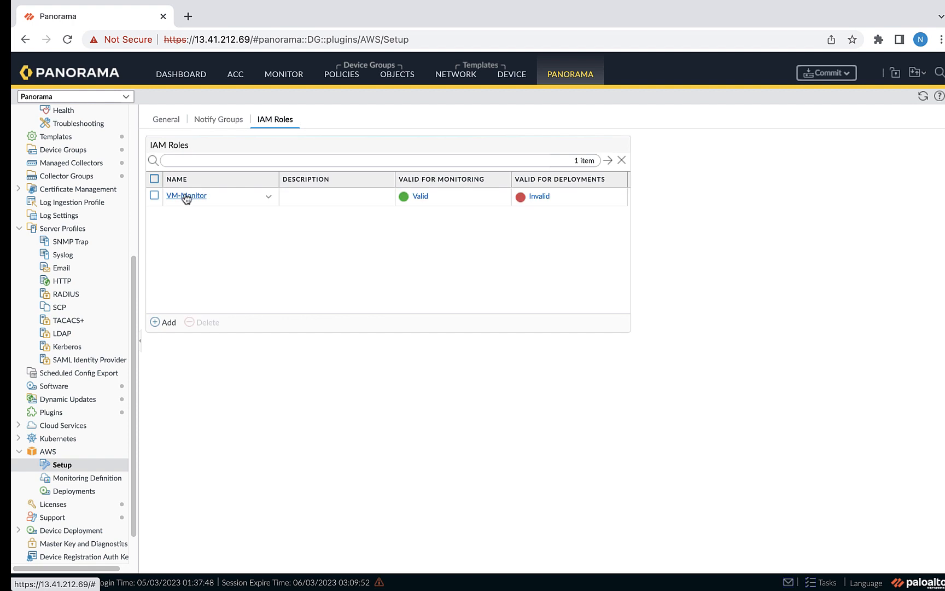
click(186, 195)
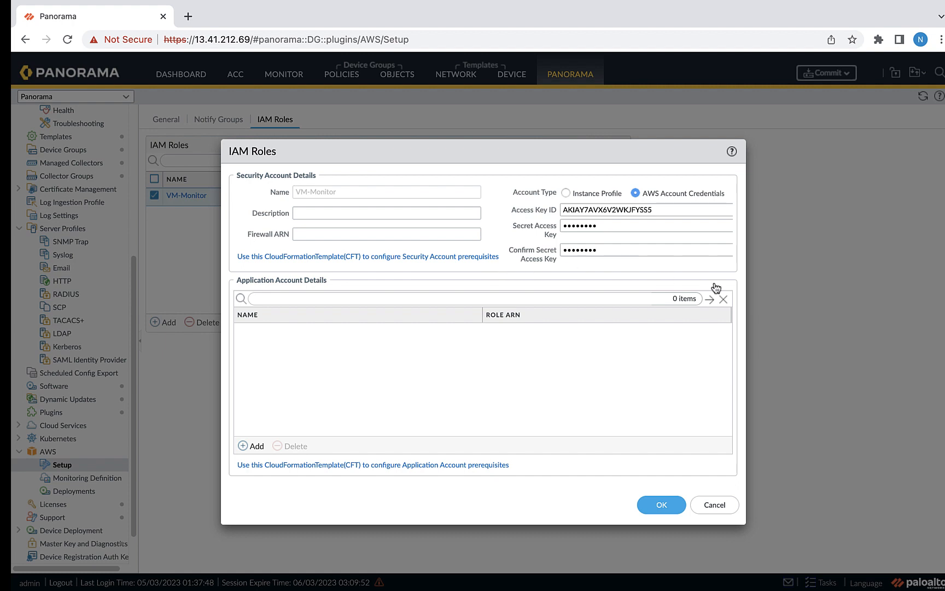
mouse_move(870, 277)
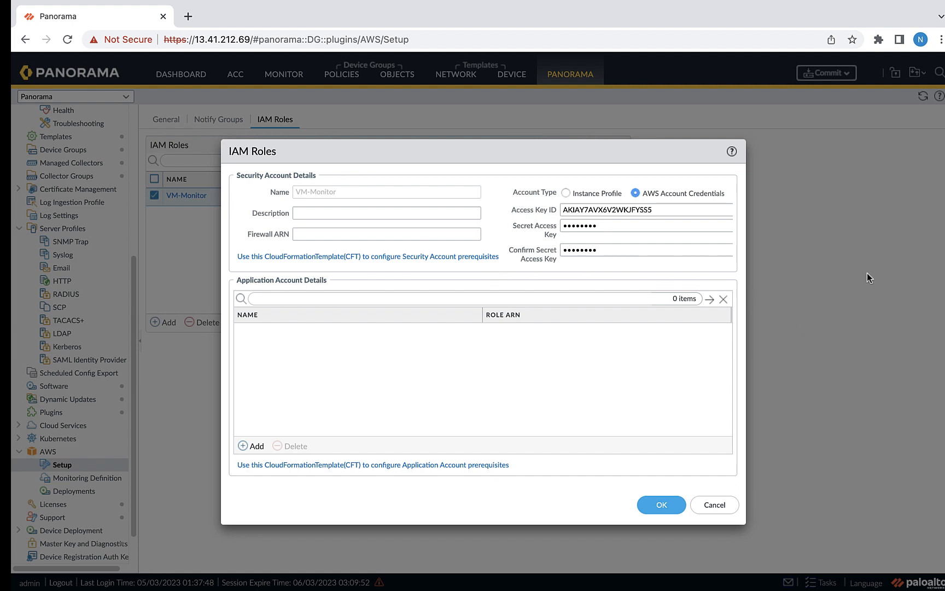
mouse_move(780, 258)
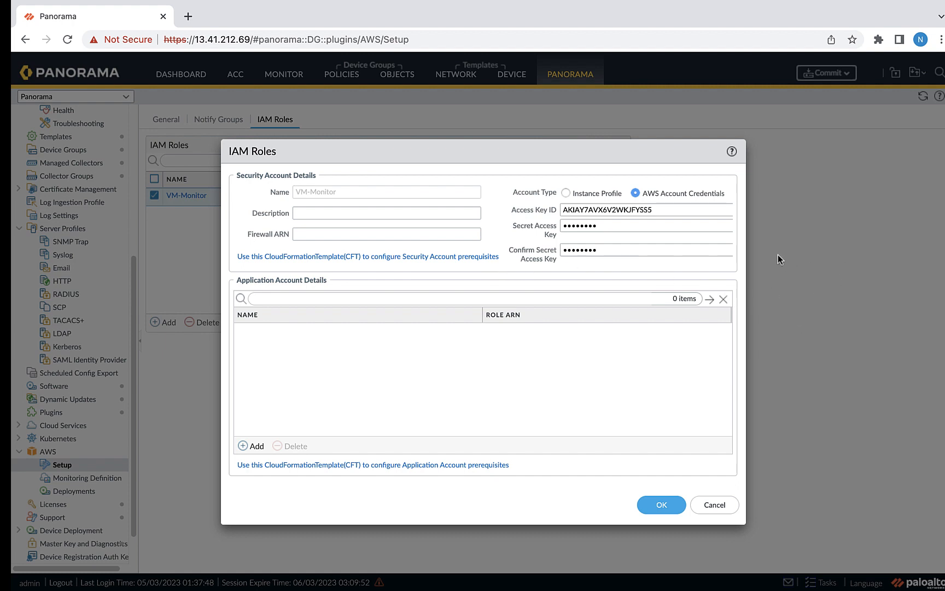
mouse_move(595, 244)
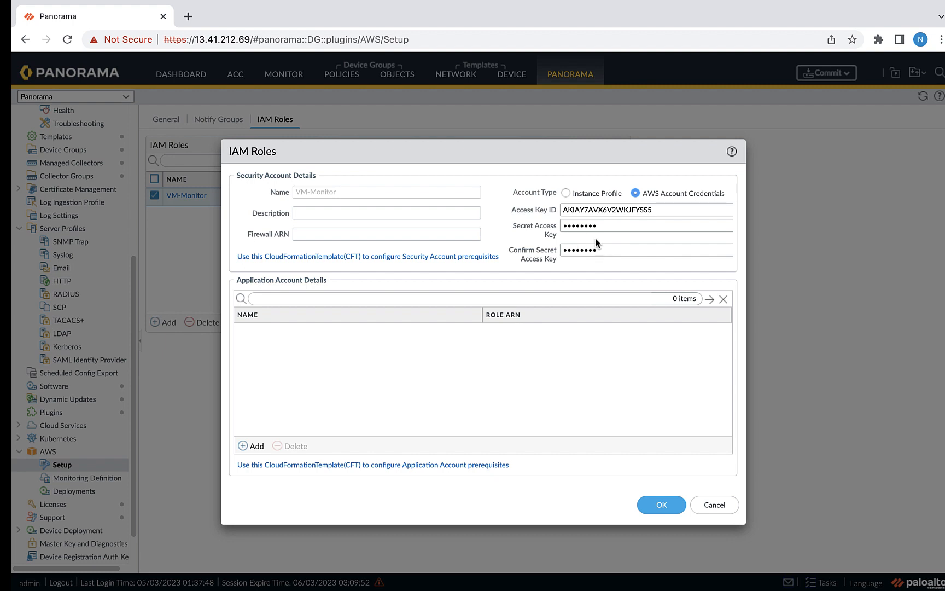
mouse_move(161, 278)
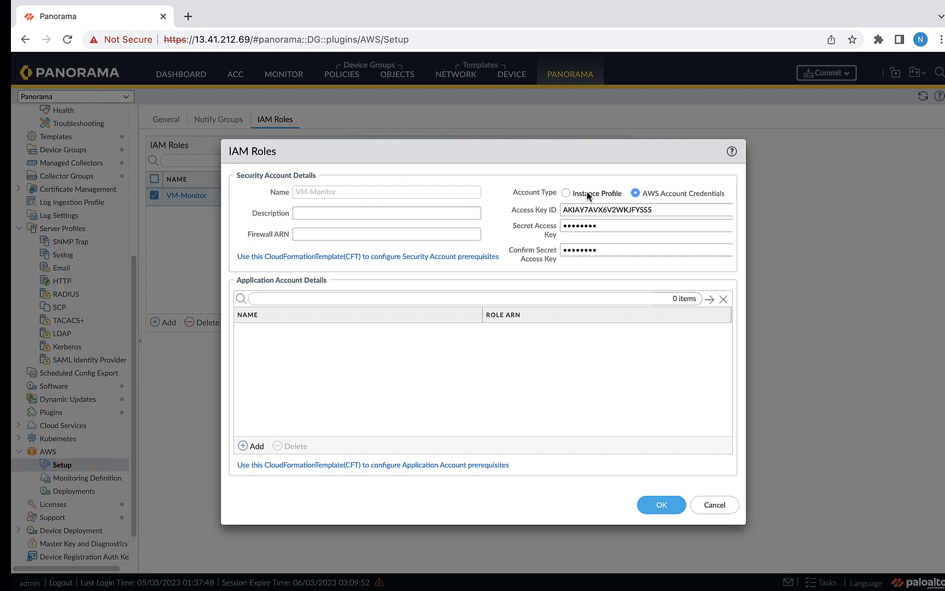
click(566, 192)
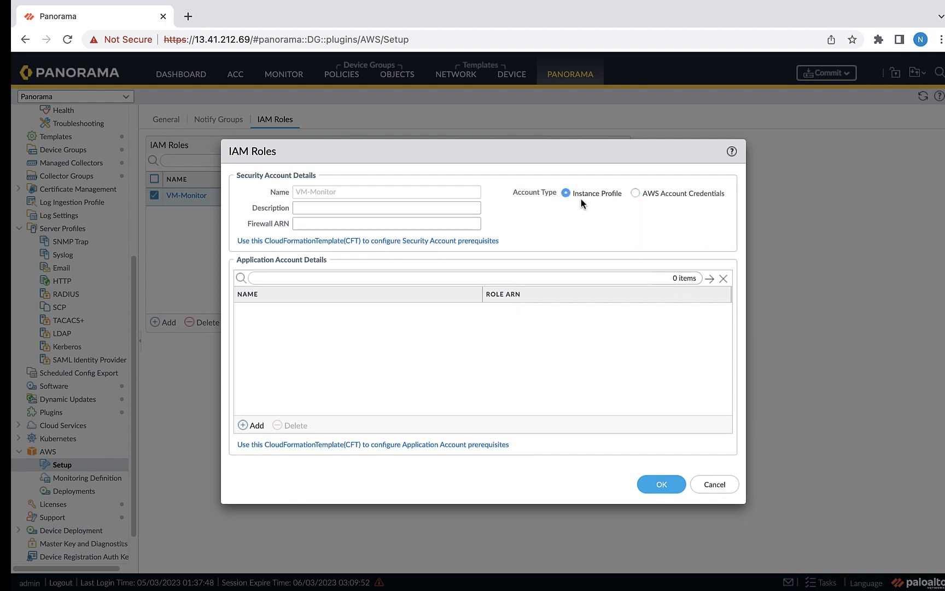
click(636, 192)
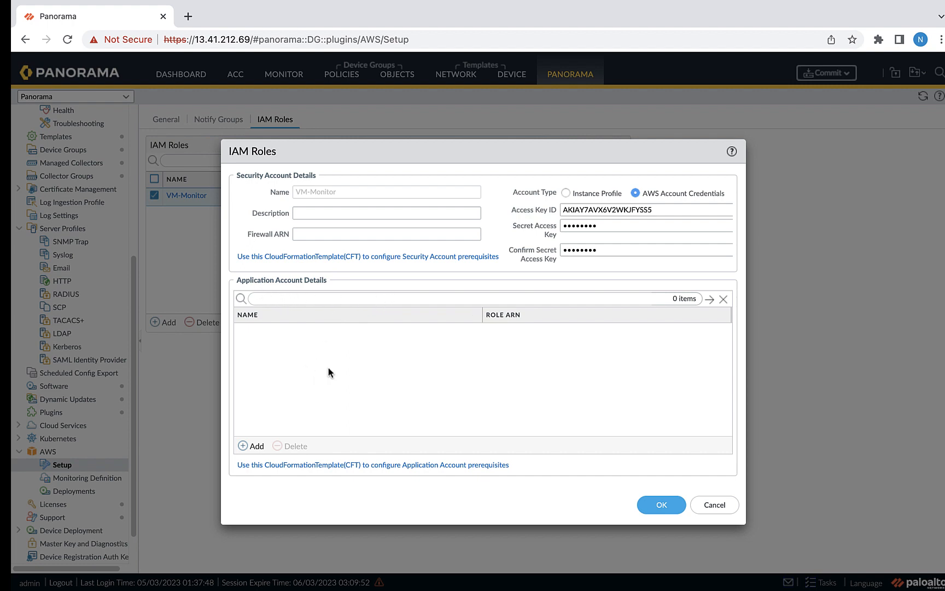
mouse_move(241, 468)
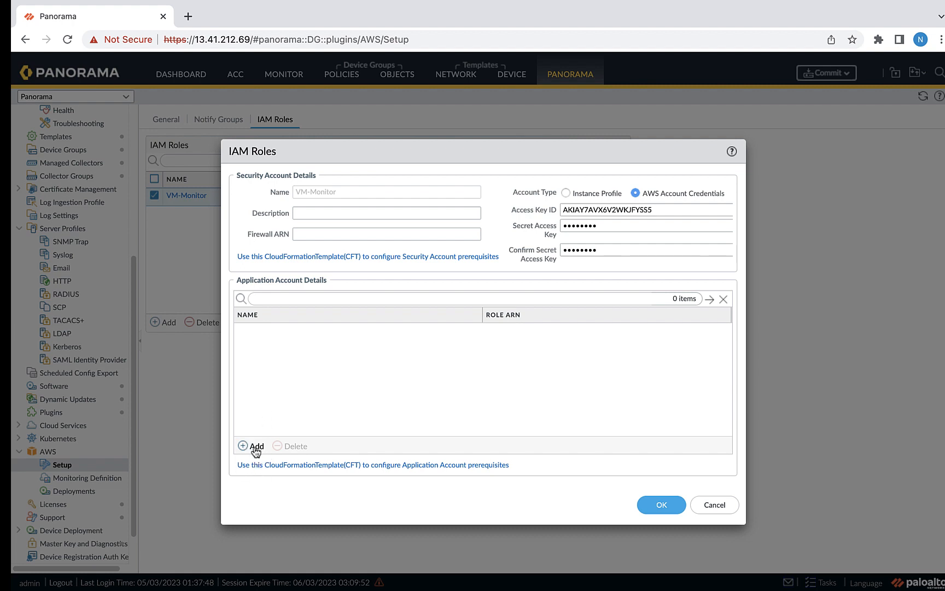
click(251, 447)
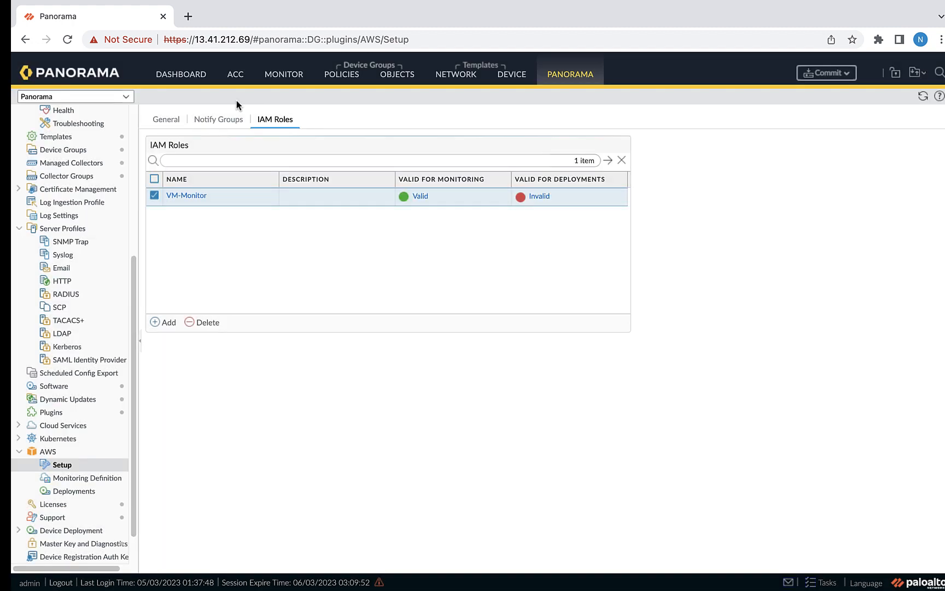
mouse_move(327, 179)
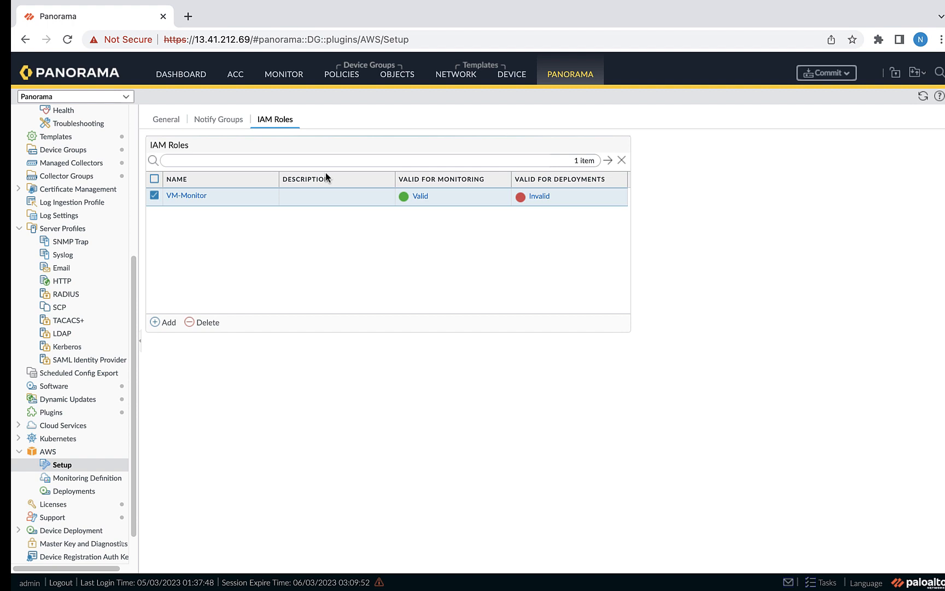
mouse_move(410, 204)
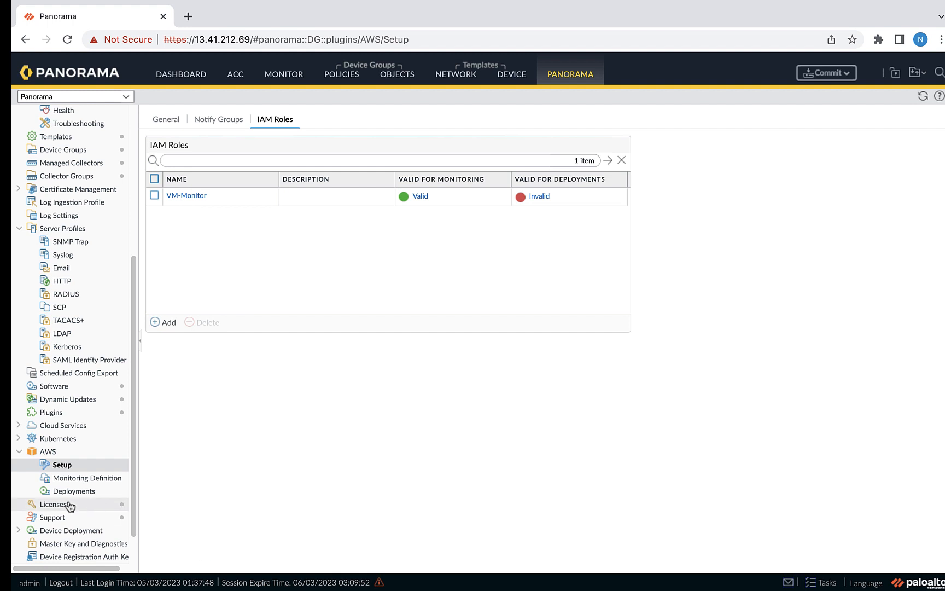
Step: Save monitoring-def with IAM role VM-Monitor, notify group NG-1 and the three VPC IDs
click(88, 477)
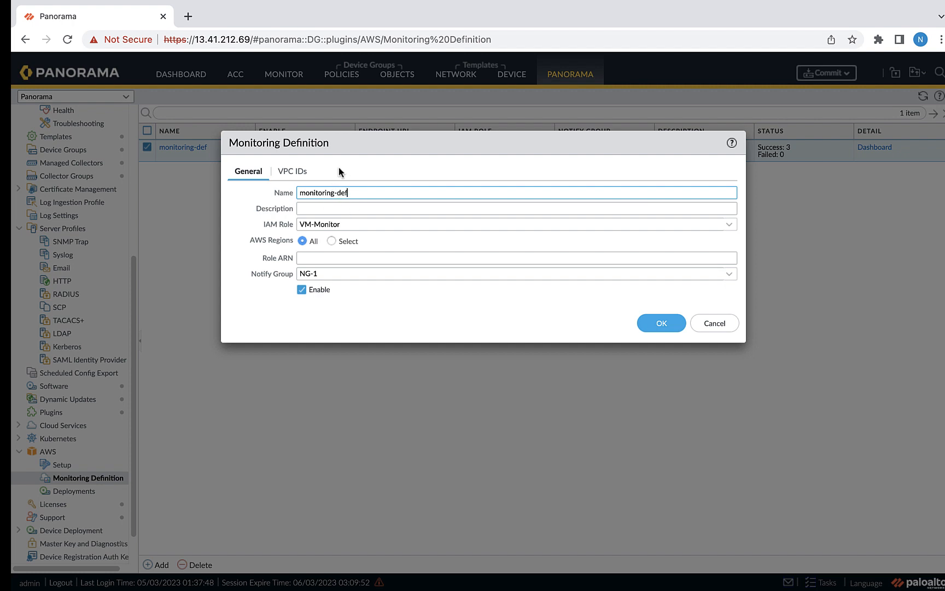
mouse_move(300, 238)
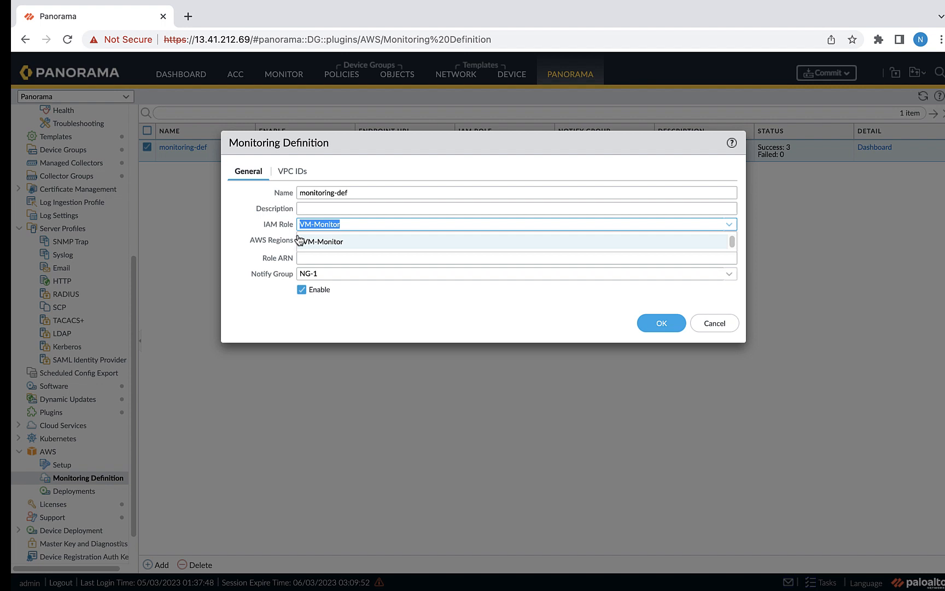
click(321, 241)
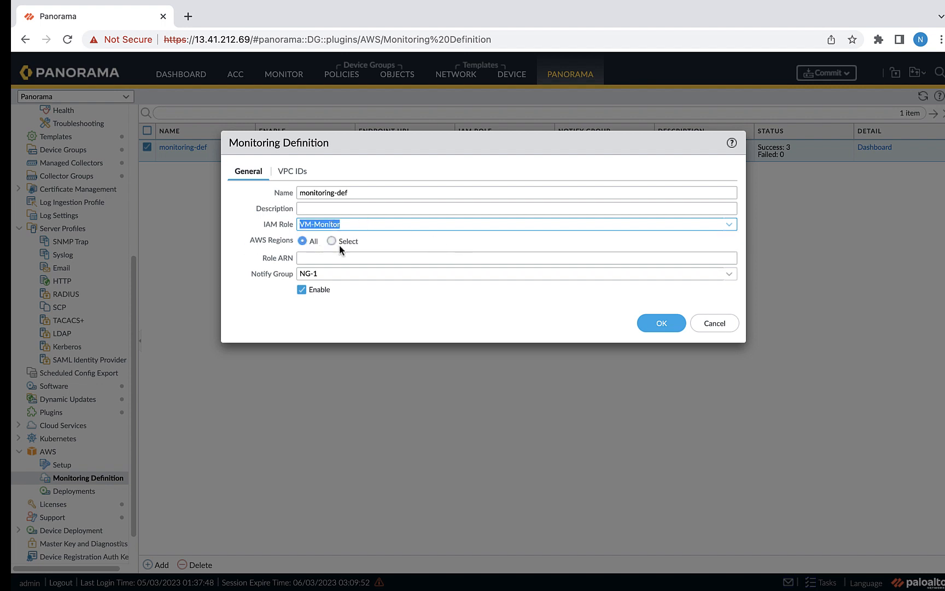
click(331, 241)
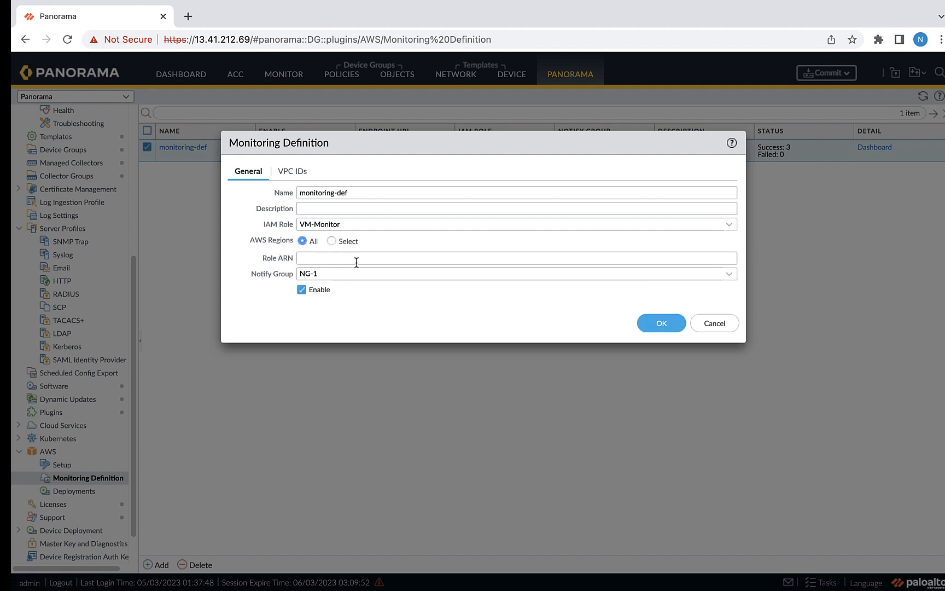
mouse_move(734, 281)
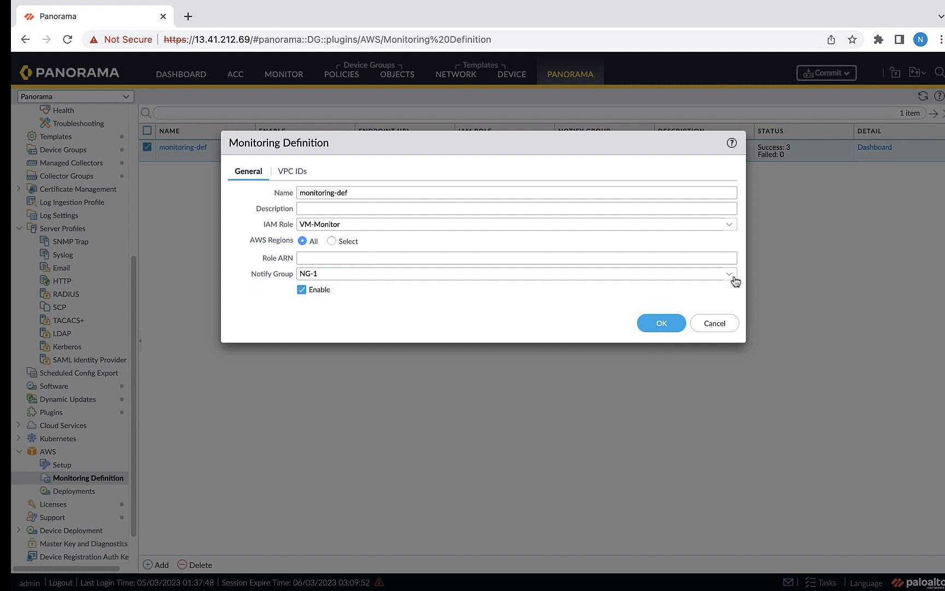
click(729, 274)
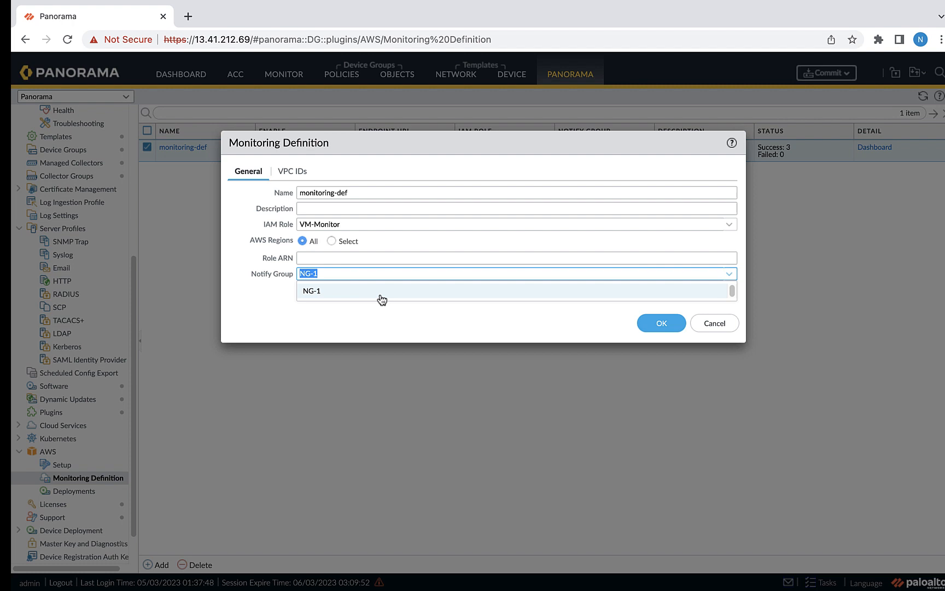
click(292, 171)
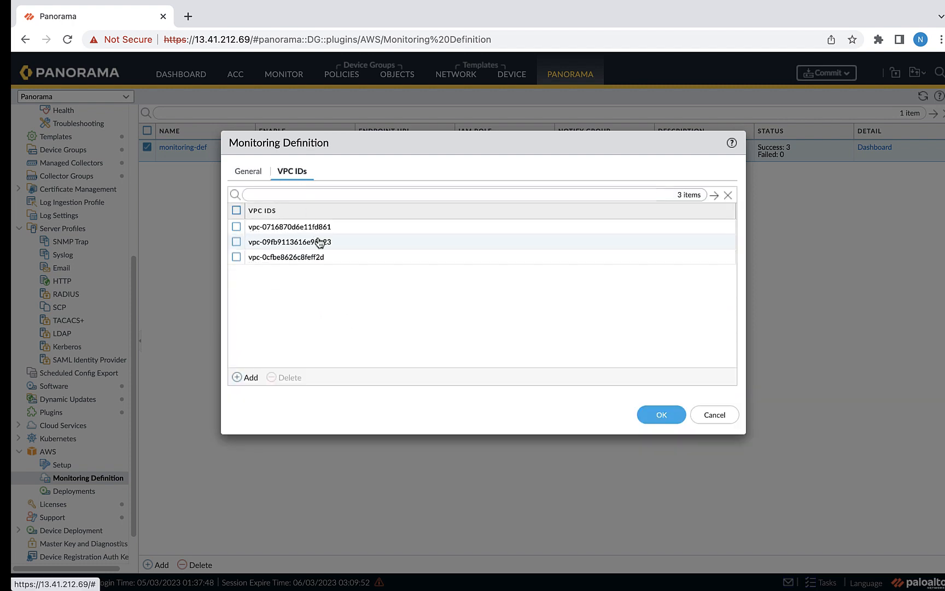
mouse_move(374, 291)
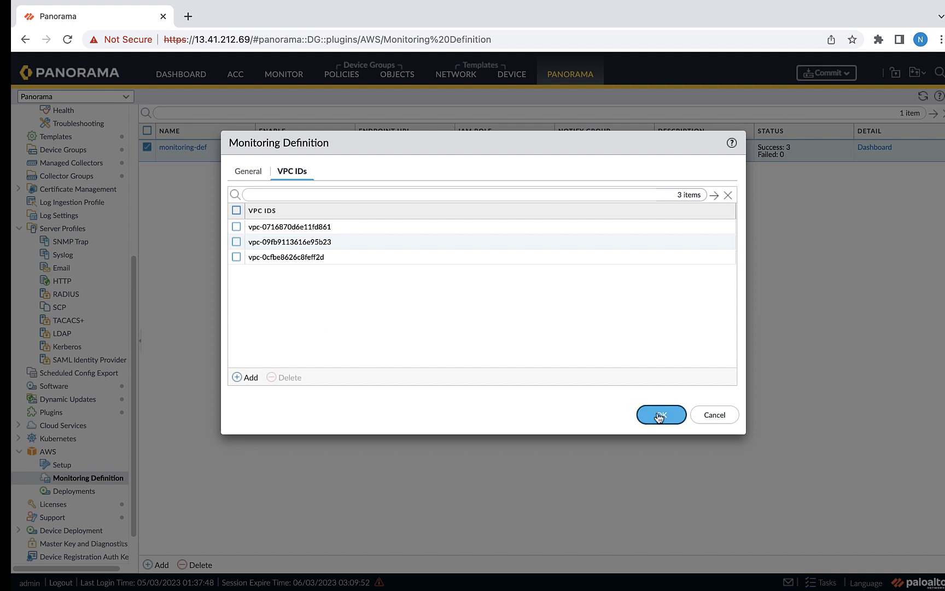
click(661, 414)
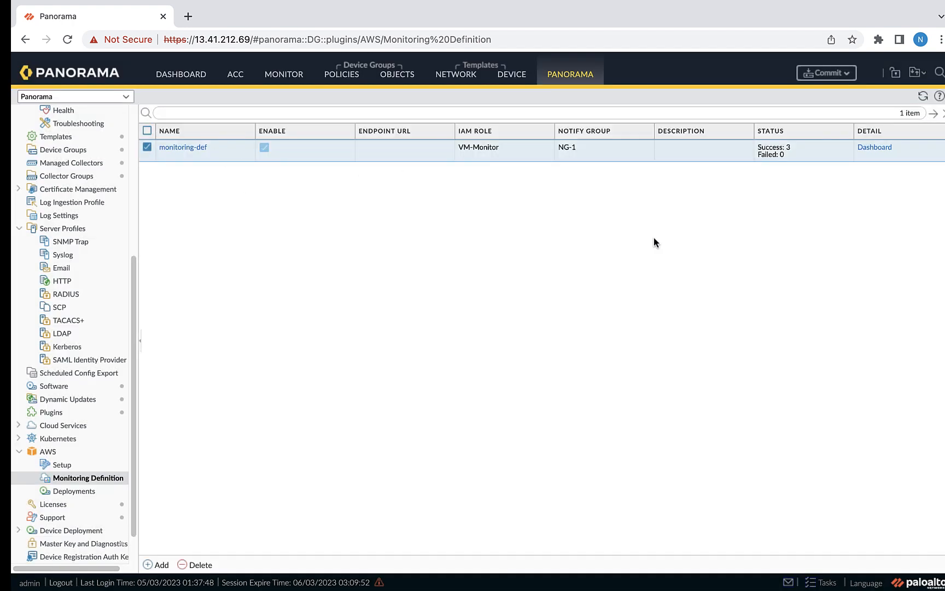
mouse_move(781, 156)
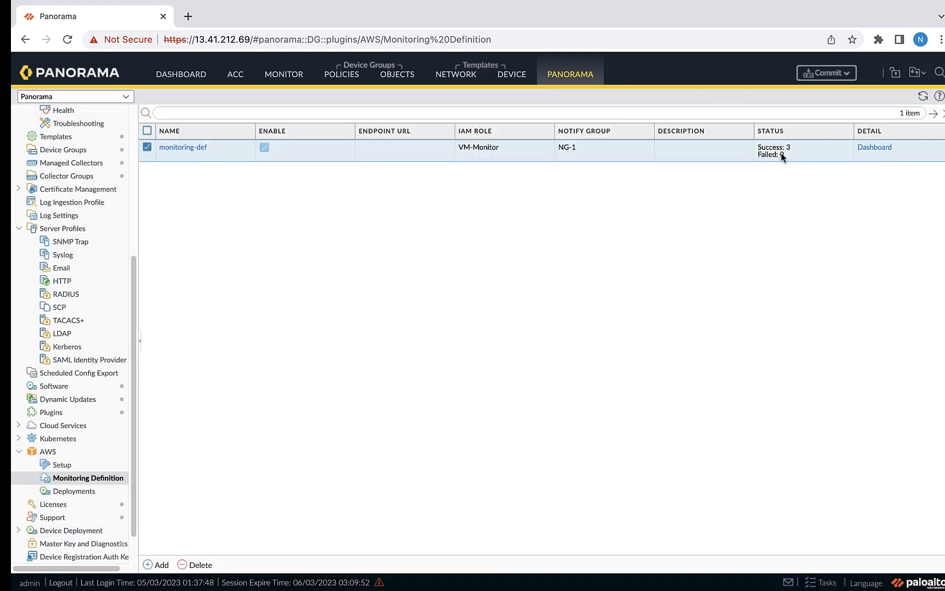
mouse_move(799, 156)
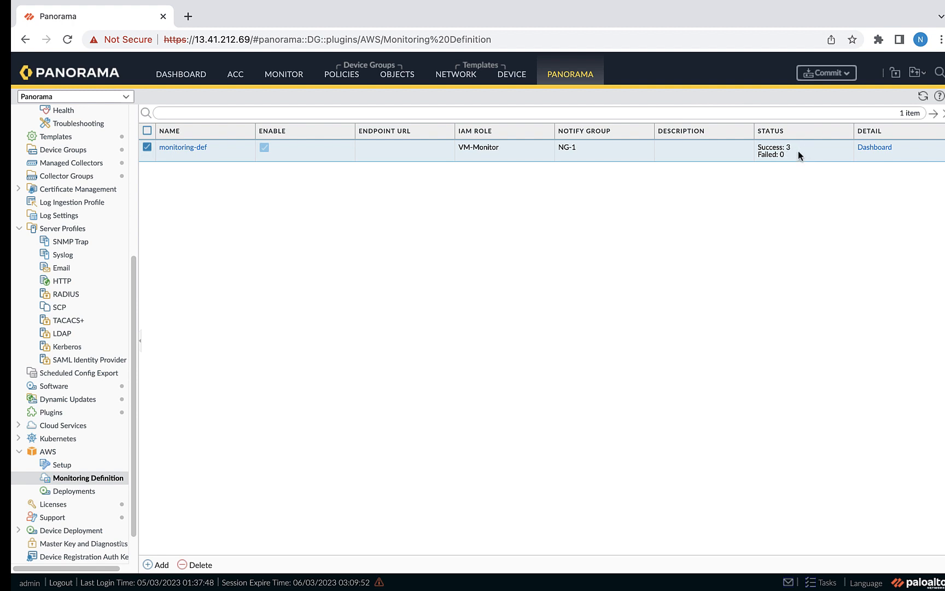
mouse_move(666, 185)
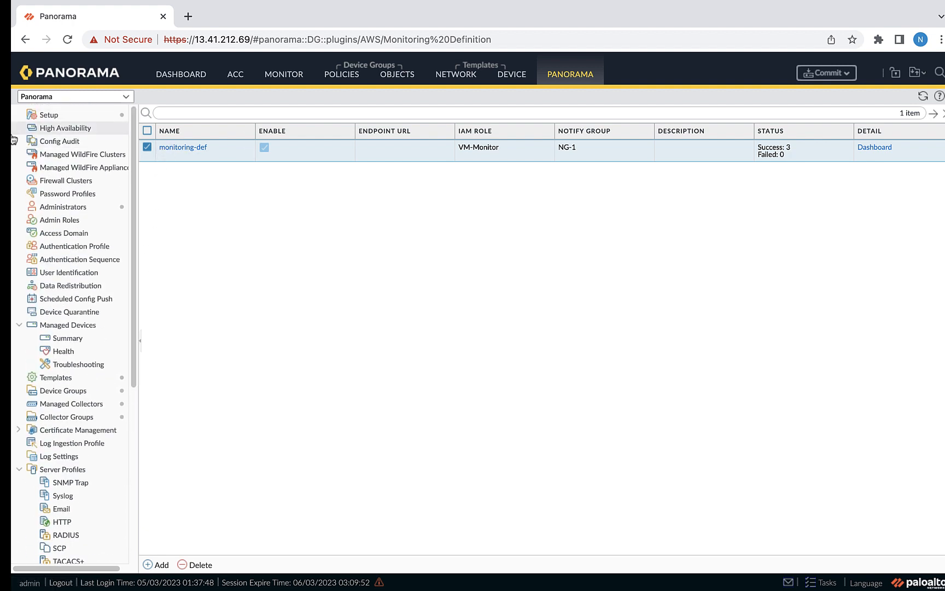
mouse_move(348, 170)
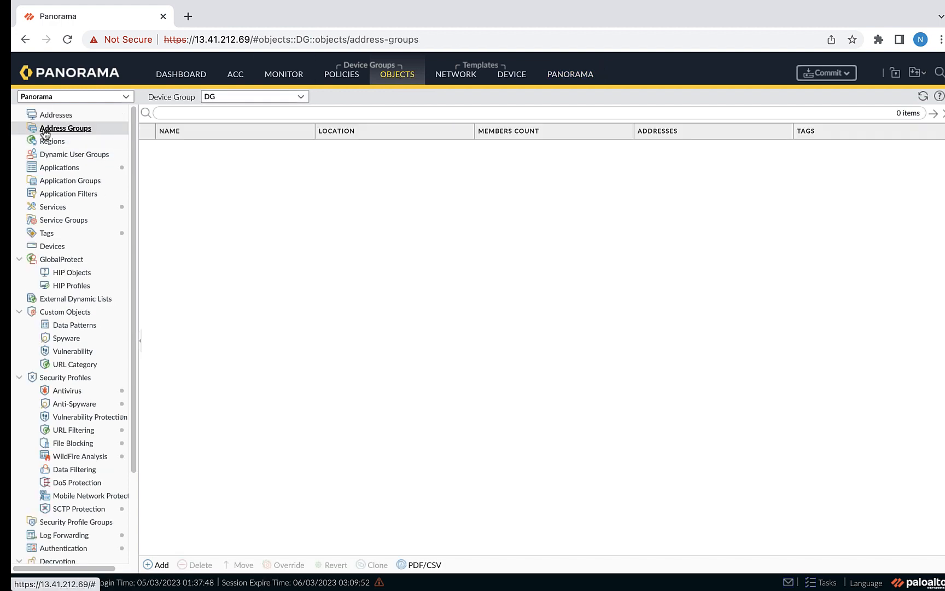
Step: Create a new address group named app-DAG of type Dynamic
click(155, 564)
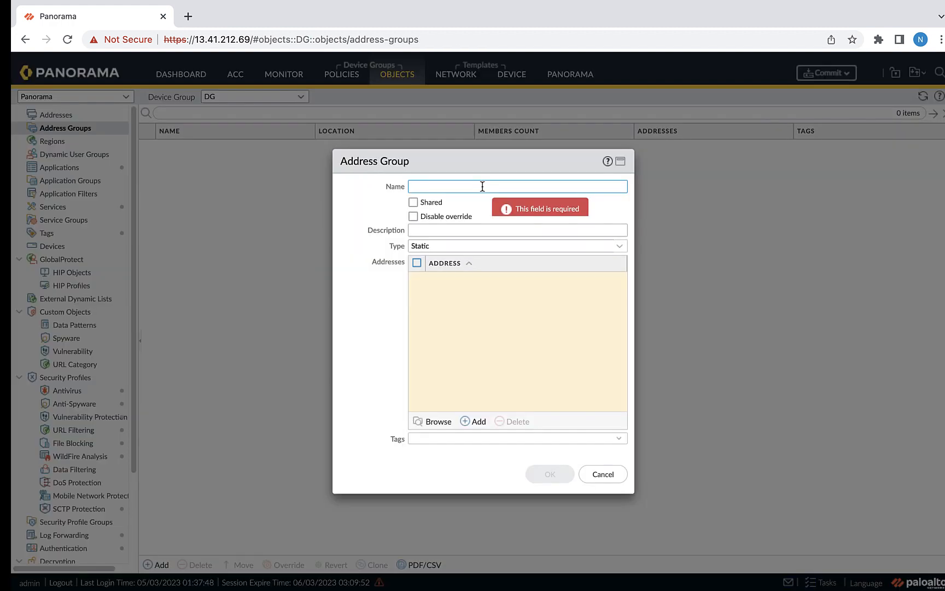
text(app)
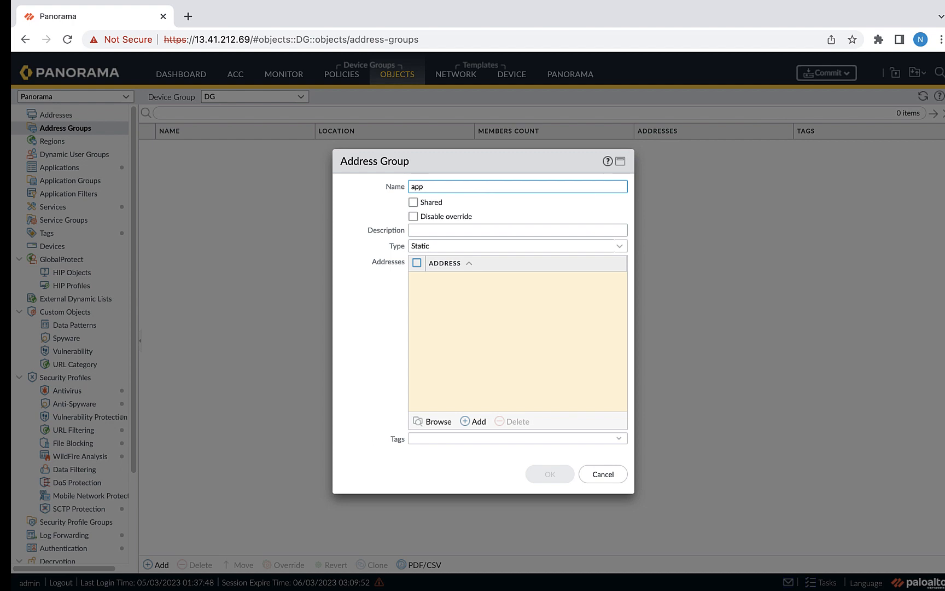
click(619, 245)
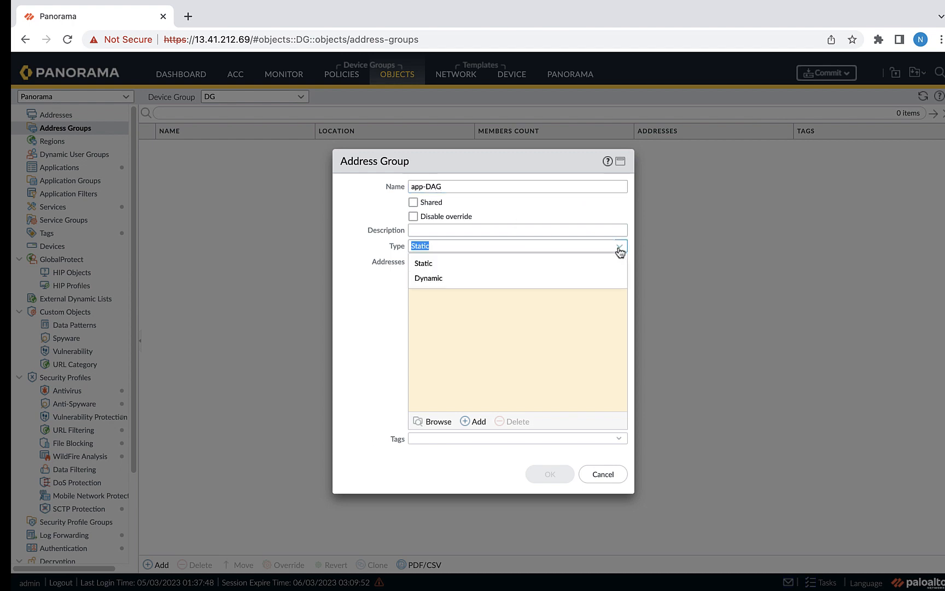
click(428, 278)
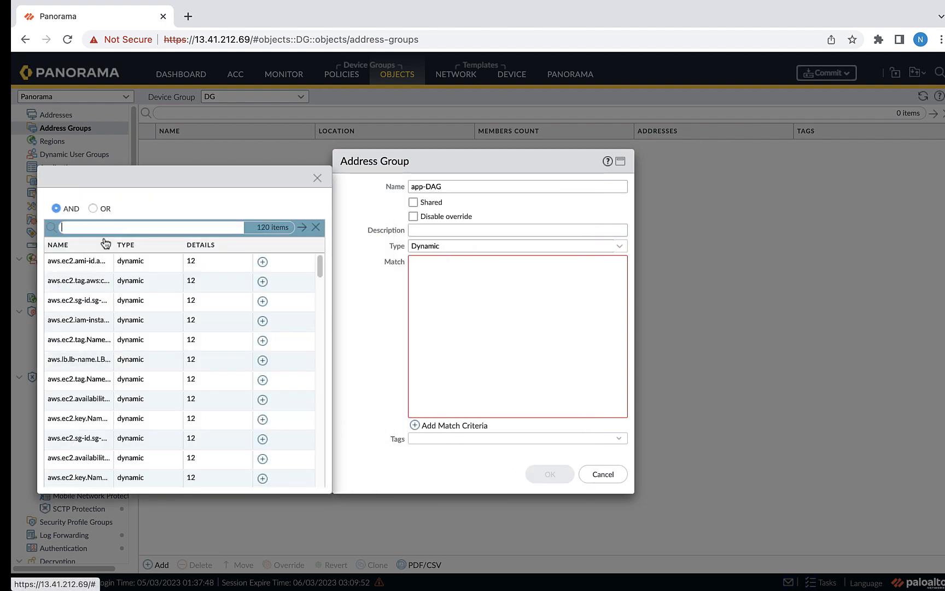
Step: Add match criterion aws.ec2.tag.Name.linux-controller found via 'linux' search and save app-DAG
text(linux)
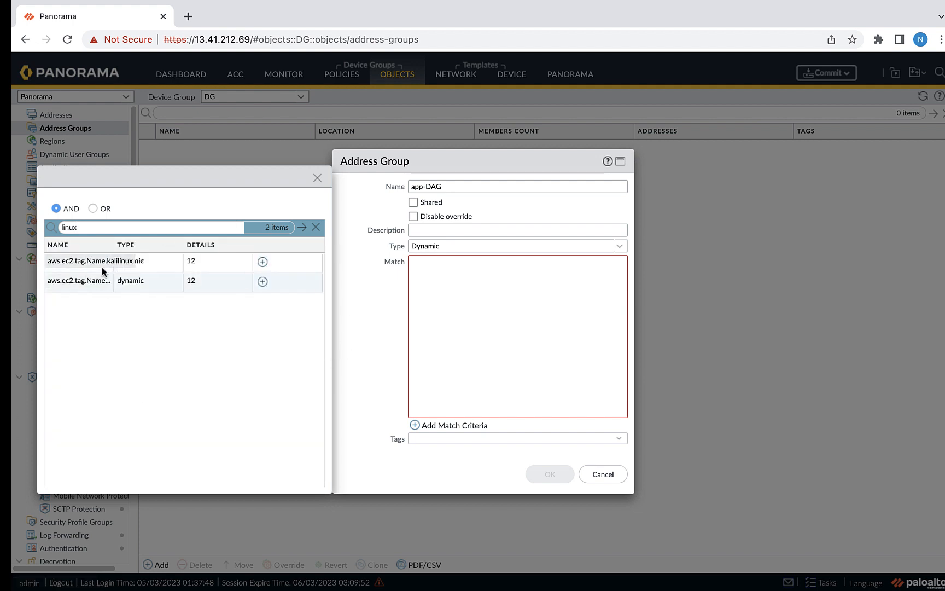
click(282, 280)
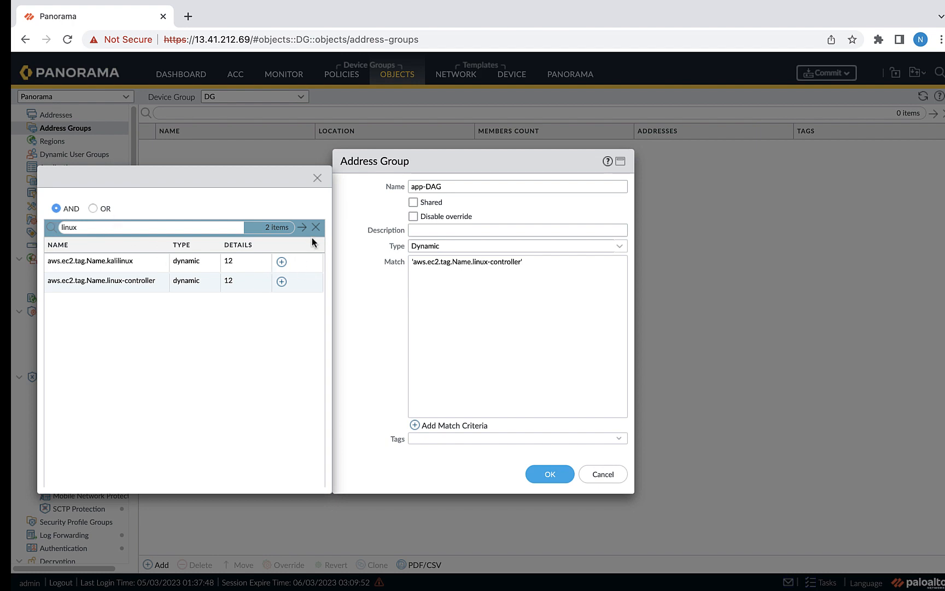
click(316, 227)
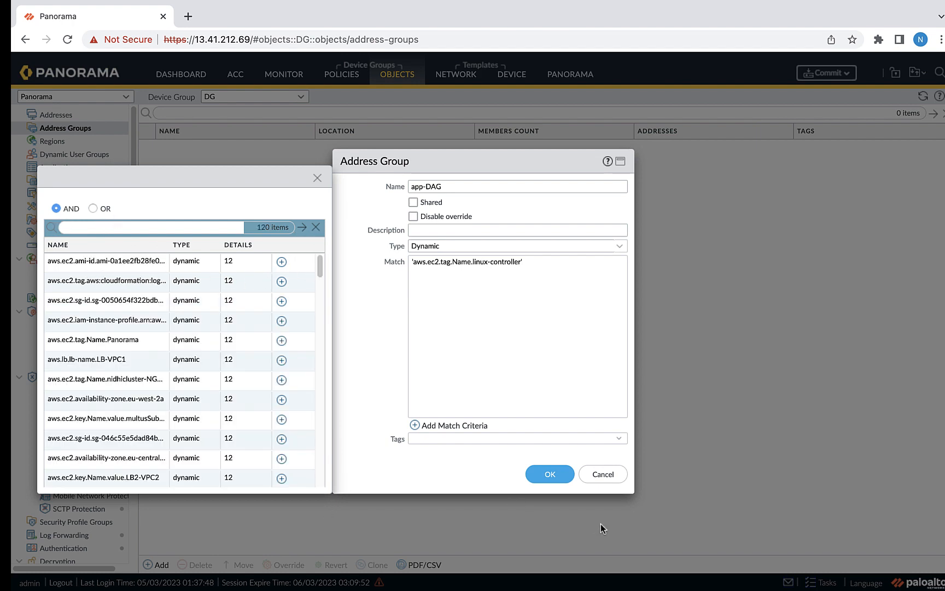
click(548, 473)
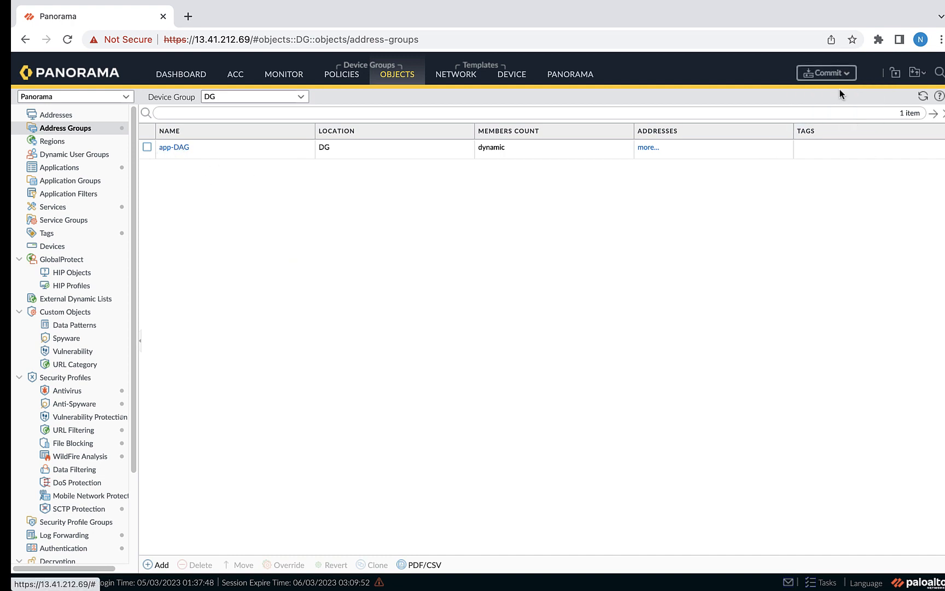
Step: Commit the app-DAG change to Panorama's running configuration
click(825, 73)
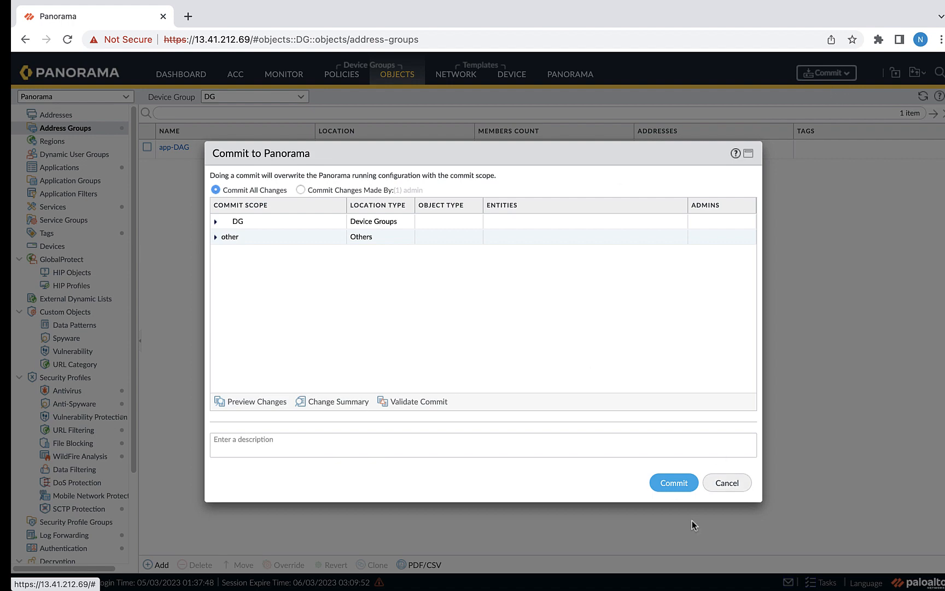
click(673, 483)
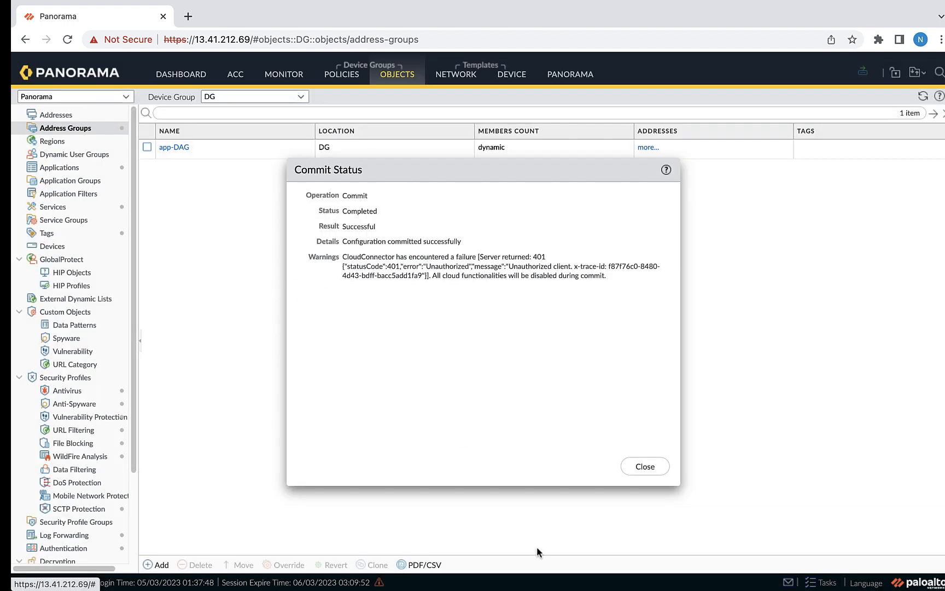
mouse_move(644, 466)
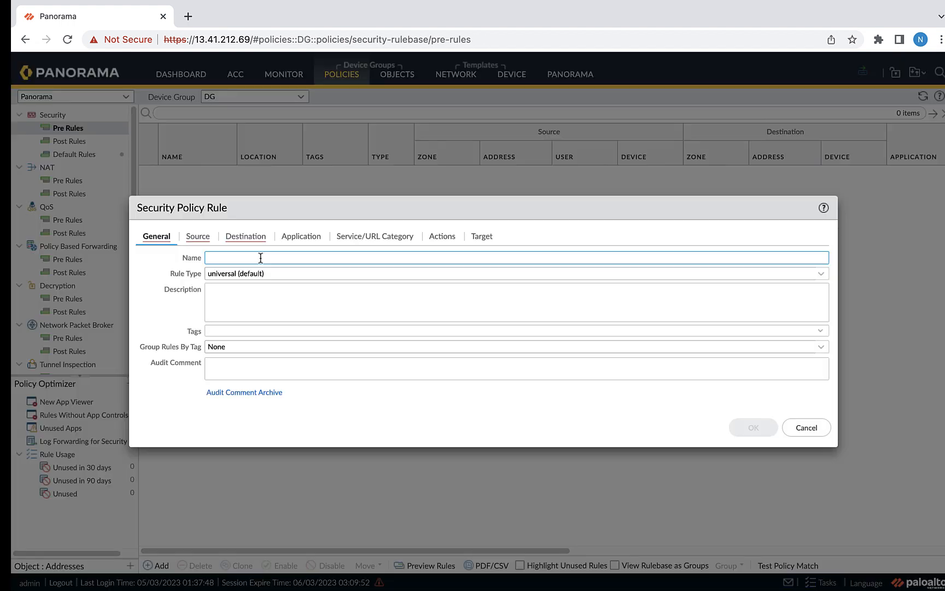
Step: Set the rule's source to any zone with app-DAG as the source address
click(197, 235)
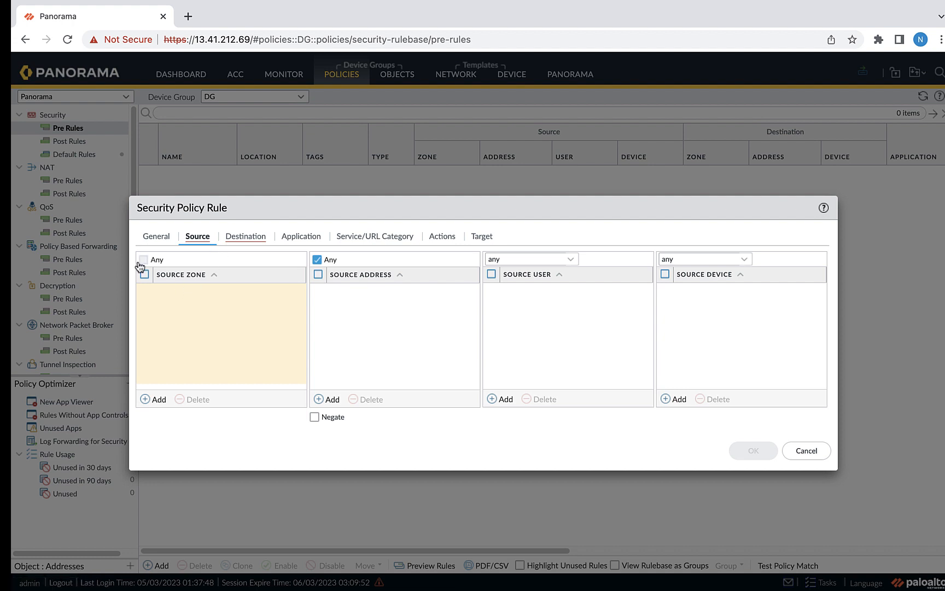
click(143, 259)
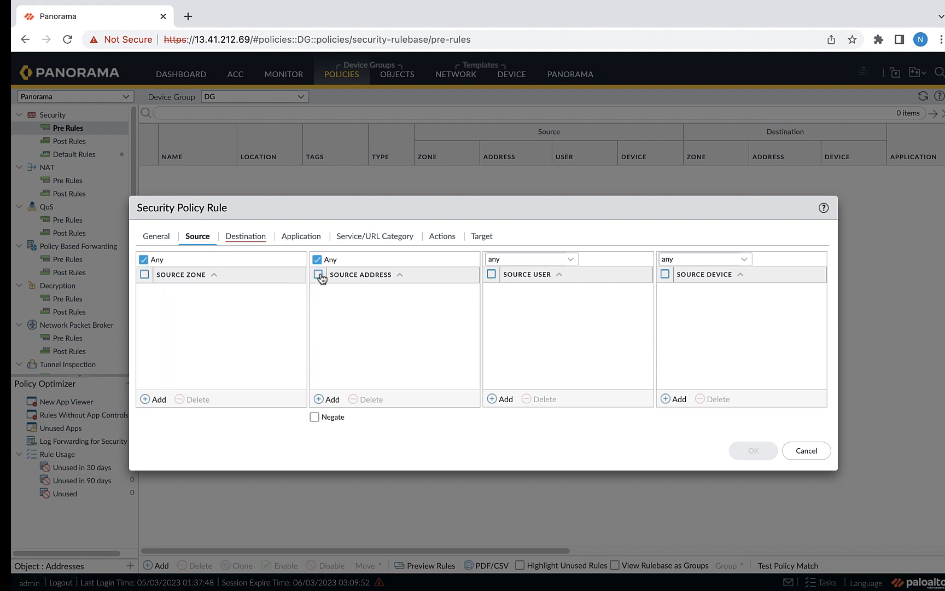
click(326, 398)
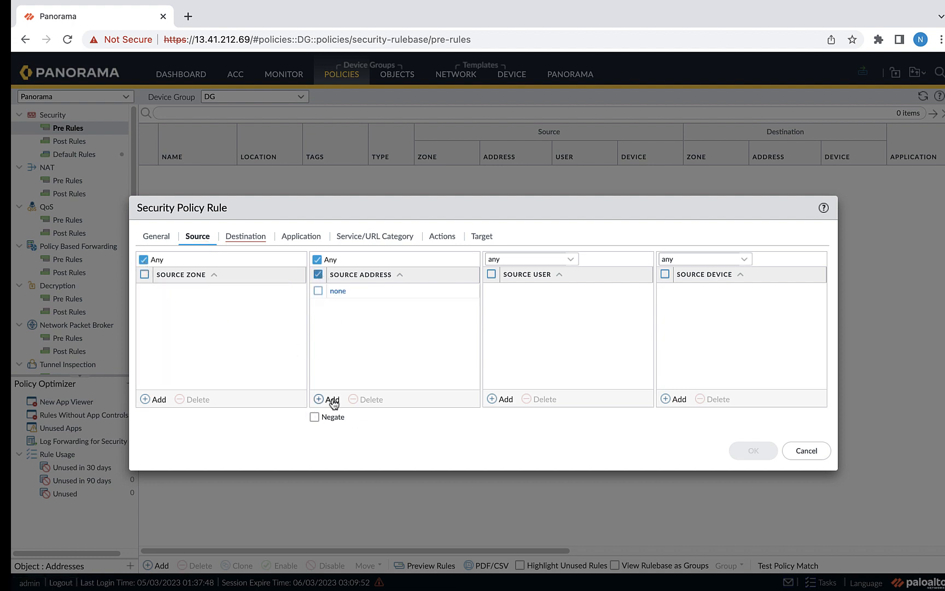
click(327, 398)
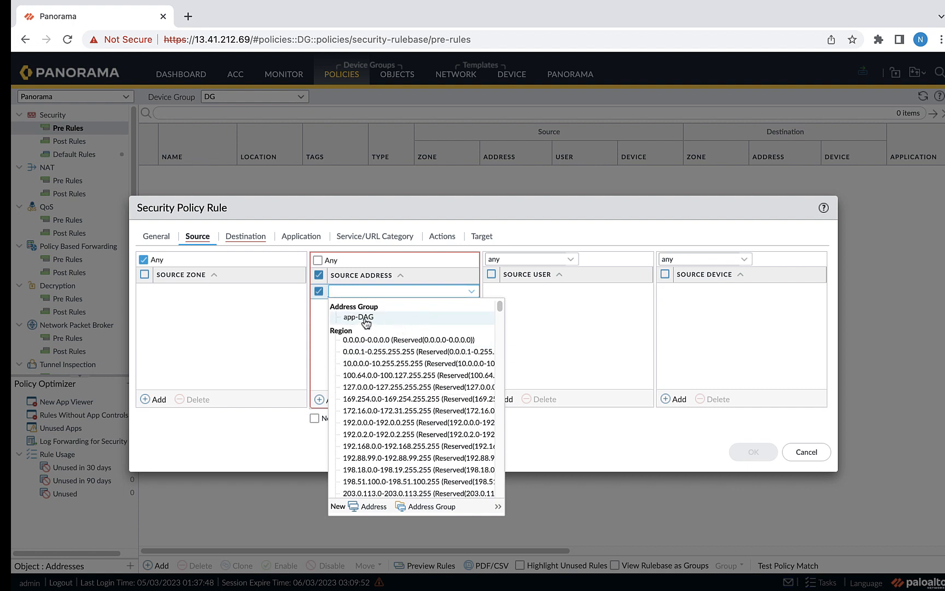
click(357, 316)
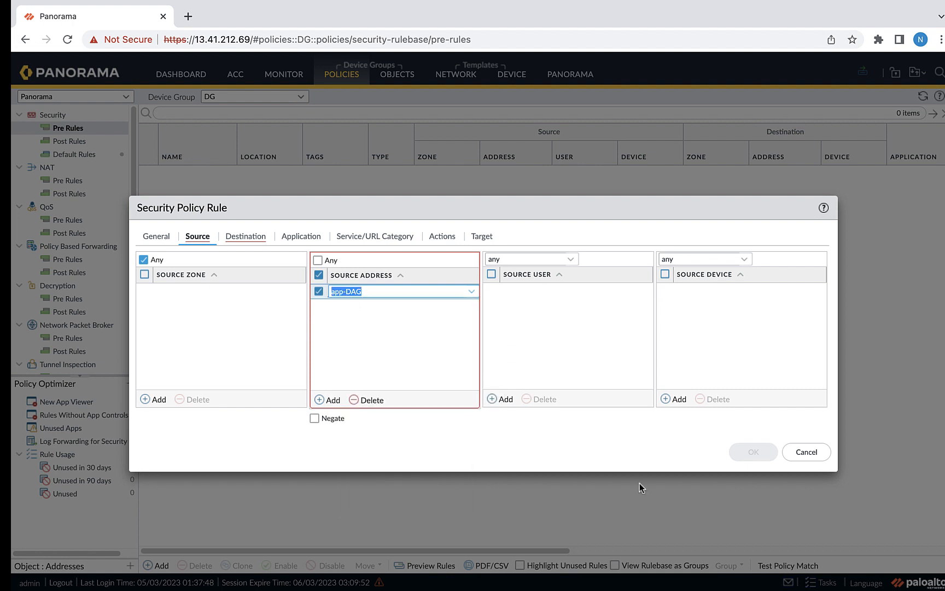
Step: Review destination, service/URL category and action settings, then save rule test-policy
click(245, 235)
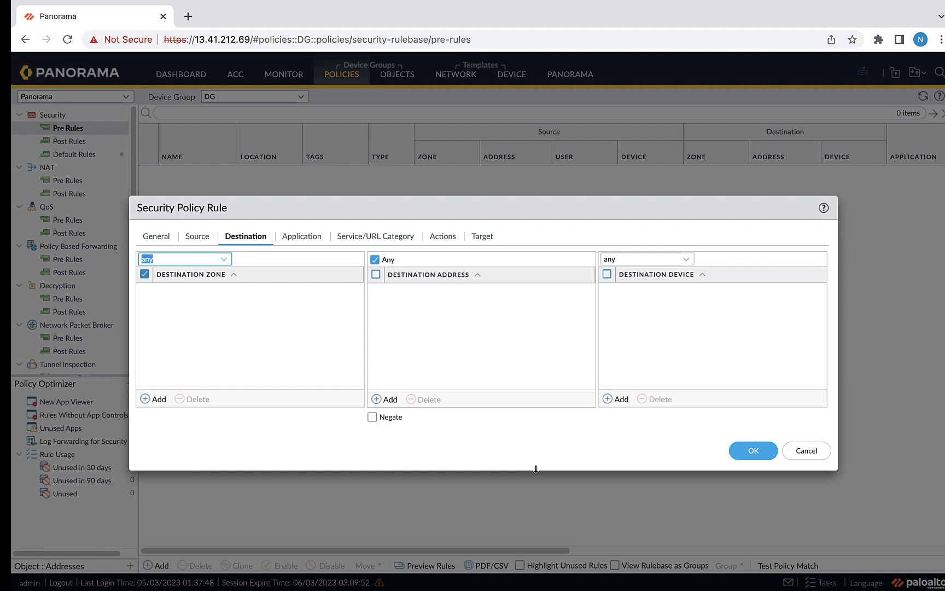
click(375, 235)
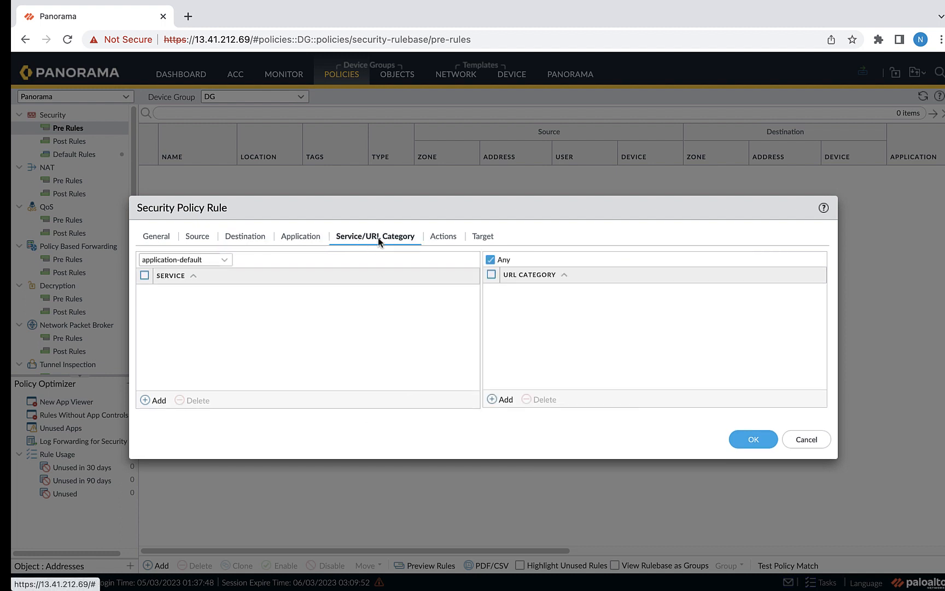
click(440, 235)
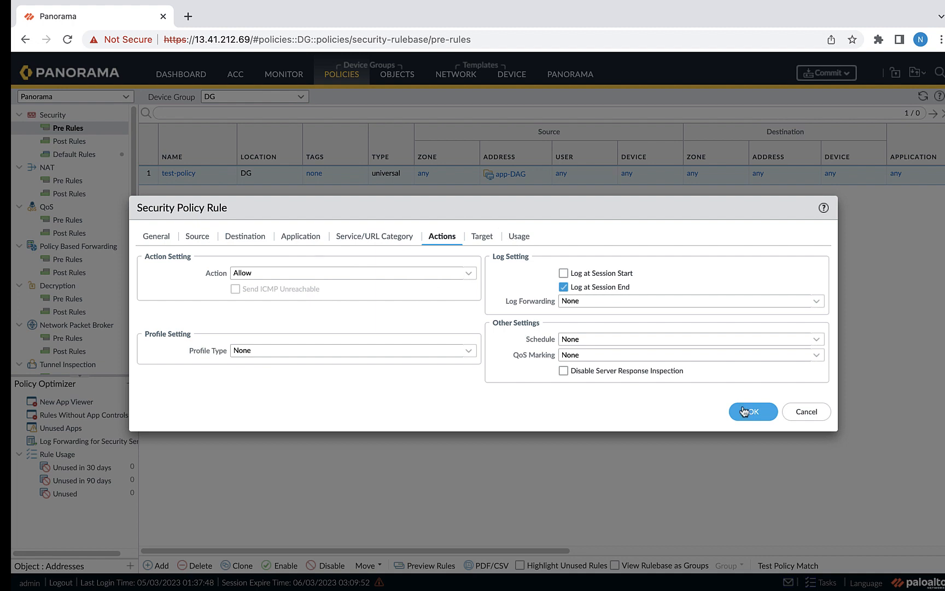
click(751, 411)
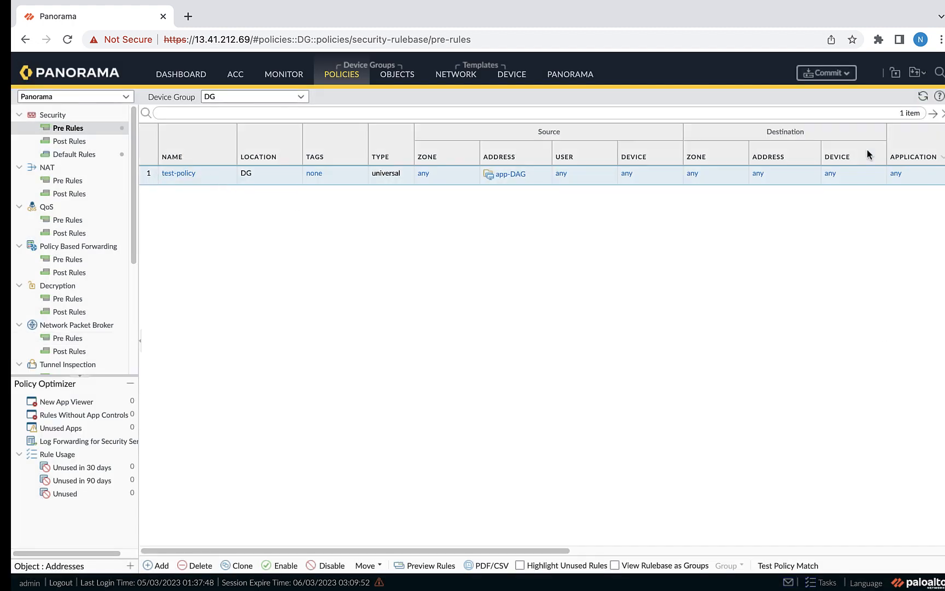
Step: Commit and push the DG device group configuration to the PA-VM firewall
click(826, 73)
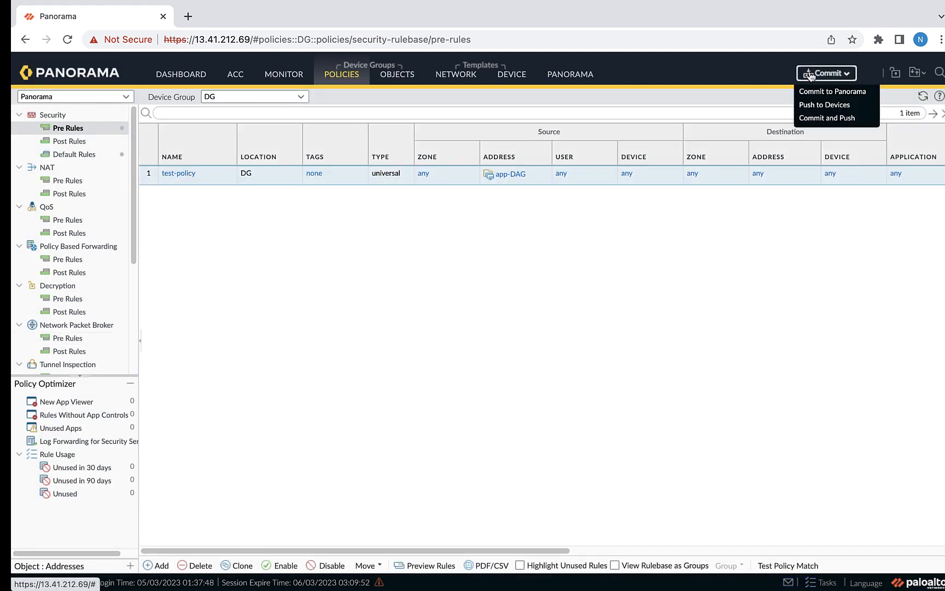
mouse_move(836, 117)
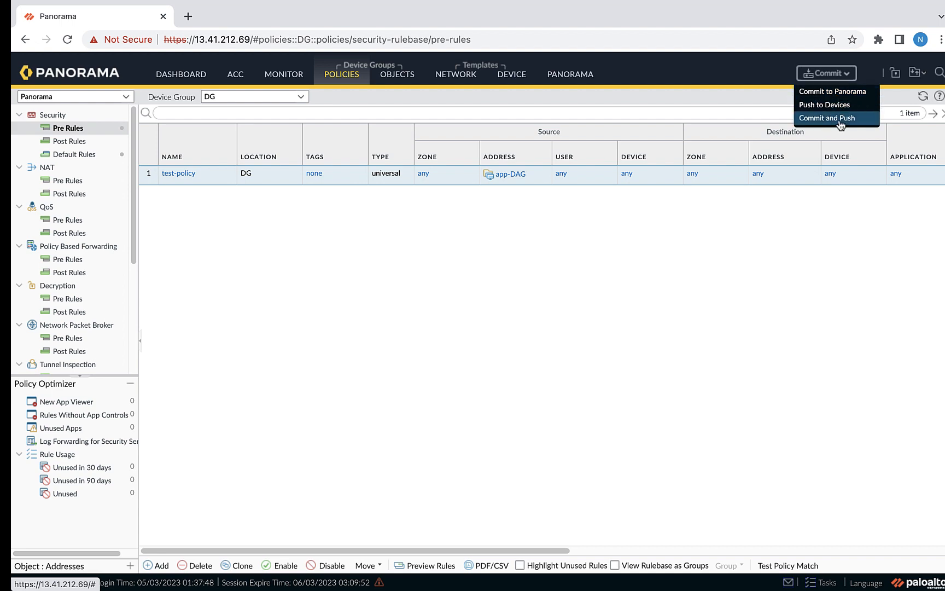
click(834, 117)
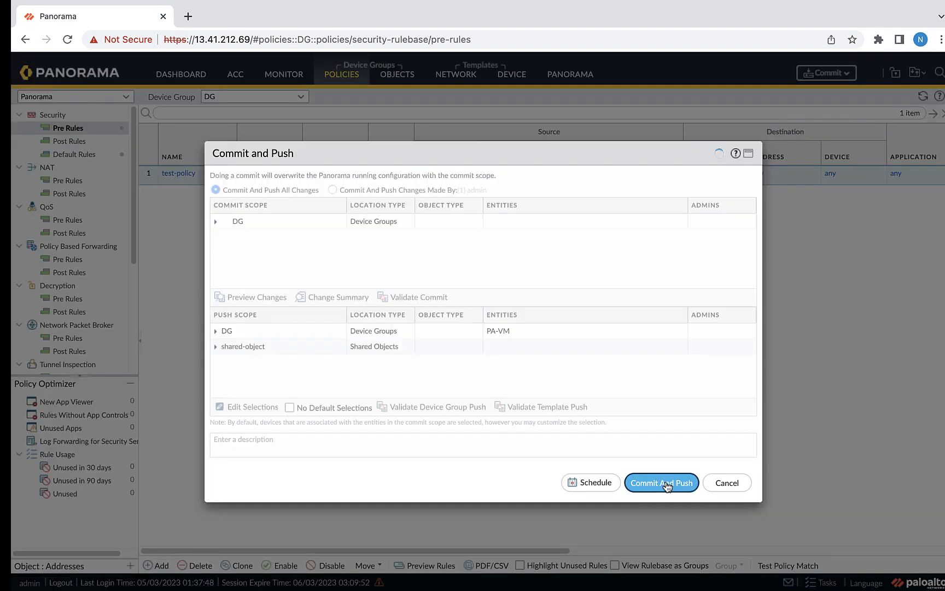
click(661, 482)
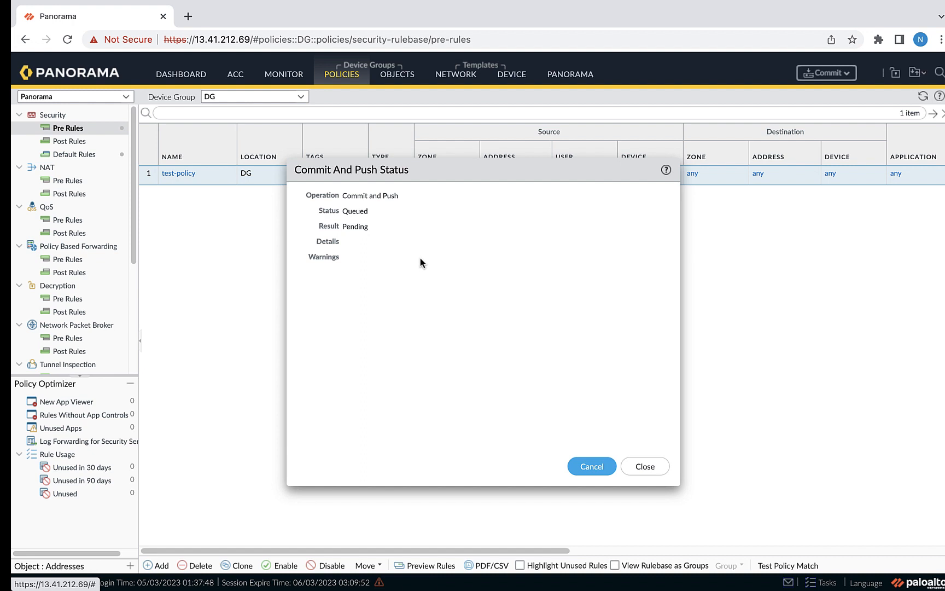
click(644, 466)
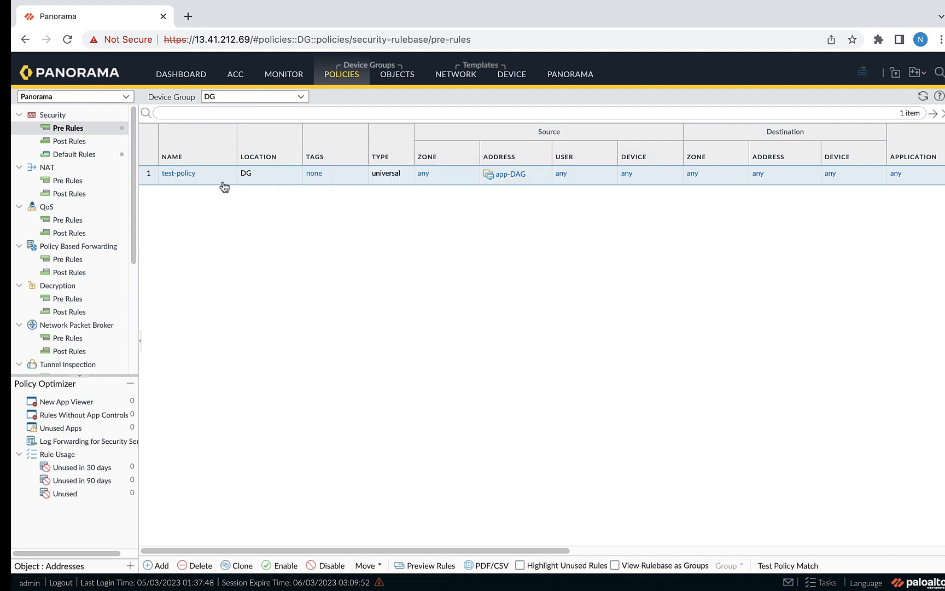
Step: Show app-DAG's registered IPs 10.0.1.53 and 13.40.125.164 from the rule's source address
right_click(512, 174)
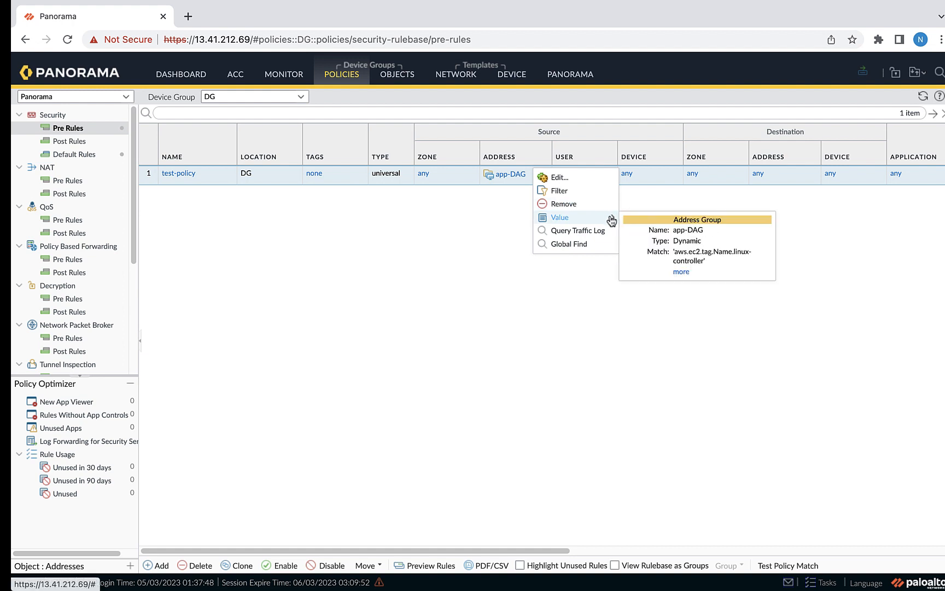
click(560, 217)
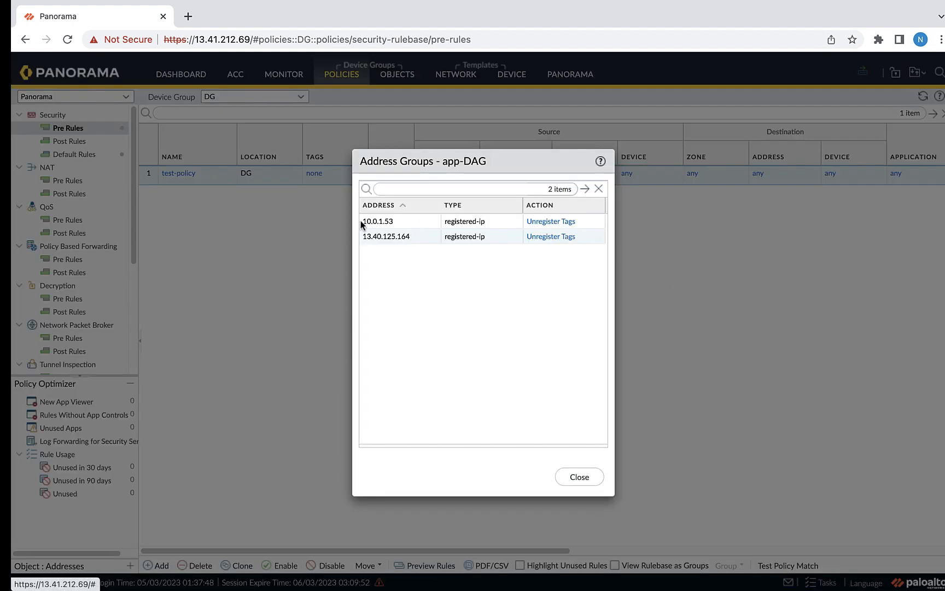